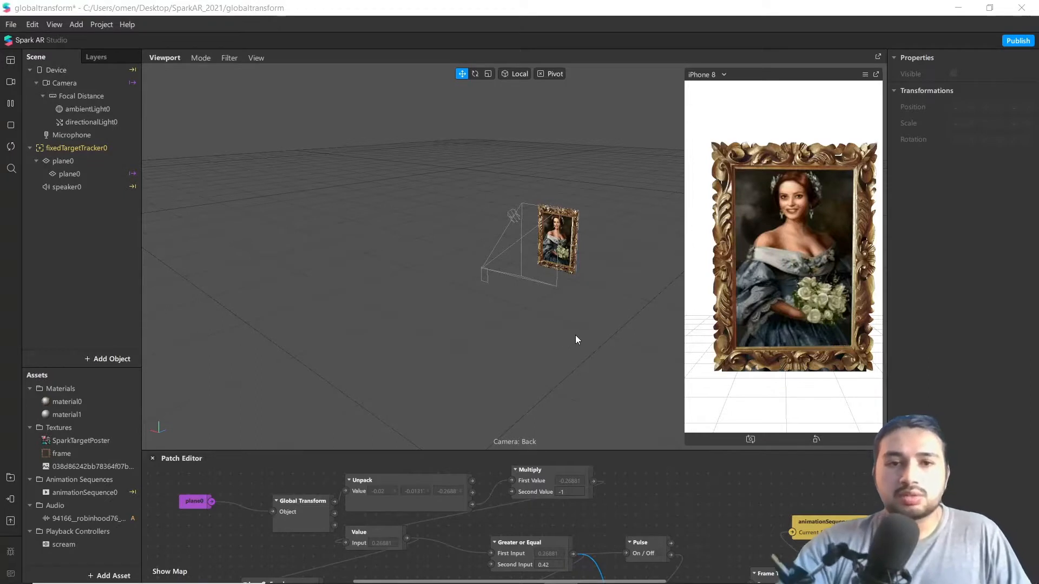
{"action": "mouse_move", "coordinate": [579, 344]}
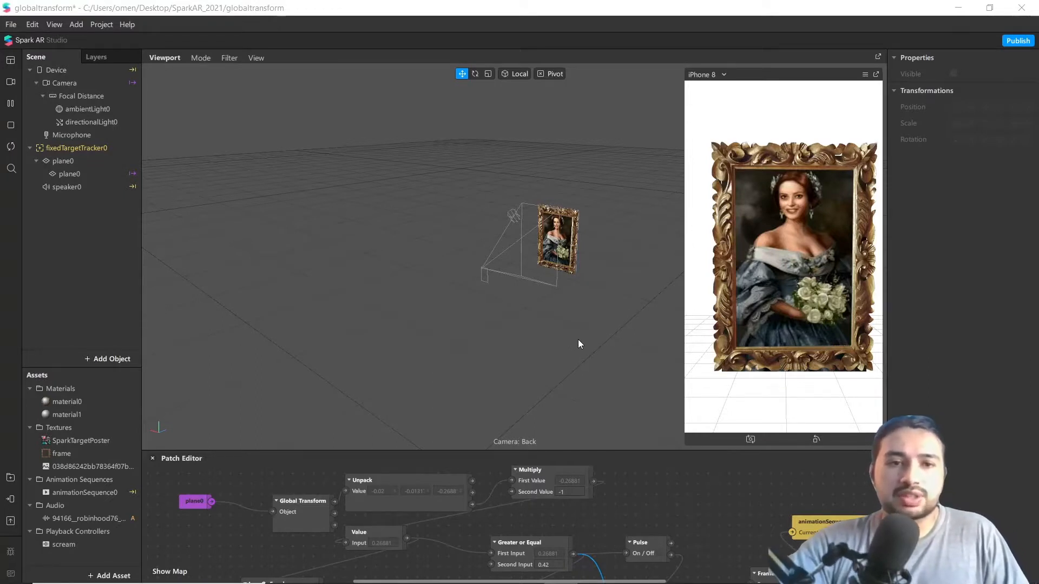
{"action": "mouse_move", "coordinate": [583, 341]}
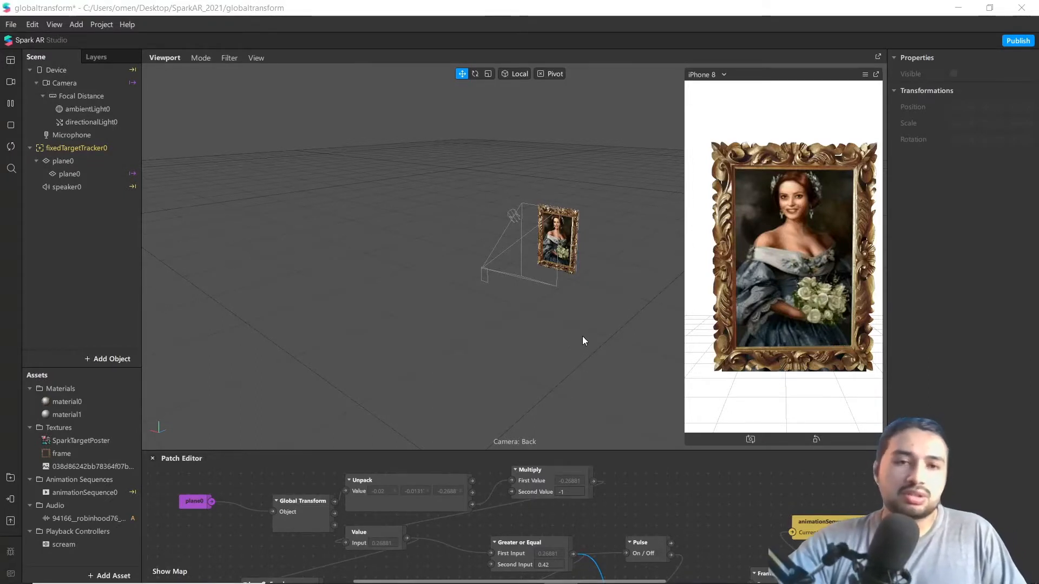
{"action": "mouse_move", "coordinate": [621, 324]}
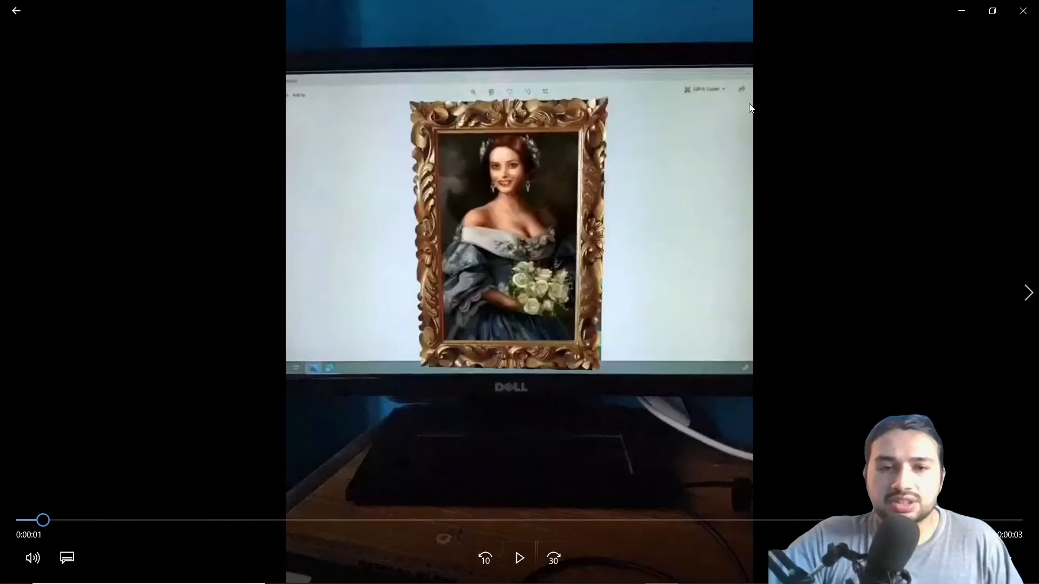
Inspect the existing scene, toggling the portrait plane's visibility to reveal the target.
{"action": "left_click", "coordinate": [519, 558]}
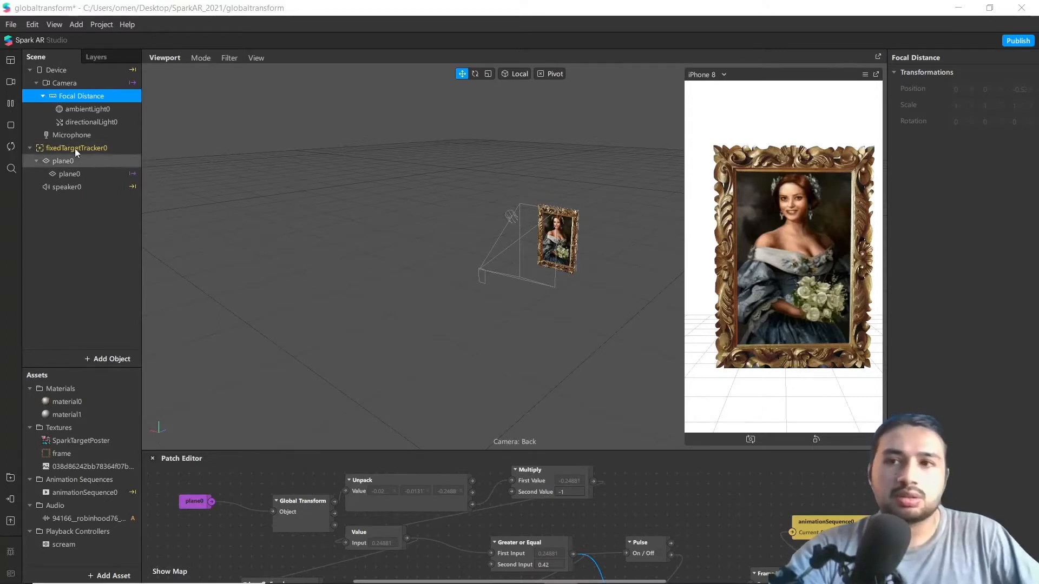
{"action": "left_click", "coordinate": [64, 82]}
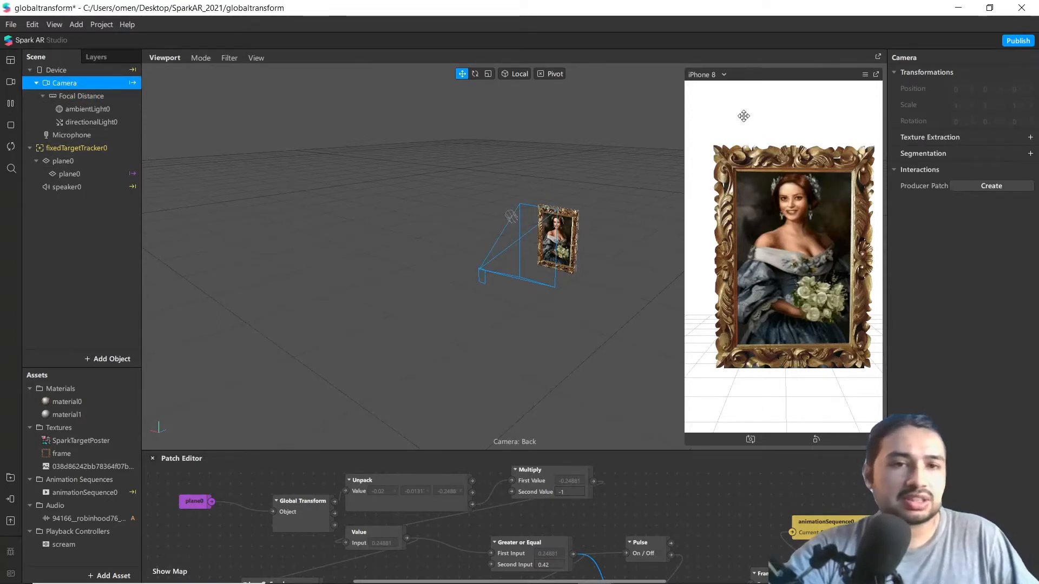
{"action": "left_click", "coordinate": [87, 108]}
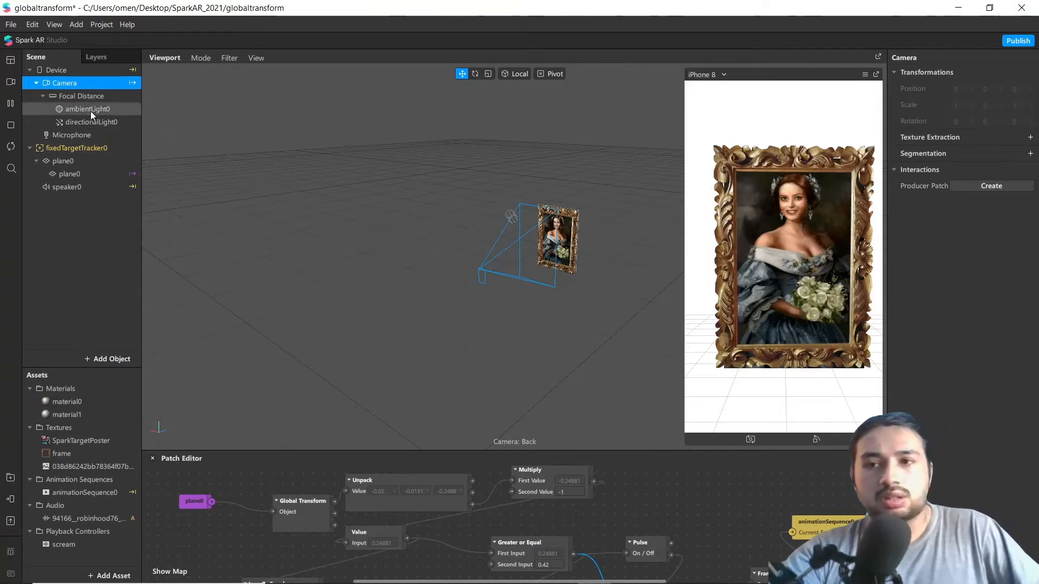
{"action": "left_click", "coordinate": [63, 160]}
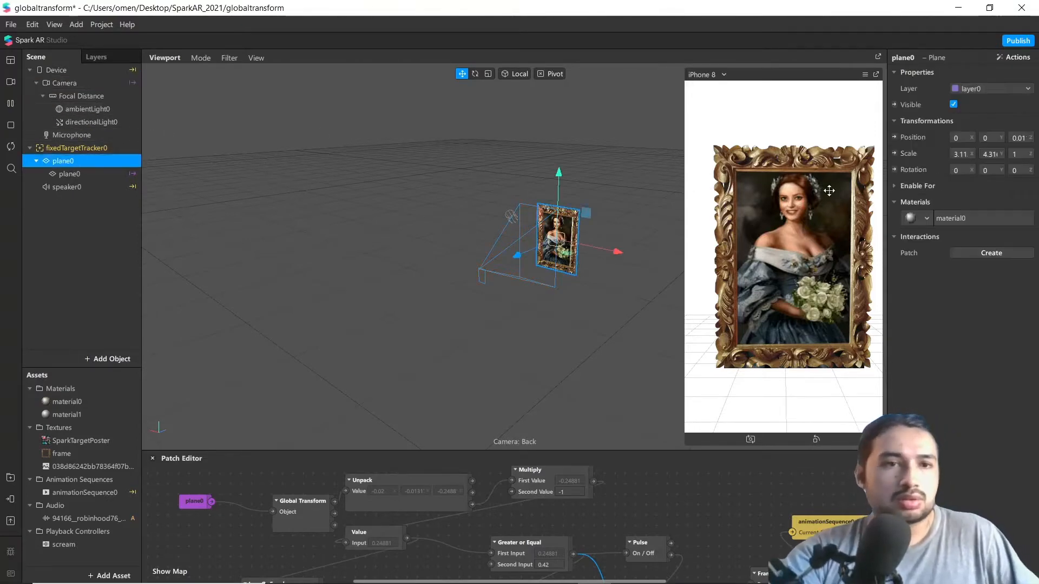
{"action": "left_click", "coordinate": [954, 104]}
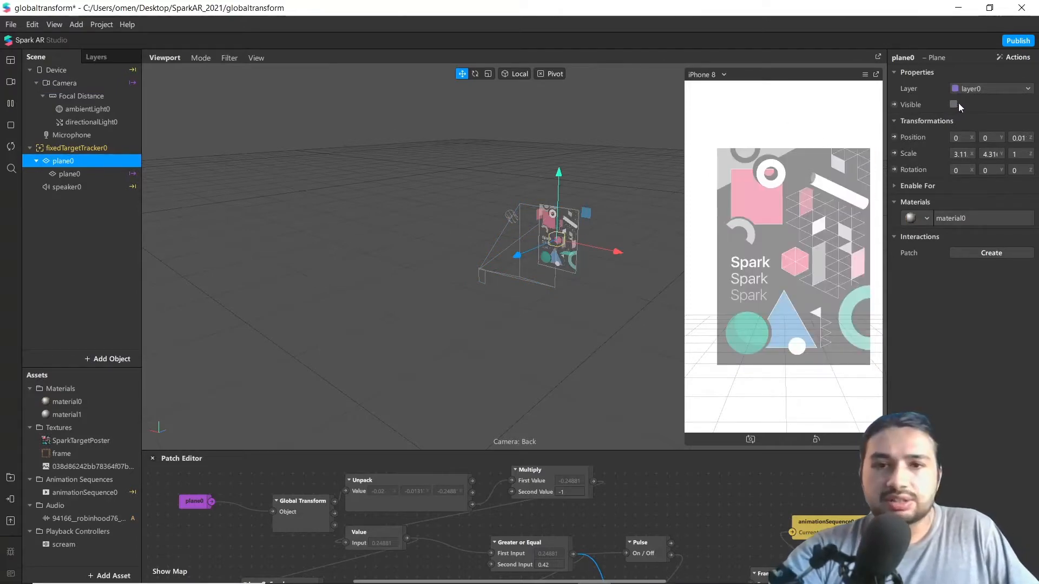
{"action": "left_click", "coordinate": [953, 105]}
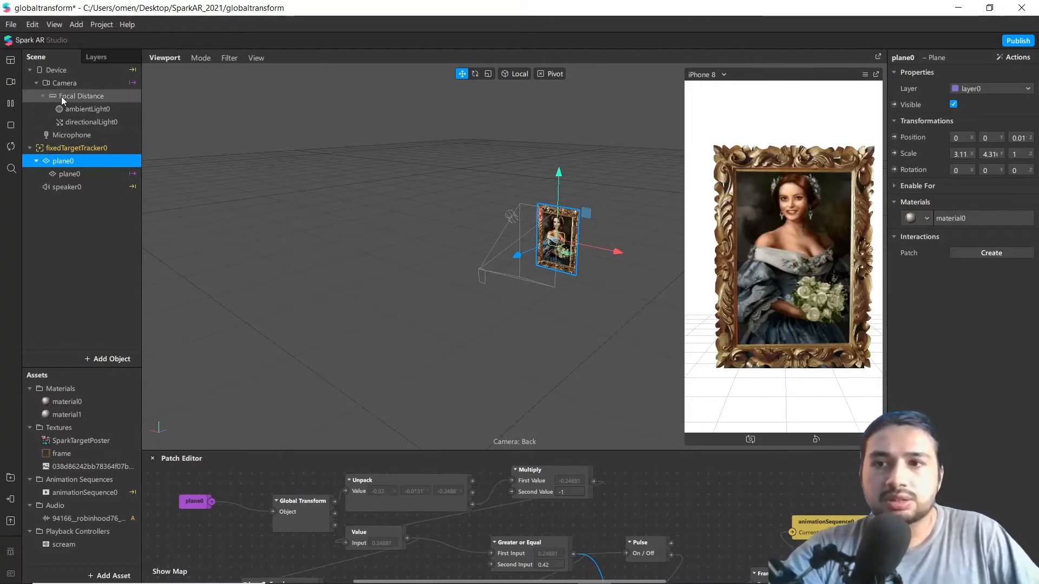
{"action": "left_click", "coordinate": [64, 82]}
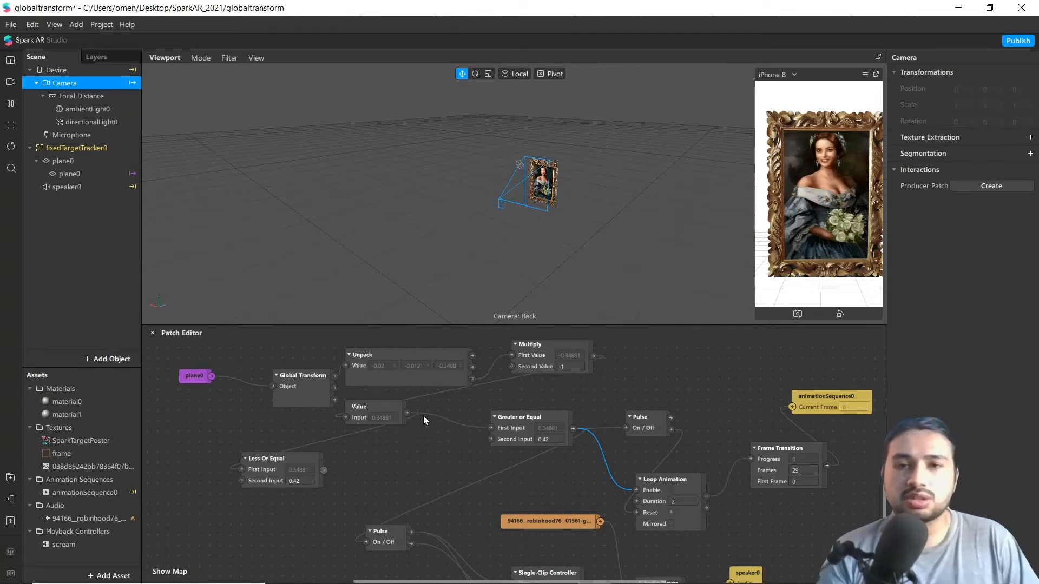
{"action": "mouse_move", "coordinate": [454, 398]}
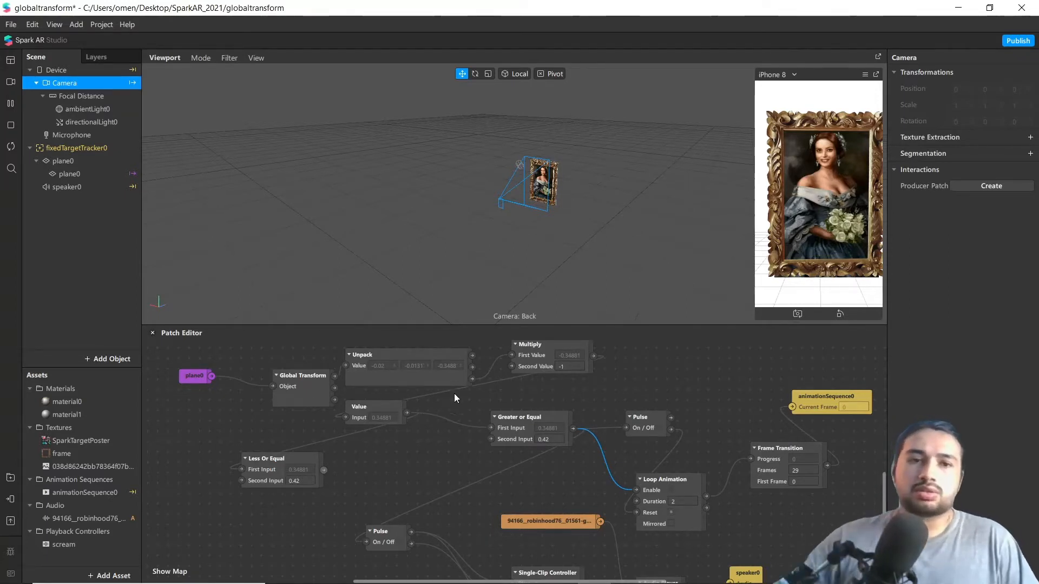
{"action": "mouse_move", "coordinate": [364, 383]}
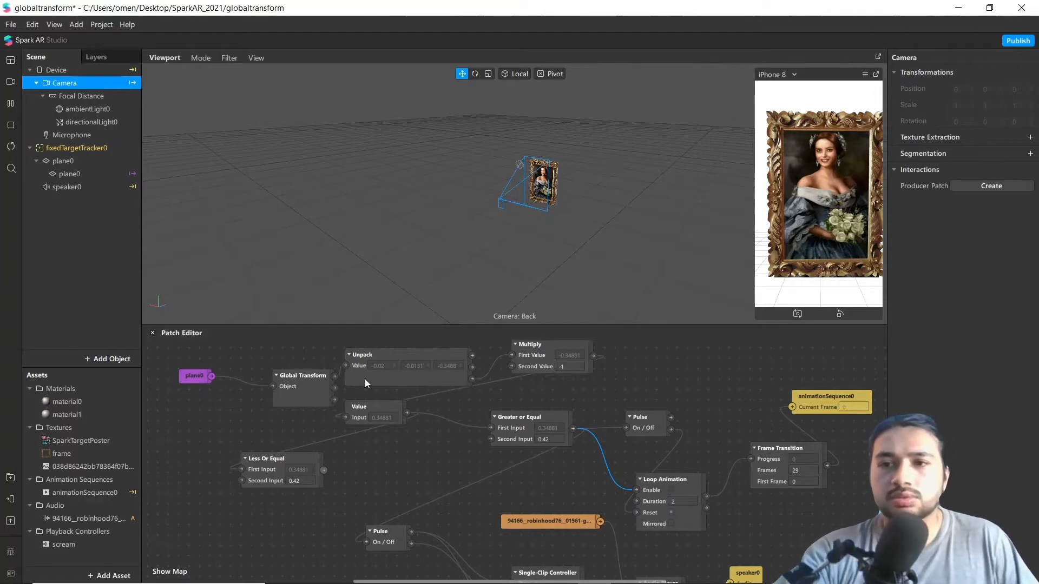
{"action": "mouse_move", "coordinate": [161, 192]}
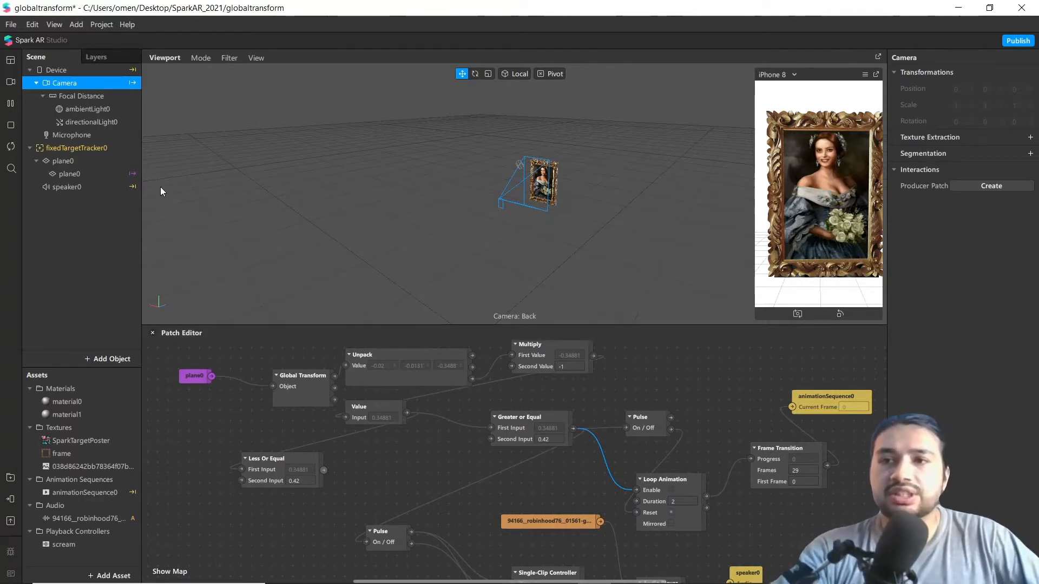
Start a new blank project and insert a Target Tracker into its scene.
{"action": "left_click", "coordinate": [10, 25]}
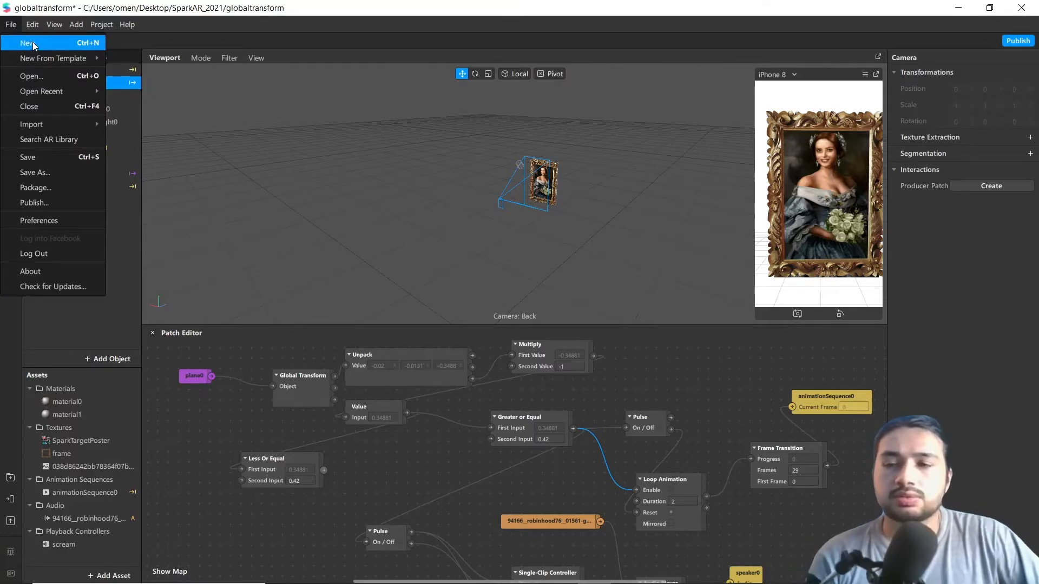
{"action": "left_click", "coordinate": [27, 42]}
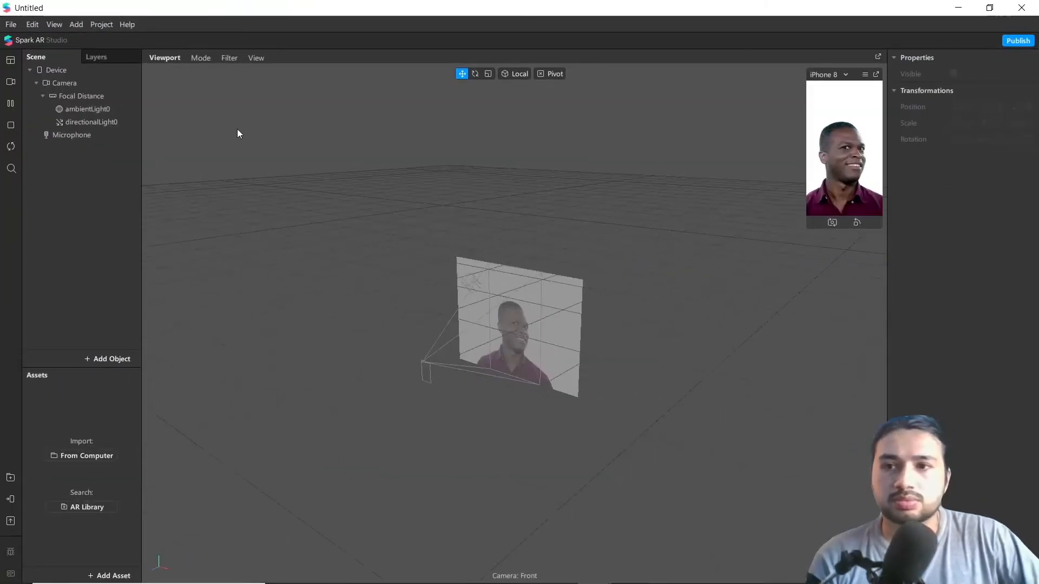
{"action": "left_click", "coordinate": [108, 358]}
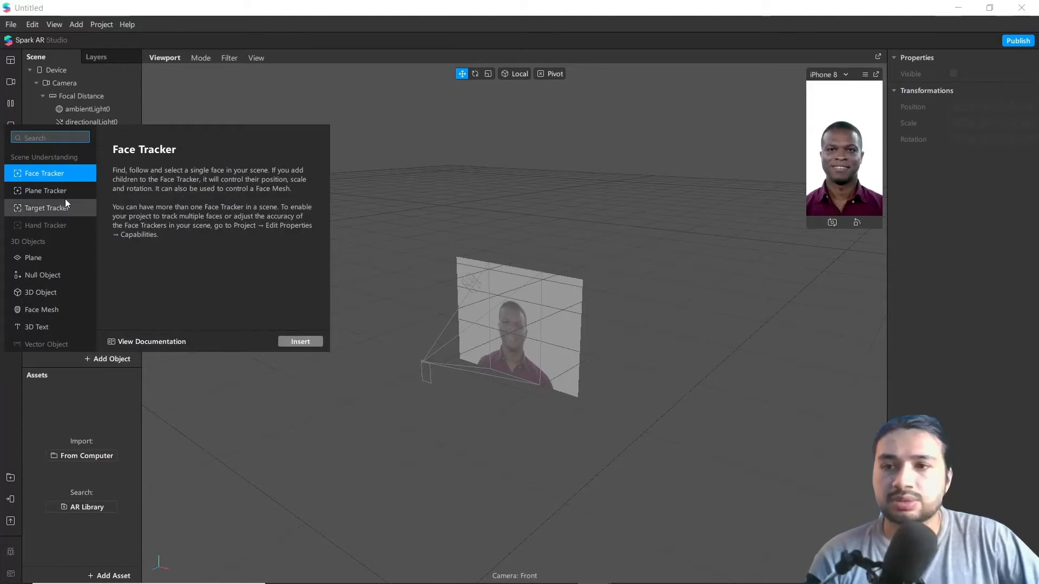
{"action": "left_click", "coordinate": [46, 208]}
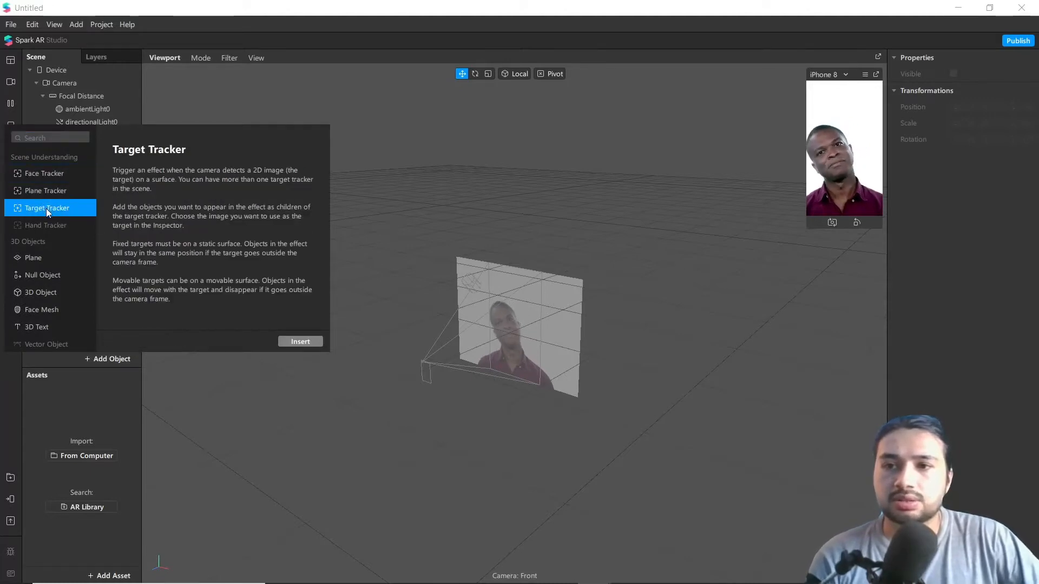
{"action": "left_click", "coordinate": [300, 340]}
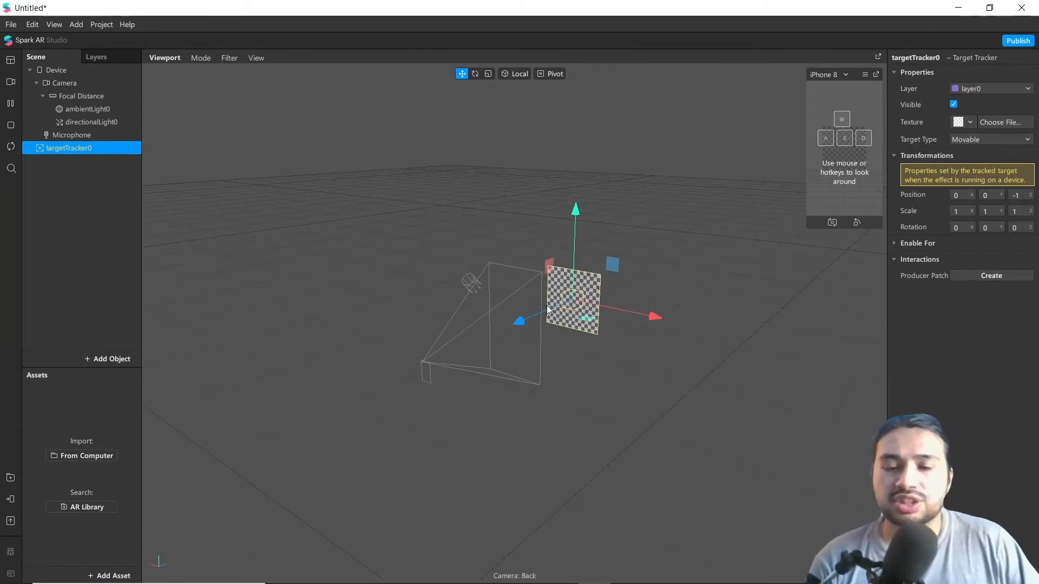
{"action": "mouse_move", "coordinate": [534, 303]}
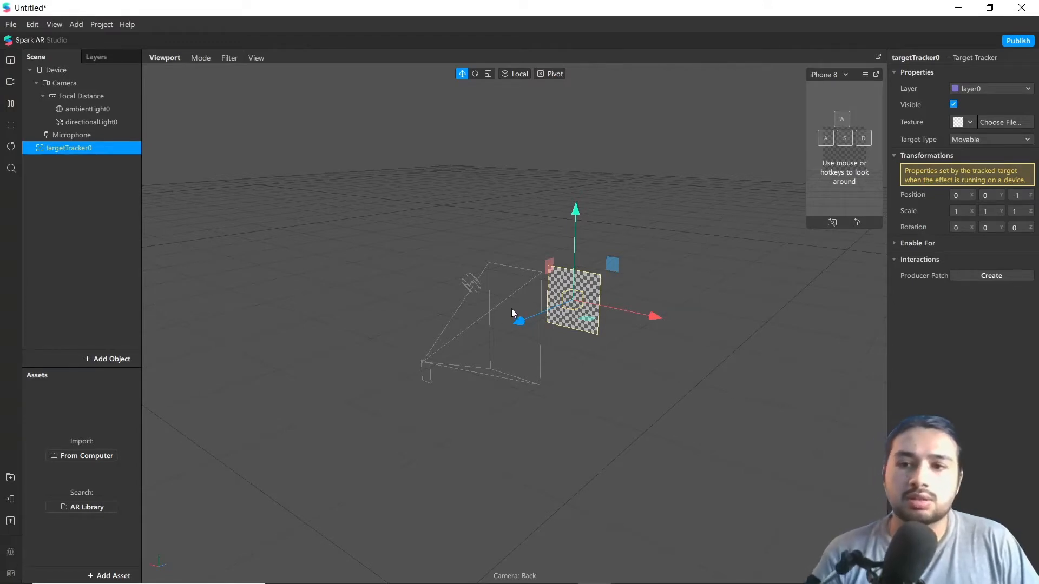
{"action": "mouse_move", "coordinate": [580, 361]}
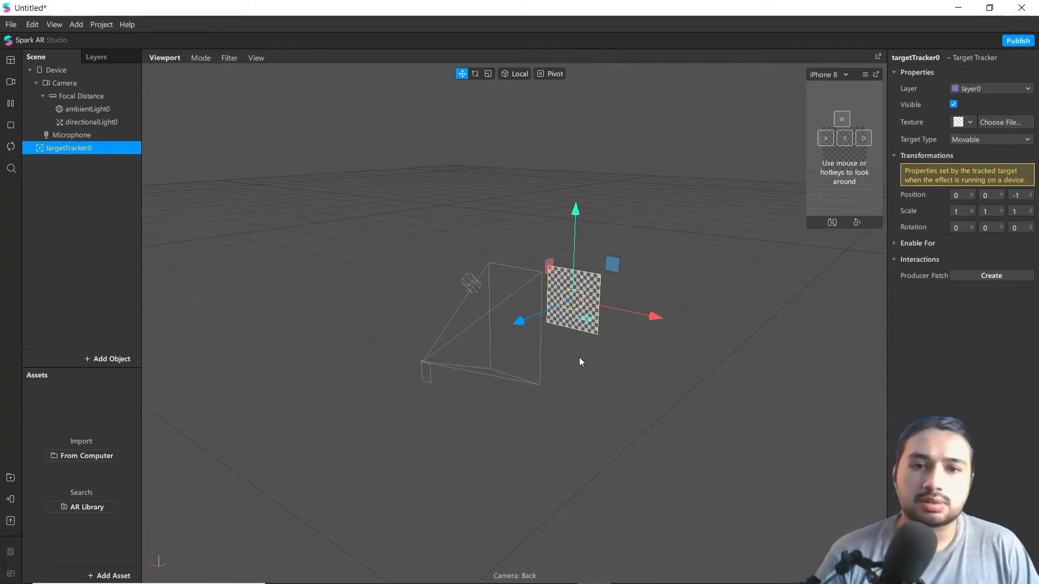
Set SparkTargetPoster.jpg as the target tracker's texture.
{"action": "left_click", "coordinate": [488, 74]}
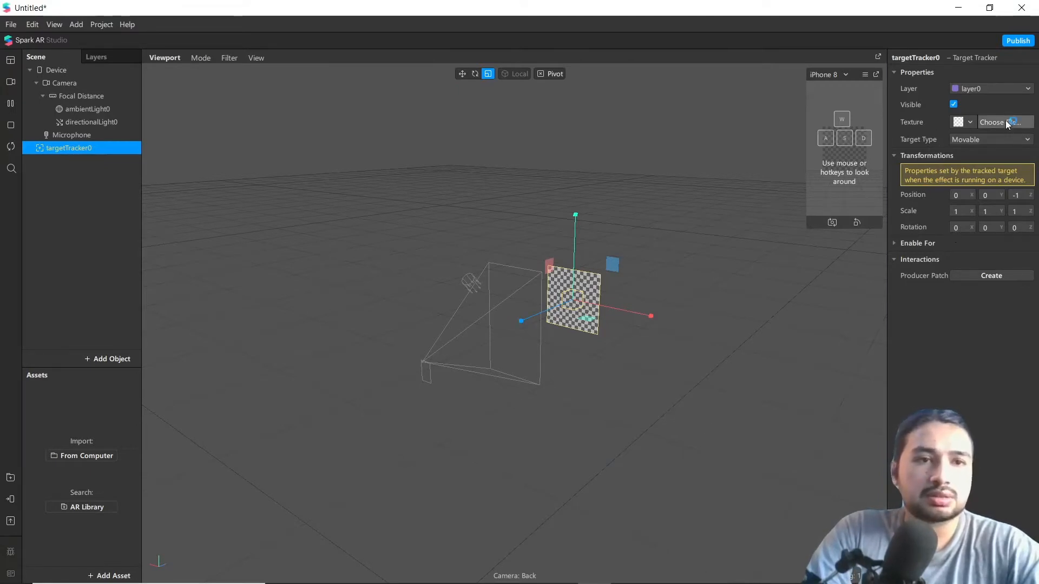
{"action": "left_click", "coordinate": [1002, 122]}
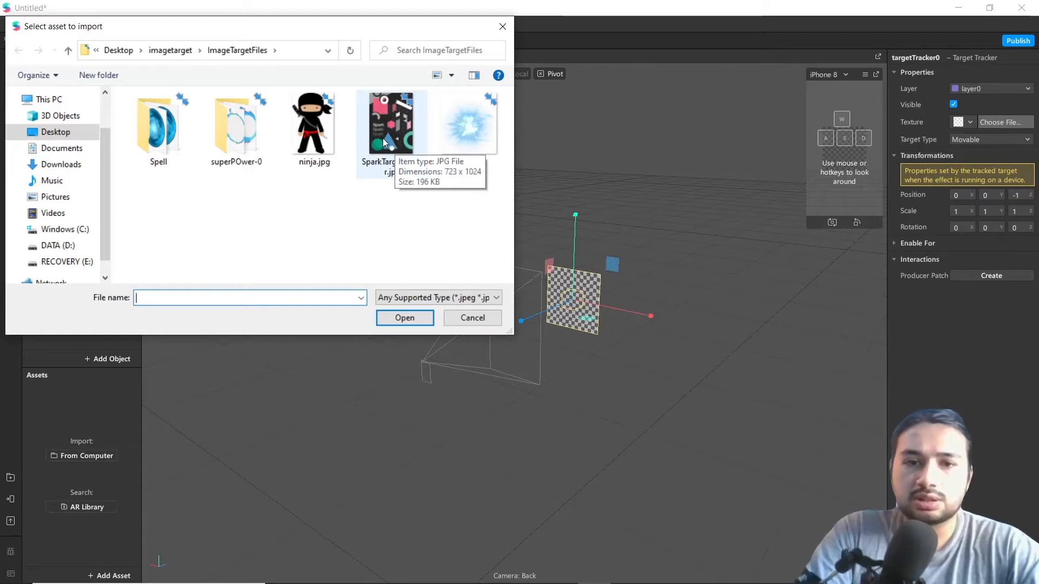
{"action": "left_click", "coordinate": [404, 318]}
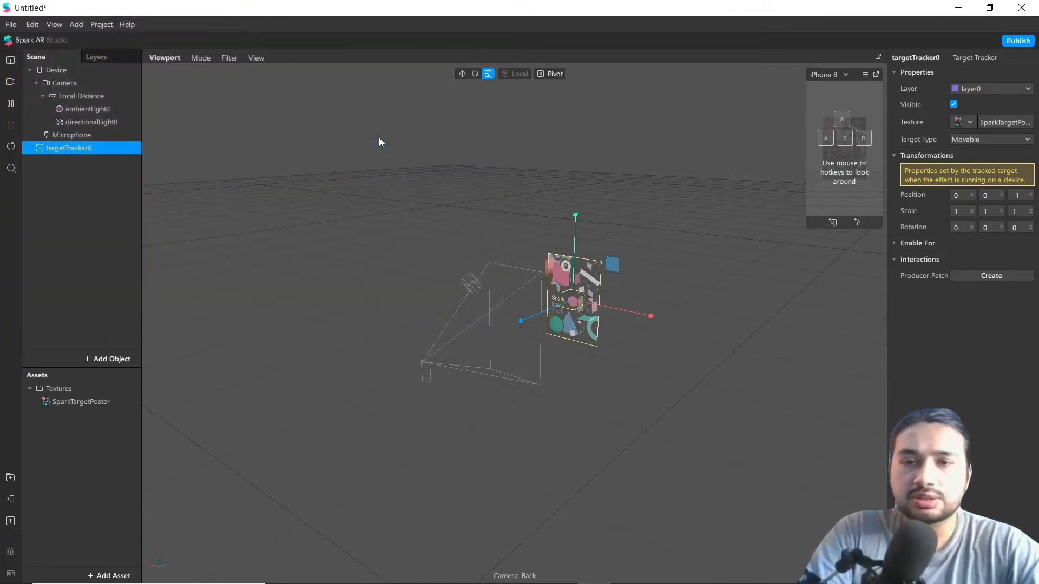
{"action": "mouse_move", "coordinate": [139, 228]}
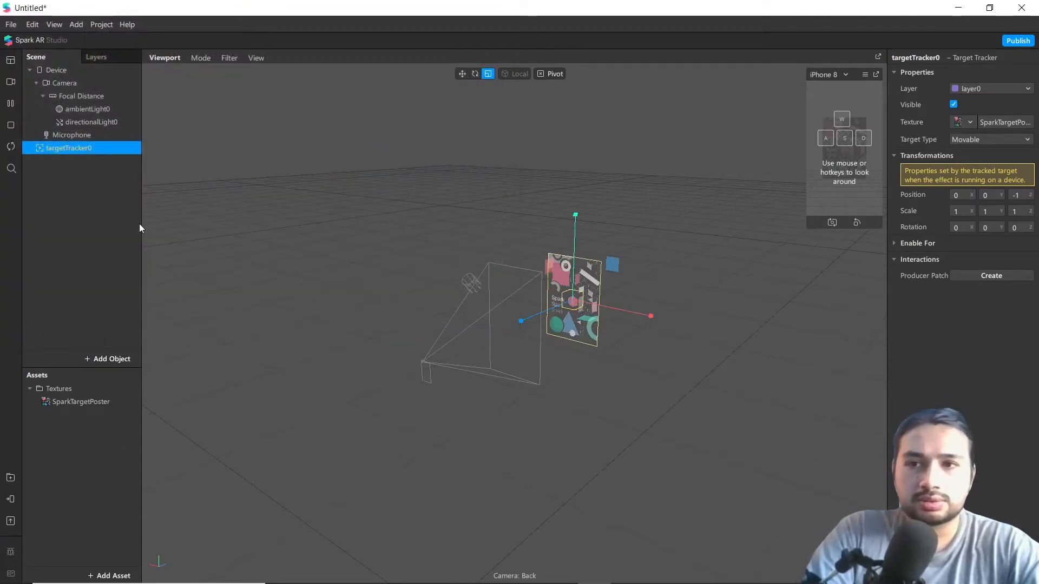
Add a plane under targetTracker0 and scale it to 2.91 x 4.20.
{"action": "right_click", "coordinate": [70, 148]}
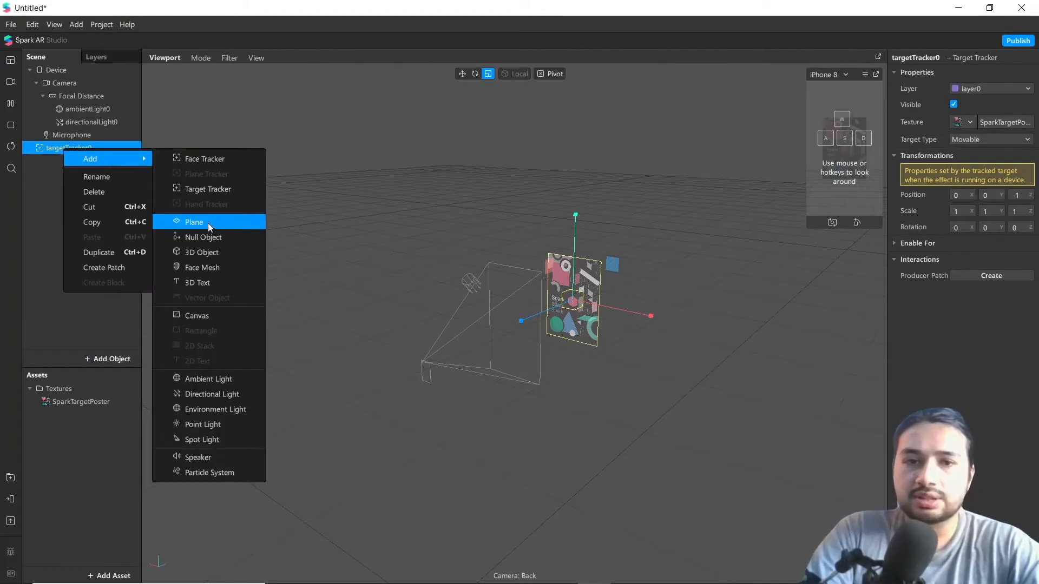
{"action": "left_click", "coordinate": [194, 222]}
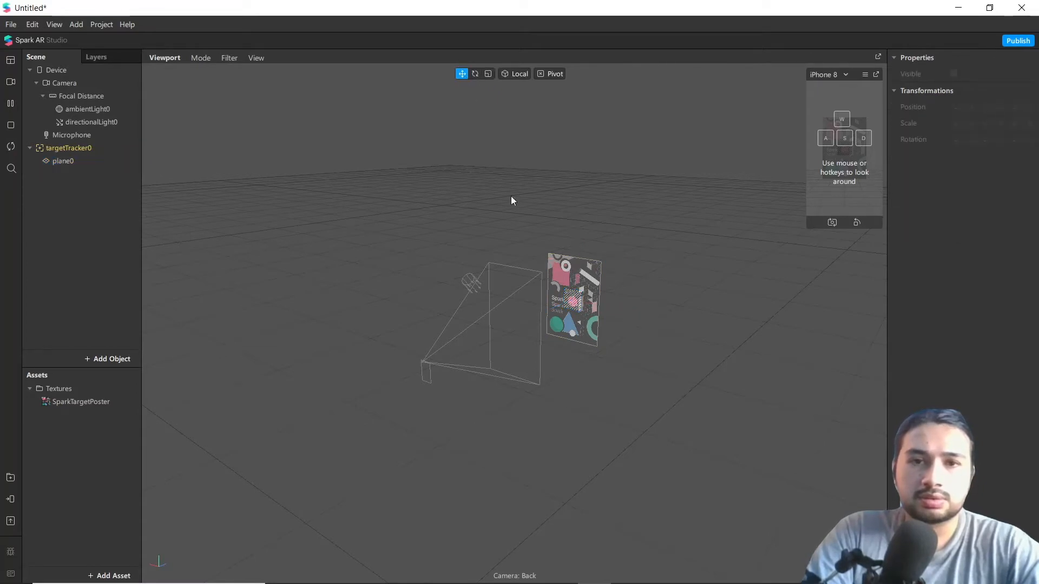
{"action": "left_click", "coordinate": [69, 149]}
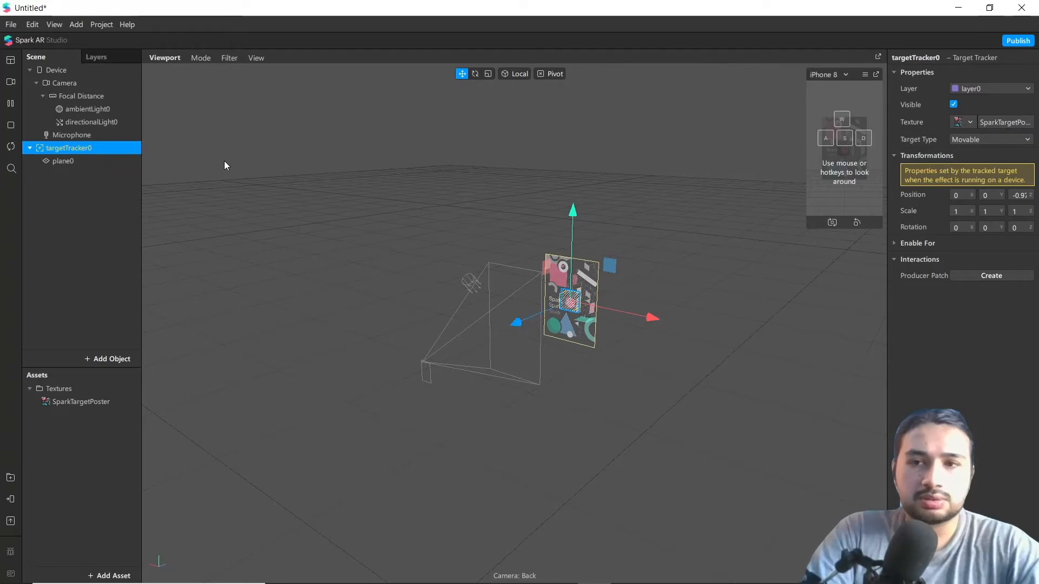
{"action": "left_click", "coordinate": [62, 161]}
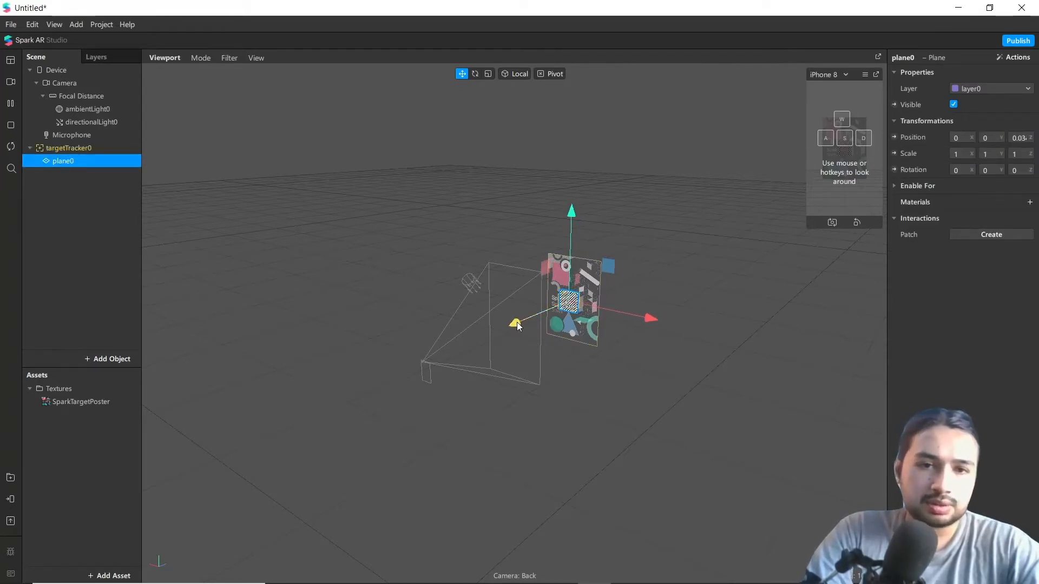
{"action": "left_click", "coordinate": [488, 74]}
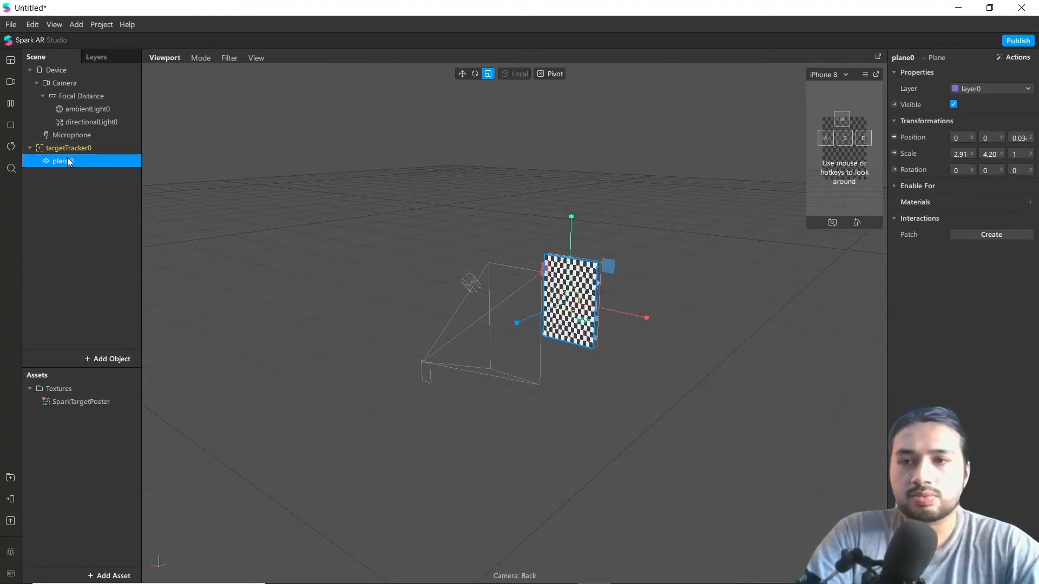
Rename the plane to Mainframe.
{"action": "double_click", "coordinate": [59, 161]}
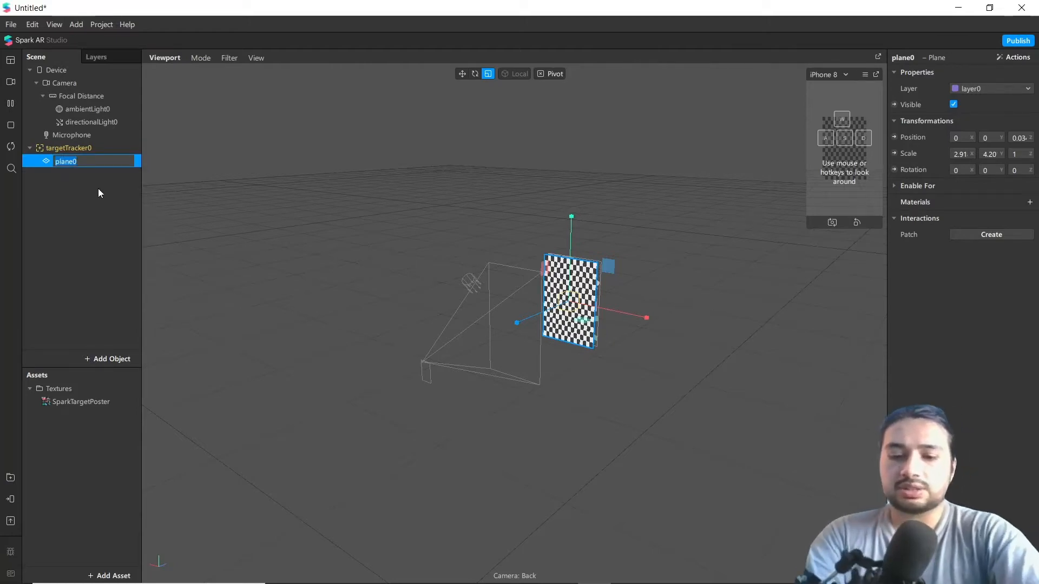
{"action": "type", "text": "Mat"}
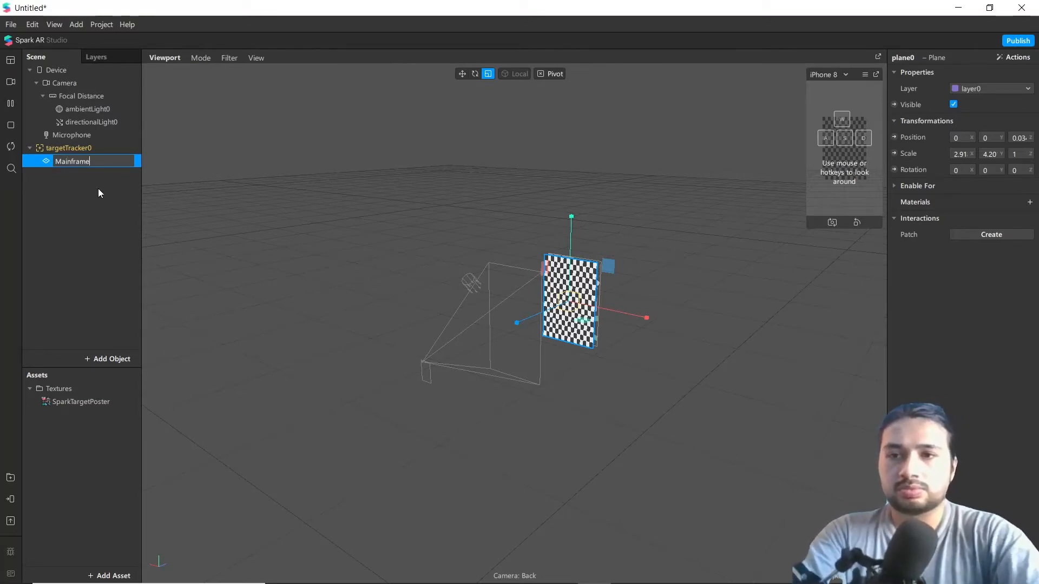
{"action": "key", "text": "Return"}
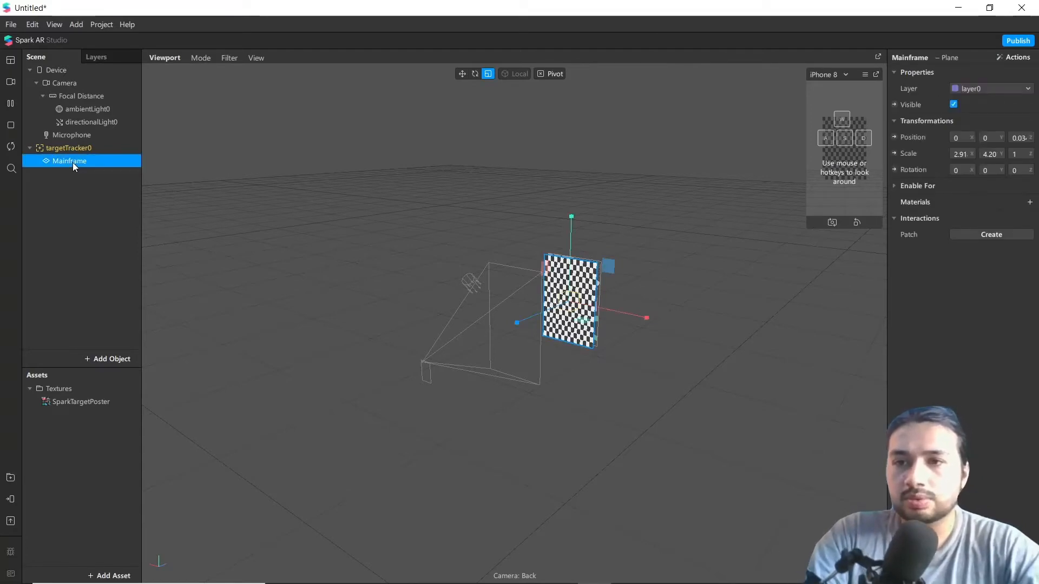
Add a plane inside Mainframe and name it photoframe.
{"action": "right_click", "coordinate": [73, 161]}
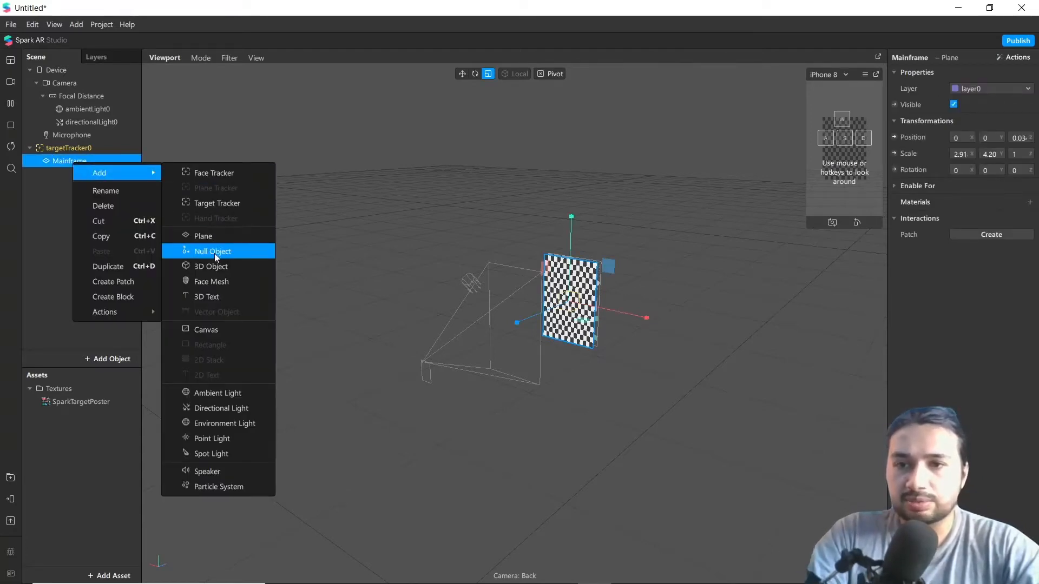
{"action": "left_click", "coordinate": [204, 235]}
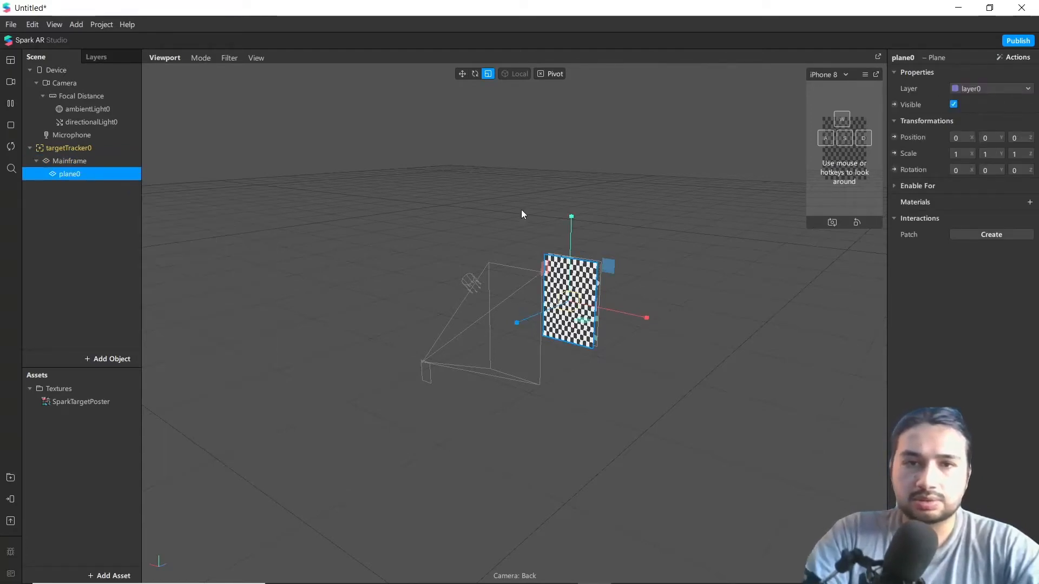
{"action": "double_click", "coordinate": [69, 173]}
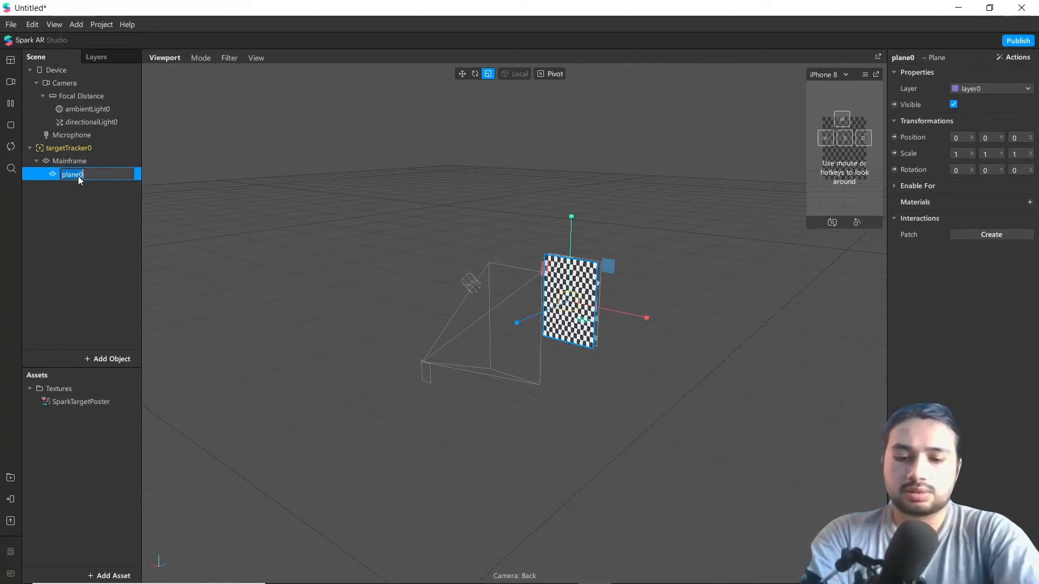
{"action": "type", "text": "photofr"}
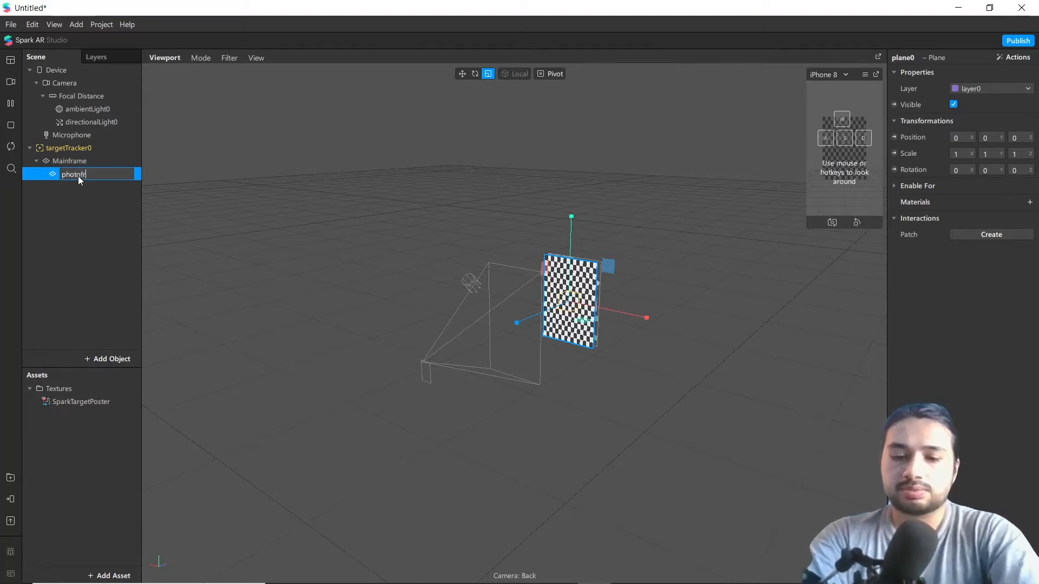
{"action": "key", "text": "Return"}
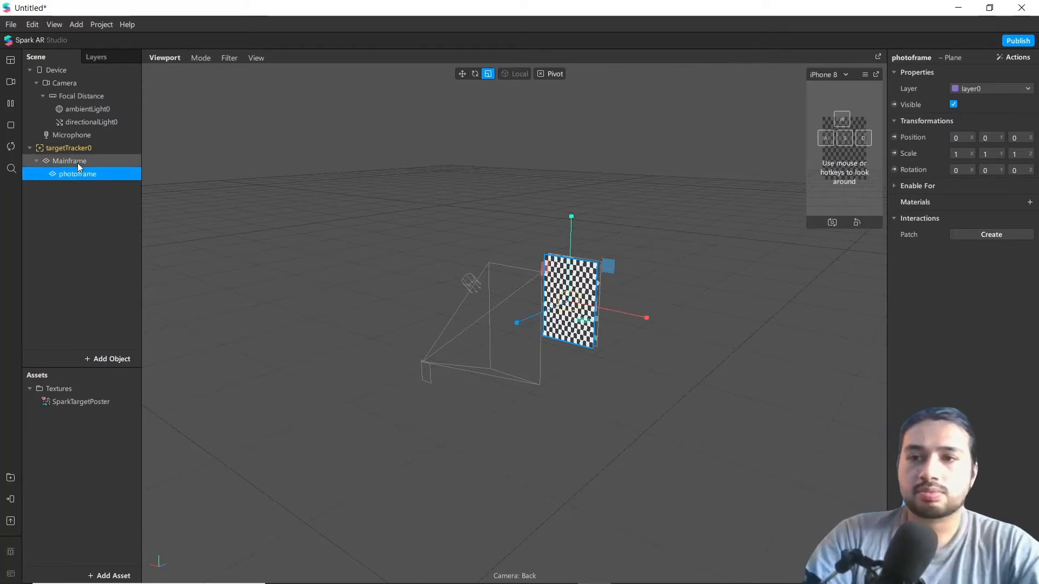
Create new materials for the planes and set main_frame's shader type to Flat.
{"action": "left_click", "coordinate": [69, 161]}
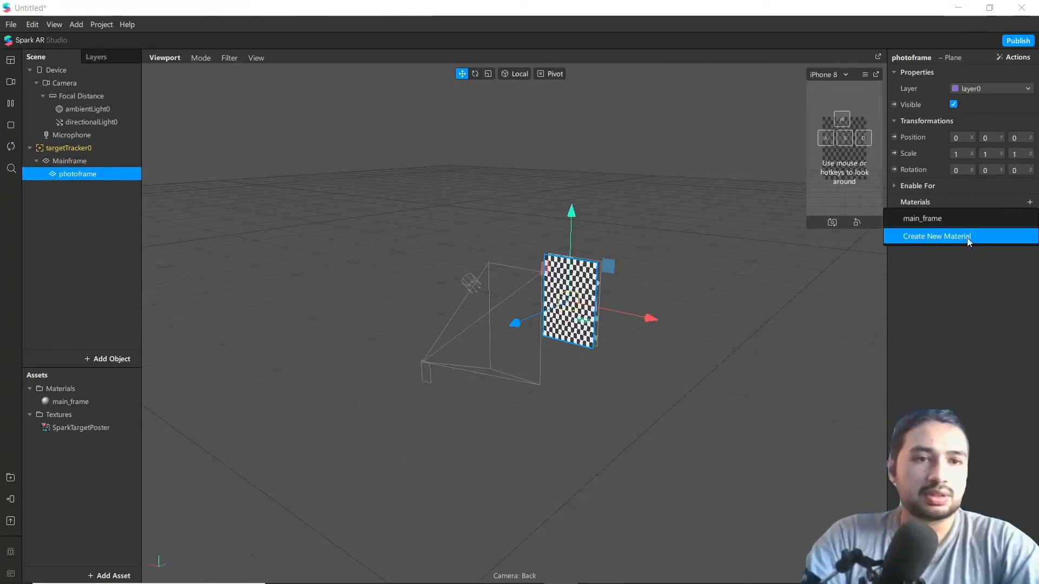
{"action": "left_click", "coordinate": [936, 236]}
{"action": "type", "text": "frame"}
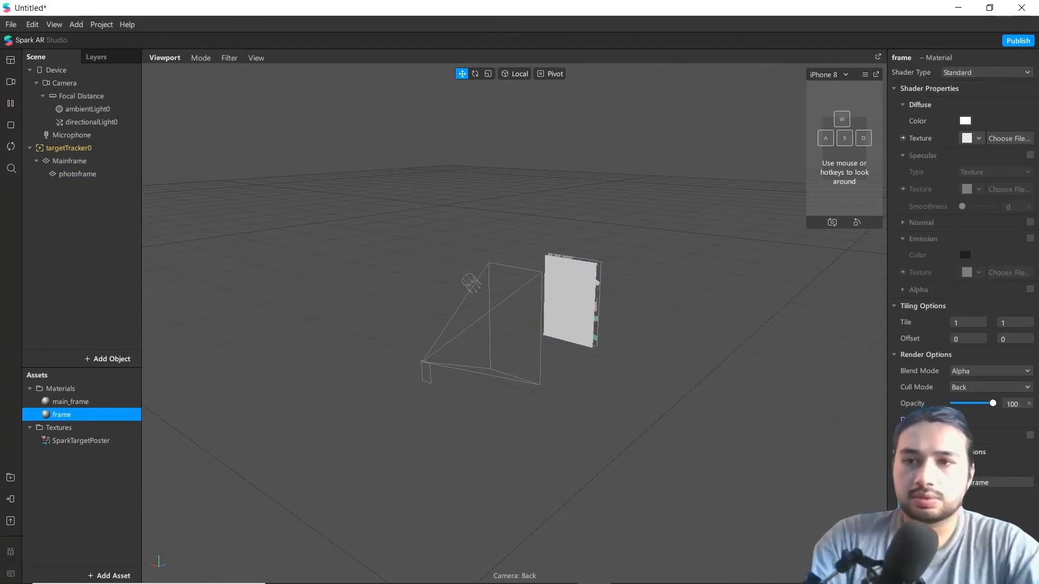
{"action": "left_click", "coordinate": [71, 401]}
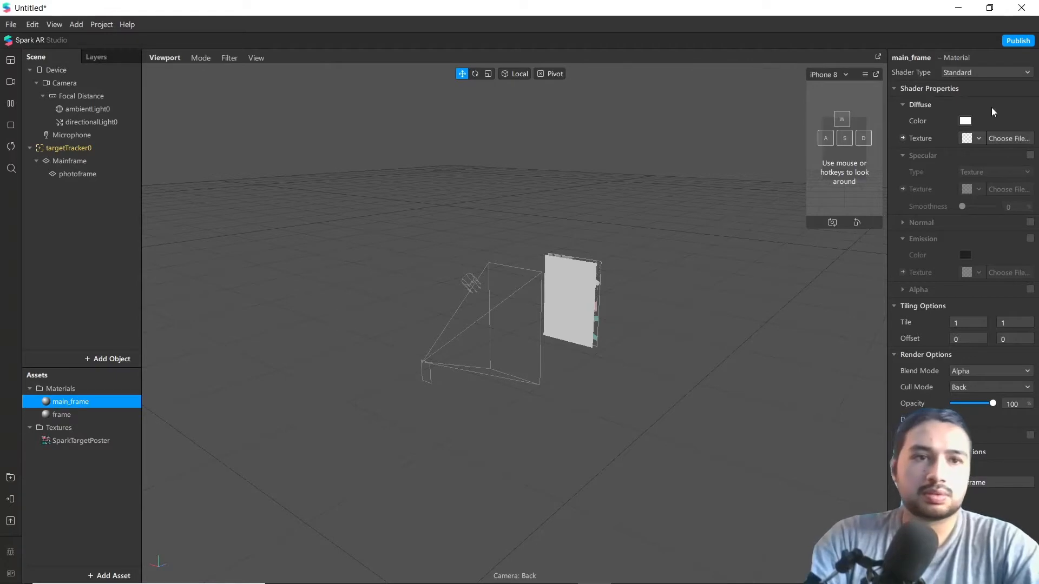
{"action": "left_click", "coordinate": [984, 73]}
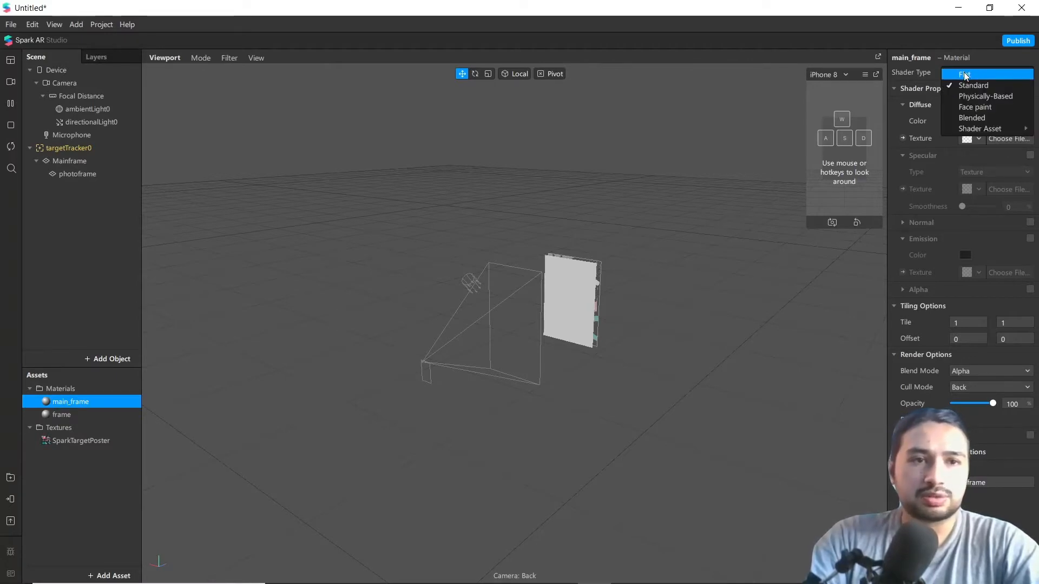
{"action": "left_click", "coordinate": [964, 74]}
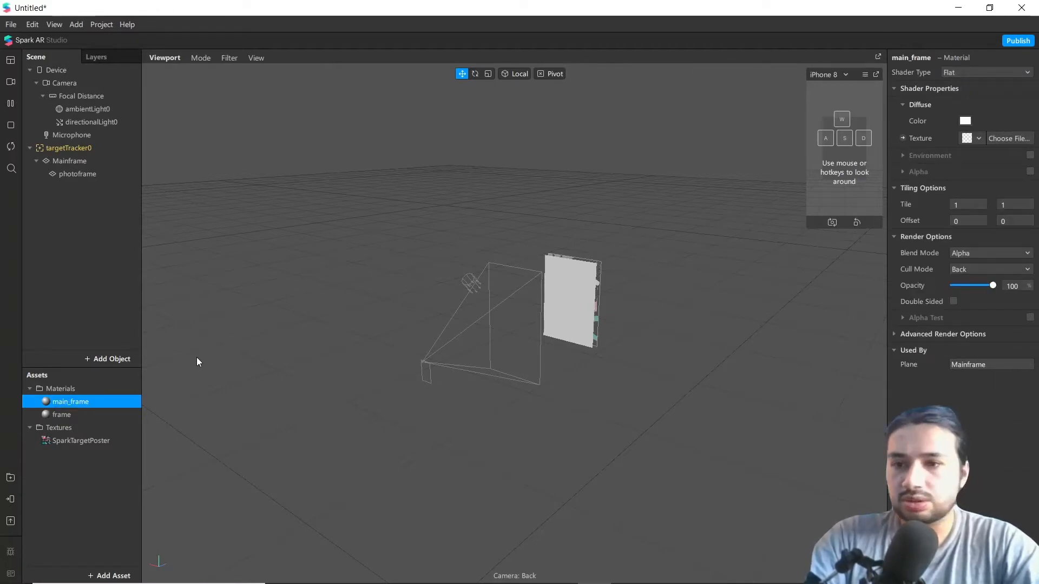
Set the frame material's shader type to Flat as well.
{"action": "left_click", "coordinate": [62, 415]}
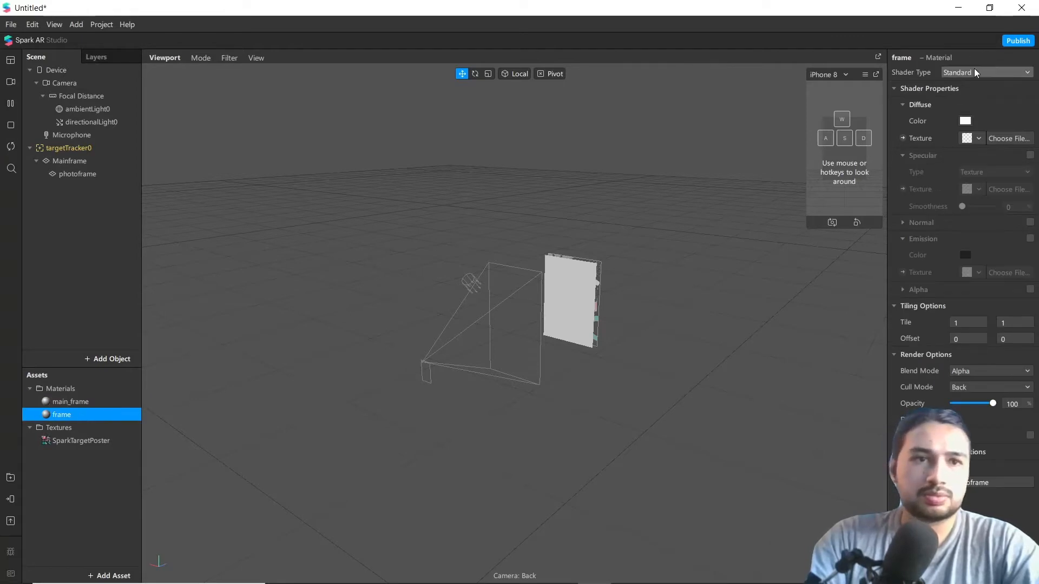
{"action": "left_click", "coordinate": [987, 73]}
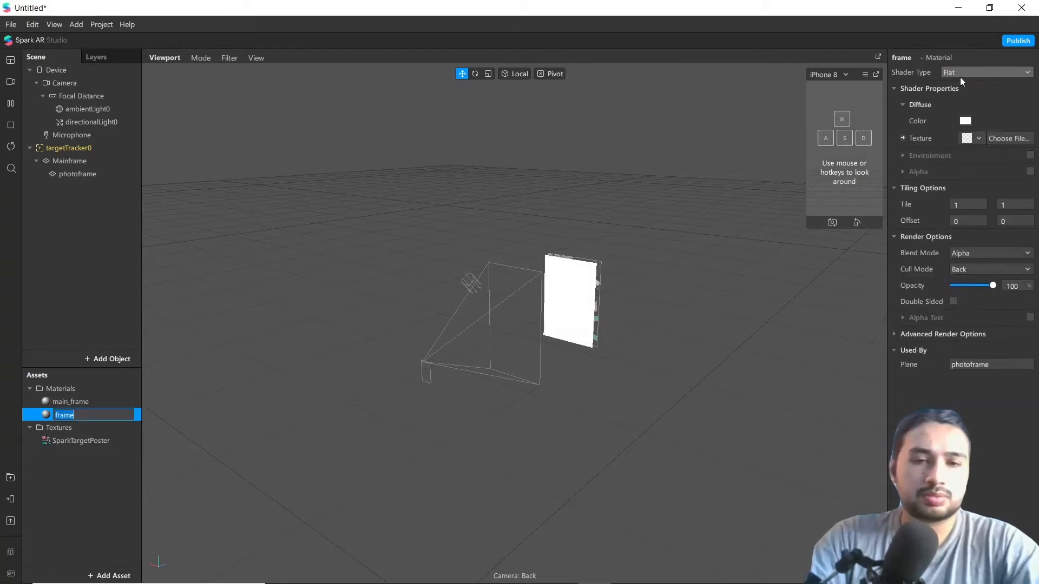
{"action": "key", "text": "Return"}
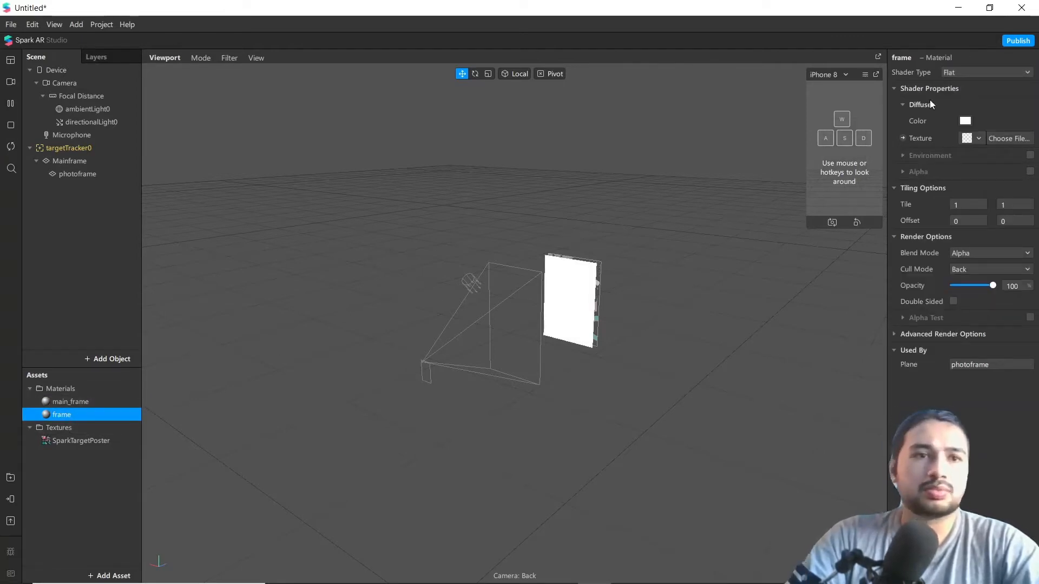
{"action": "left_click", "coordinate": [69, 402]}
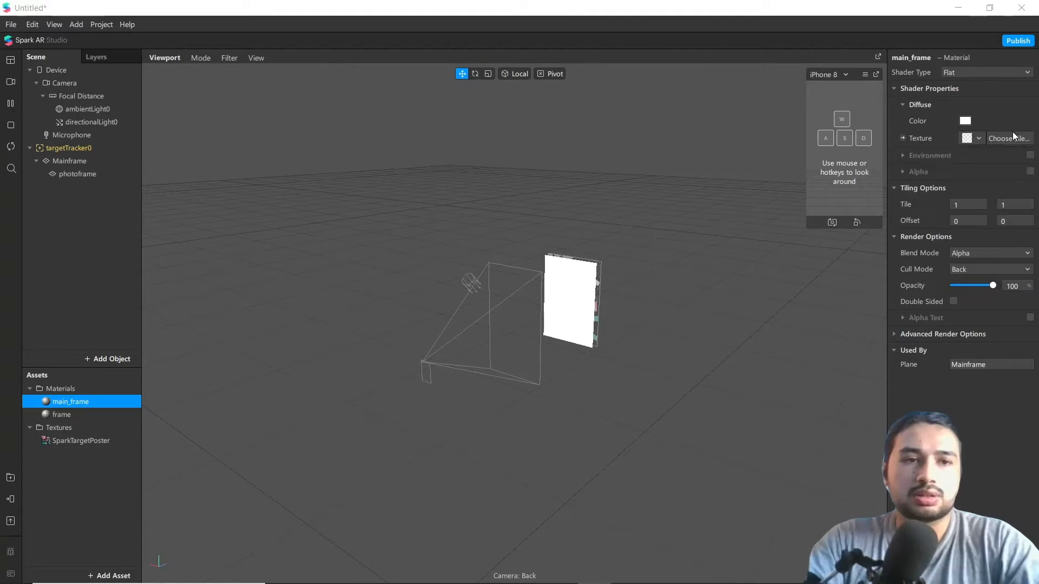
Load frame.png from Downloads as the main_frame material's texture.
{"action": "left_click", "coordinate": [1008, 138]}
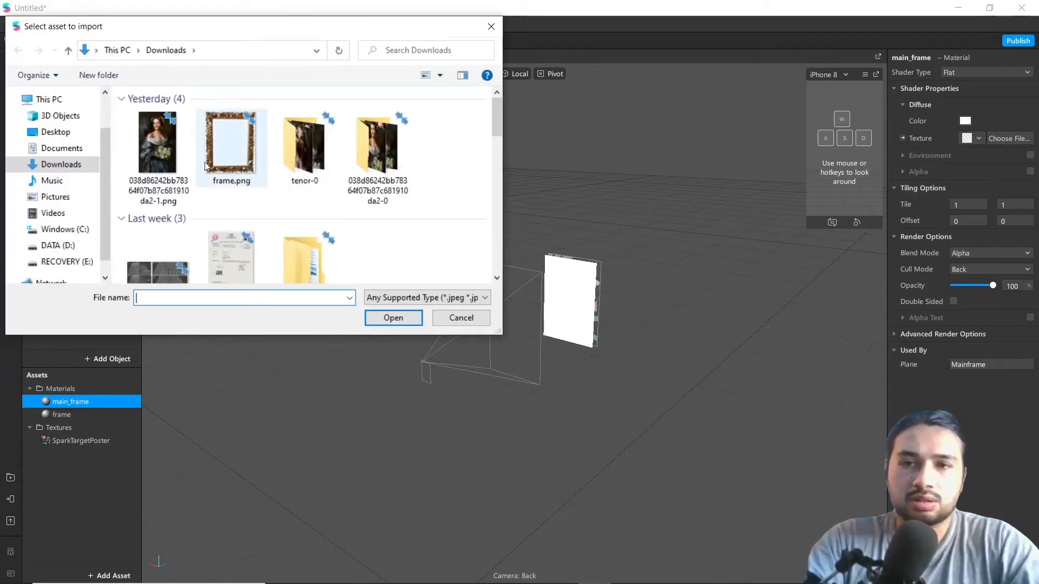
{"action": "mouse_move", "coordinate": [231, 153]}
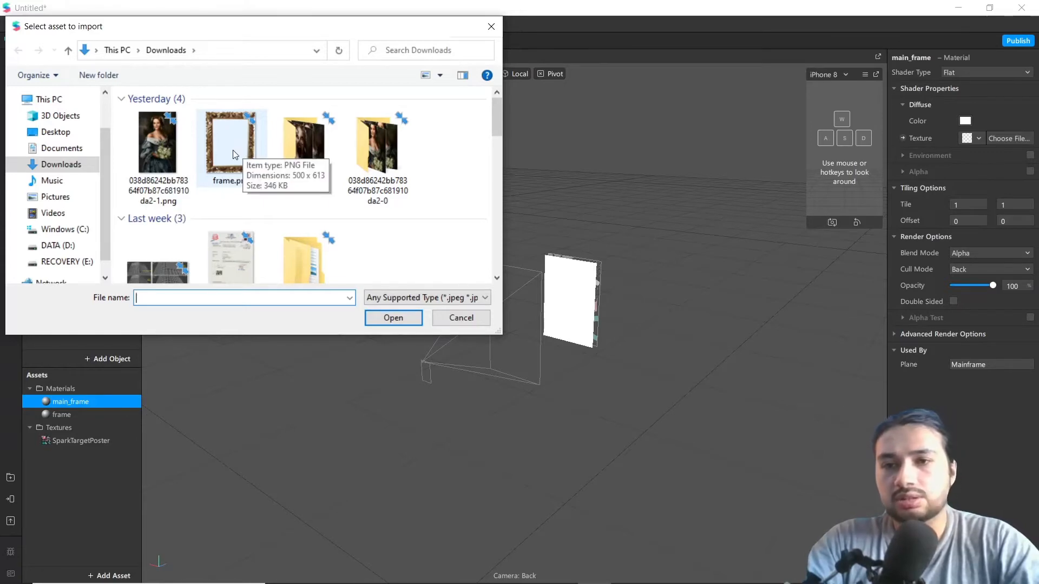
{"action": "left_click", "coordinate": [393, 319]}
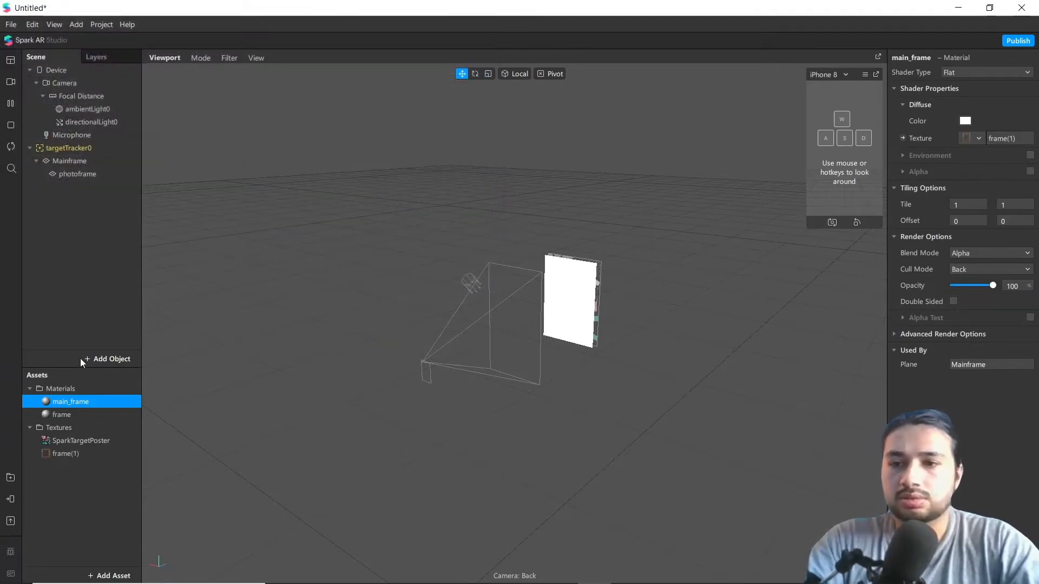
{"action": "left_click", "coordinate": [63, 415]}
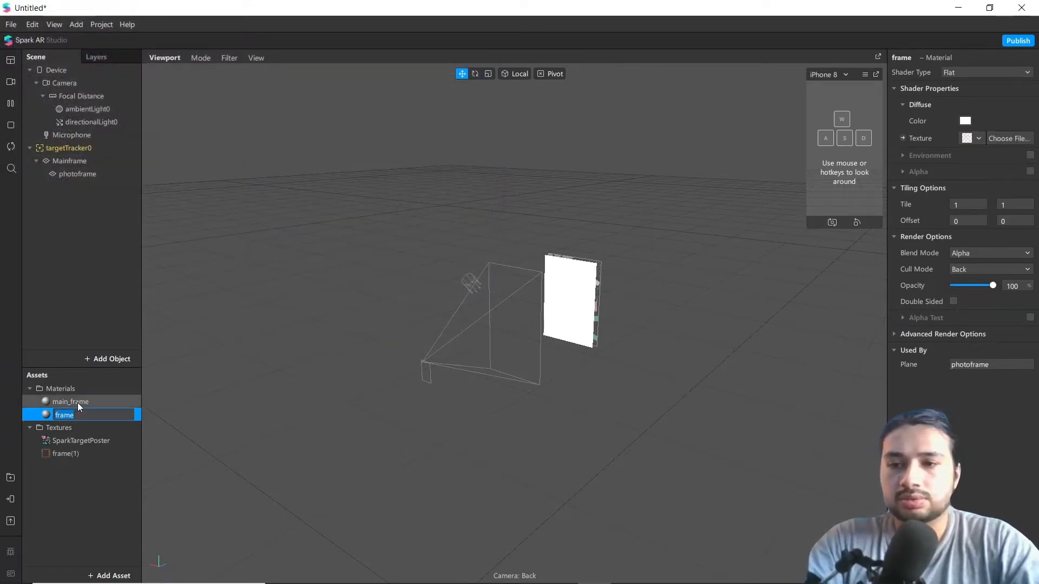
{"action": "left_click", "coordinate": [70, 160]}
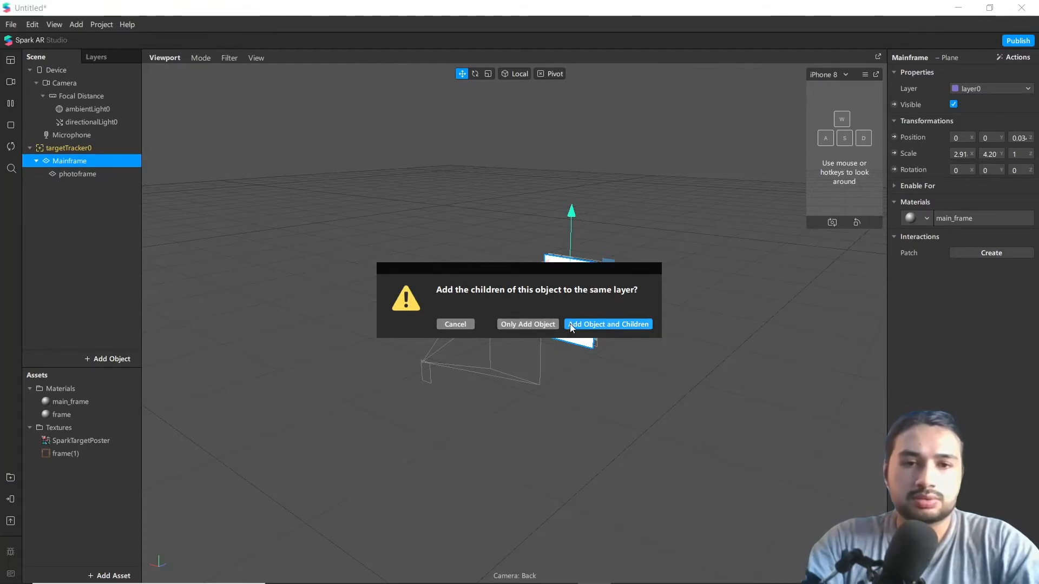
Add Mainframe and its children to the new layer so the ornate frame shows.
{"action": "left_click", "coordinate": [607, 324]}
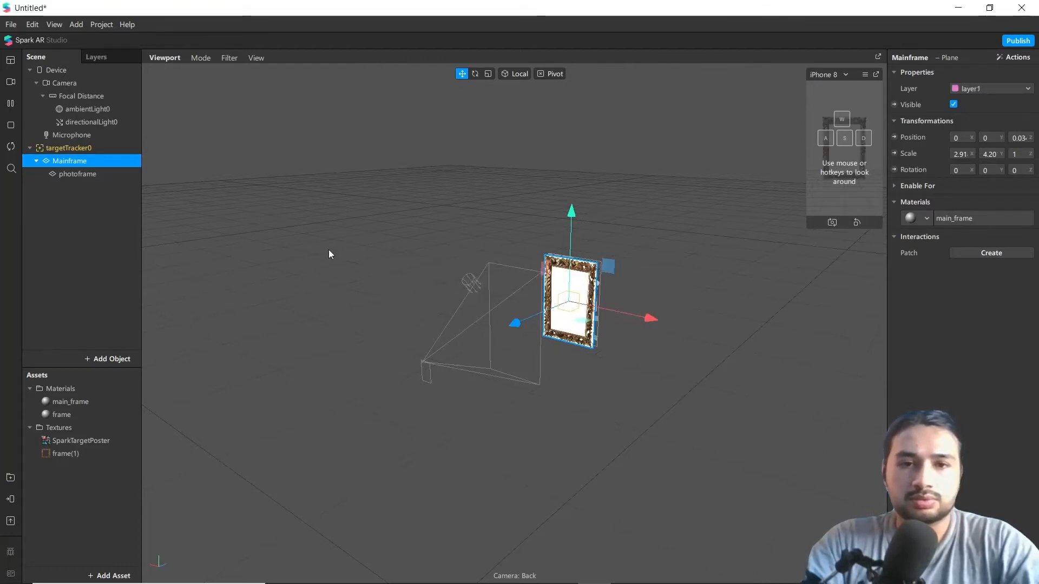
{"action": "left_click", "coordinate": [196, 285]}
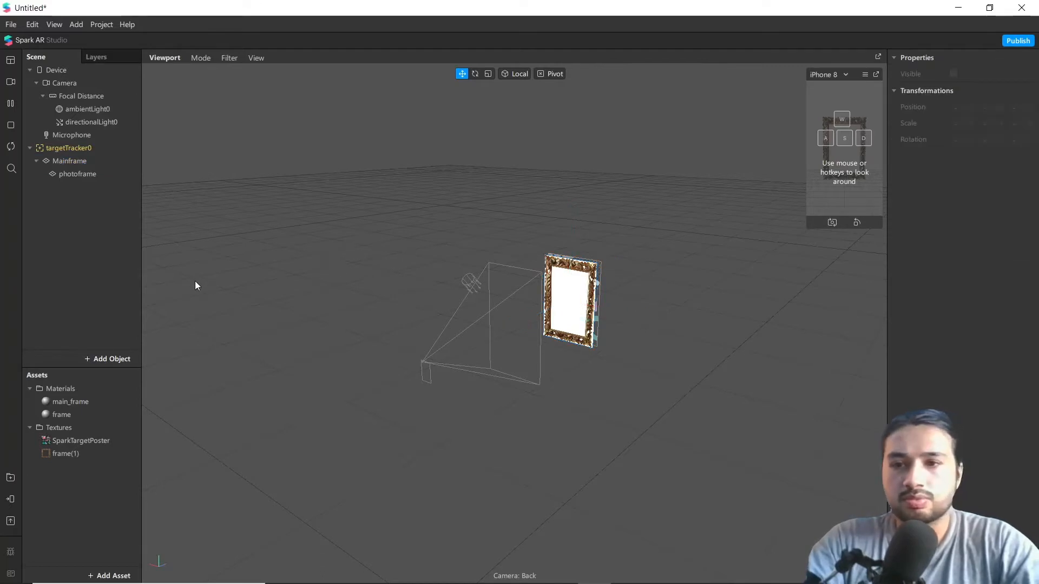
{"action": "left_click", "coordinate": [78, 173]}
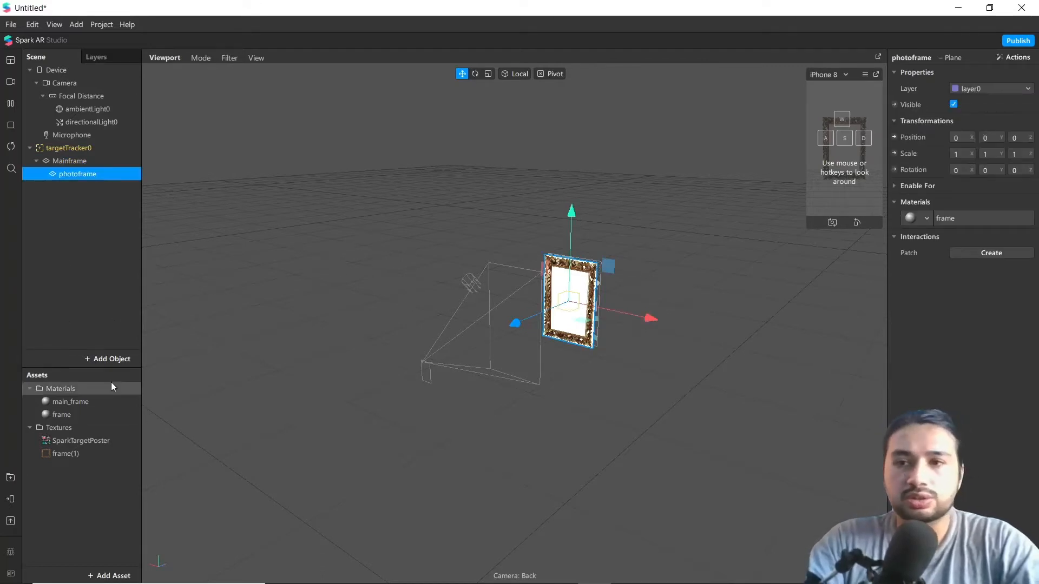
Add an animation sequence asset and name it photo.
{"action": "left_click", "coordinate": [110, 576]}
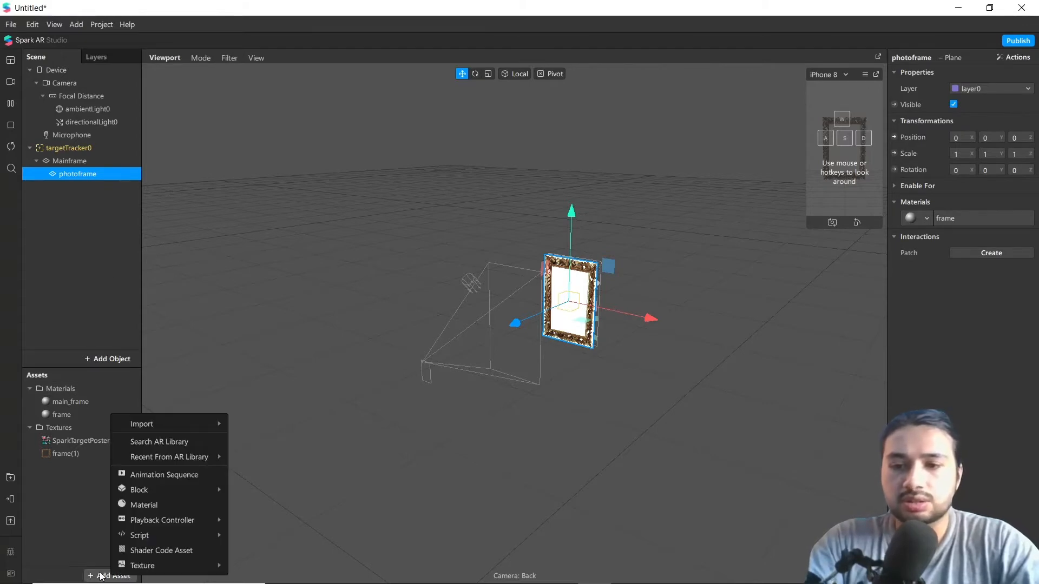
{"action": "mouse_move", "coordinate": [164, 475]}
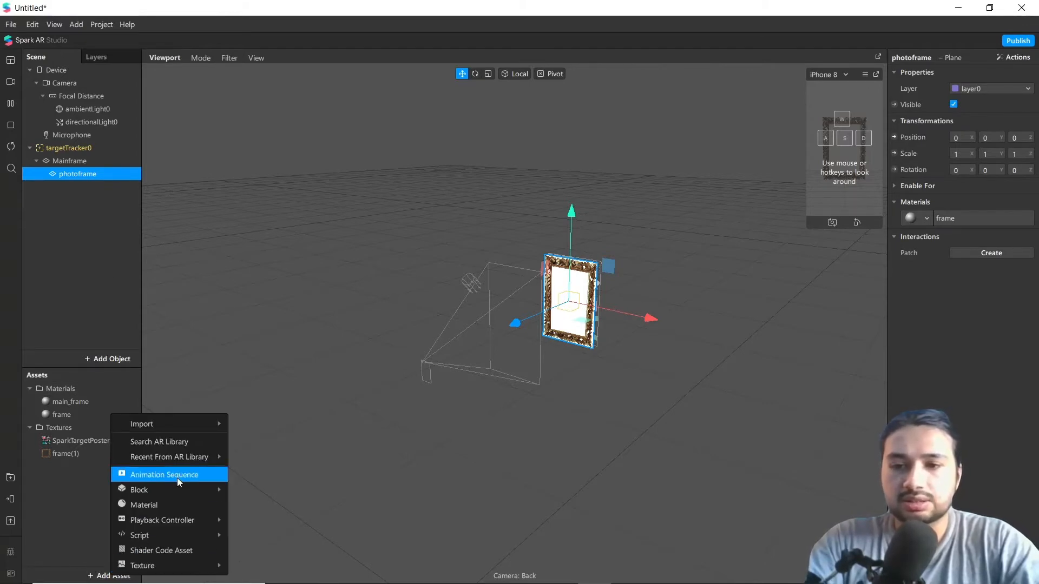
{"action": "left_click", "coordinate": [165, 473]}
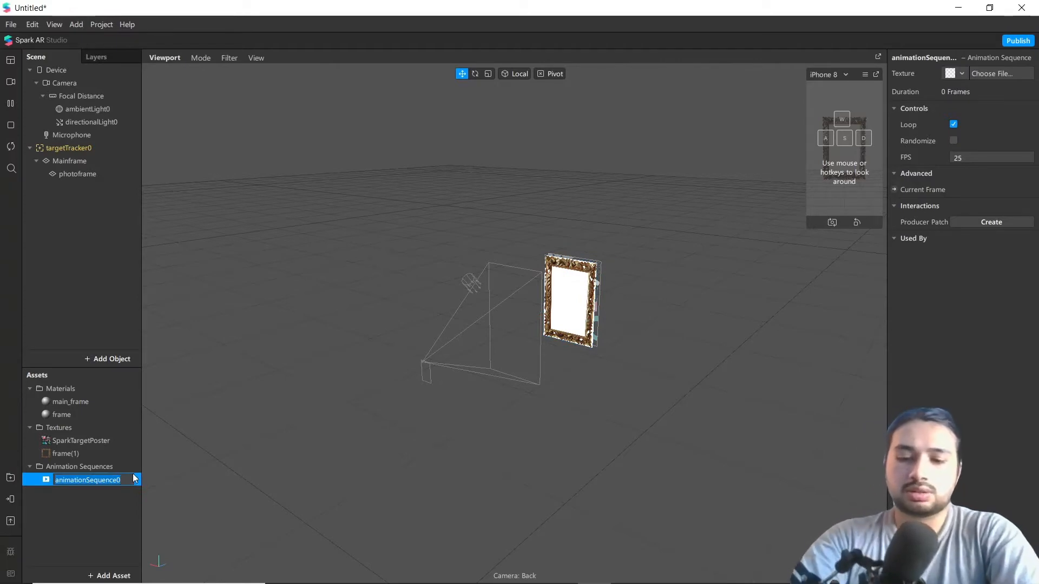
{"action": "double_click", "coordinate": [88, 479]}
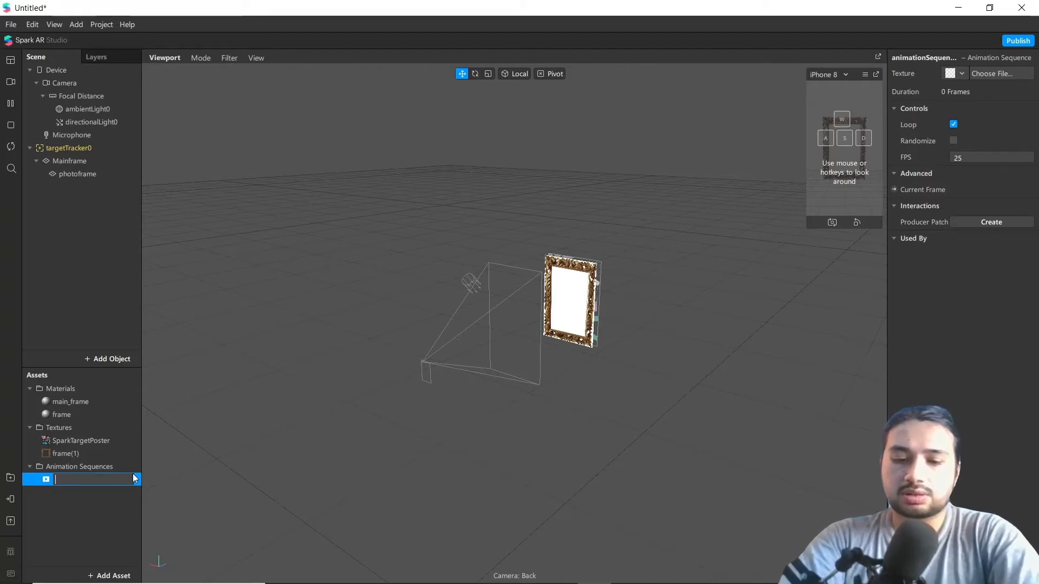
{"action": "type", "text": "photo"}
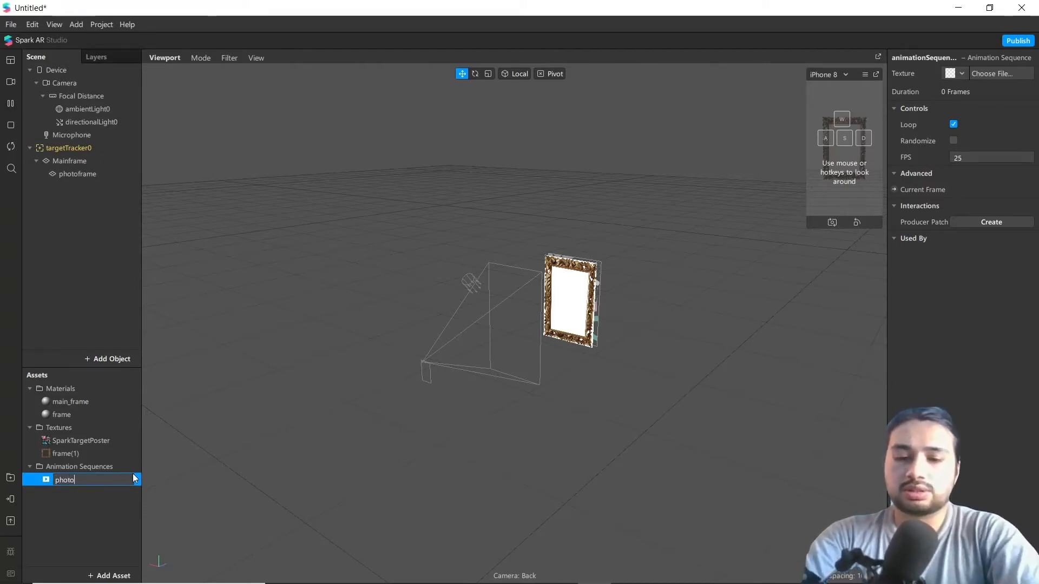
{"action": "key", "text": "Return"}
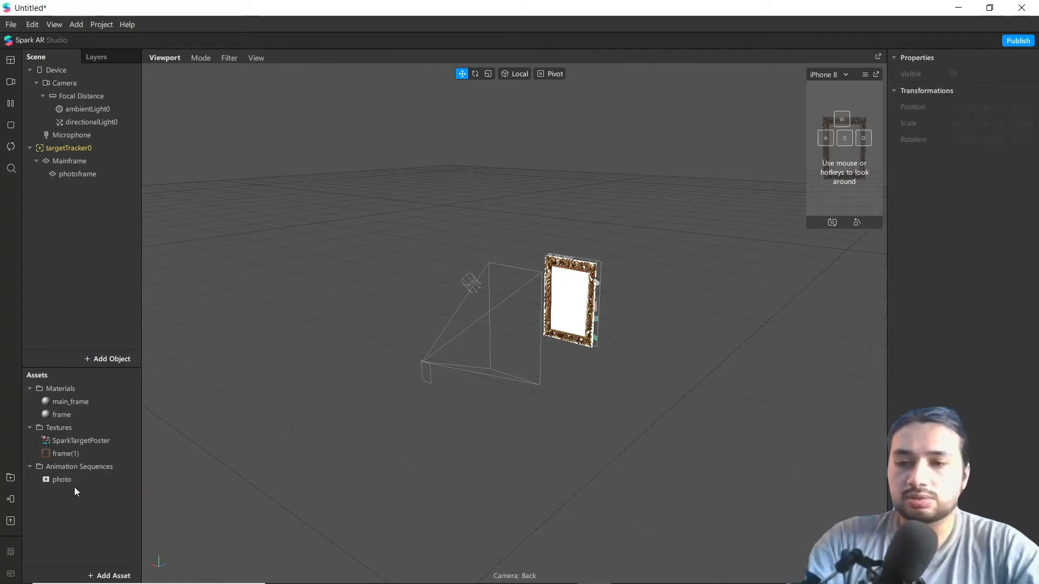
{"action": "mouse_move", "coordinate": [151, 449]}
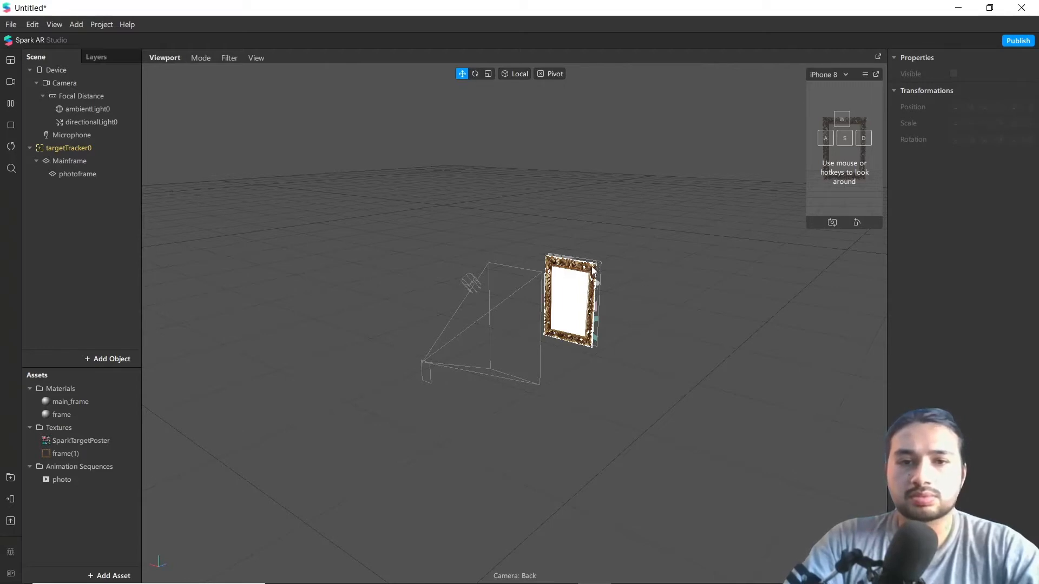
View the photo animation sequence's properties.
{"action": "left_click", "coordinate": [69, 148]}
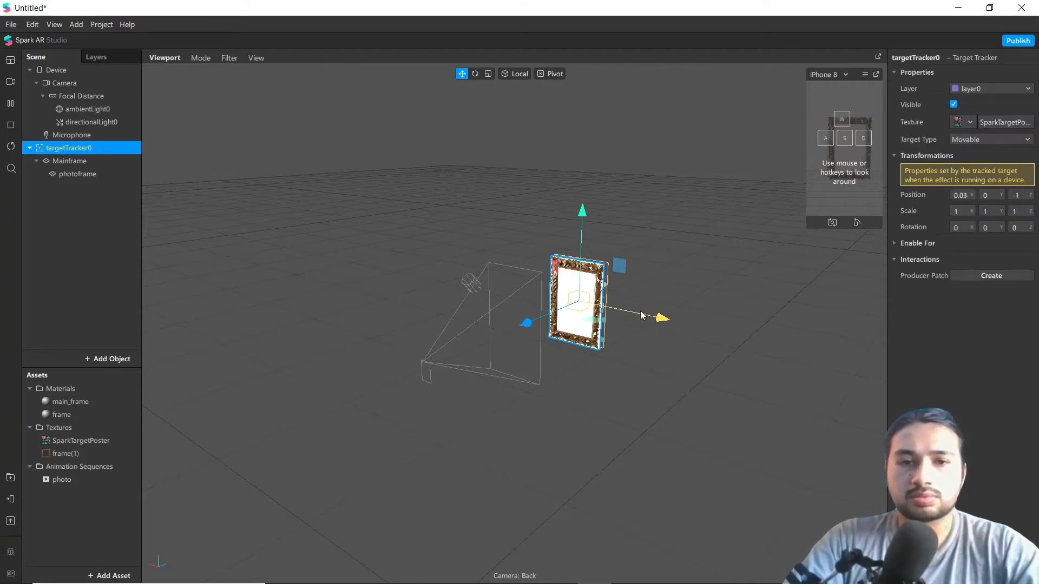
{"action": "left_click", "coordinate": [63, 480]}
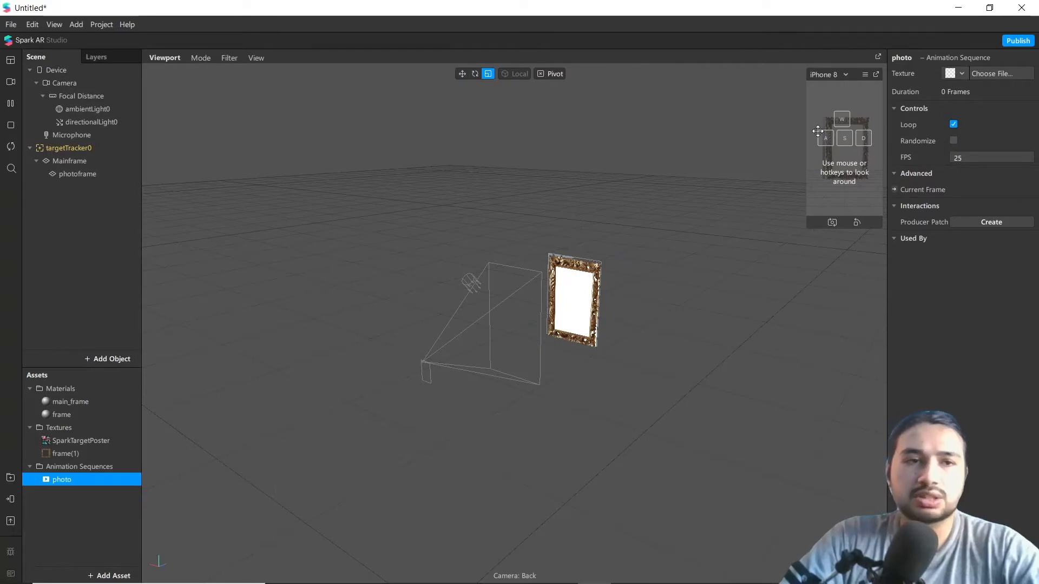
{"action": "mouse_move", "coordinate": [637, 270]}
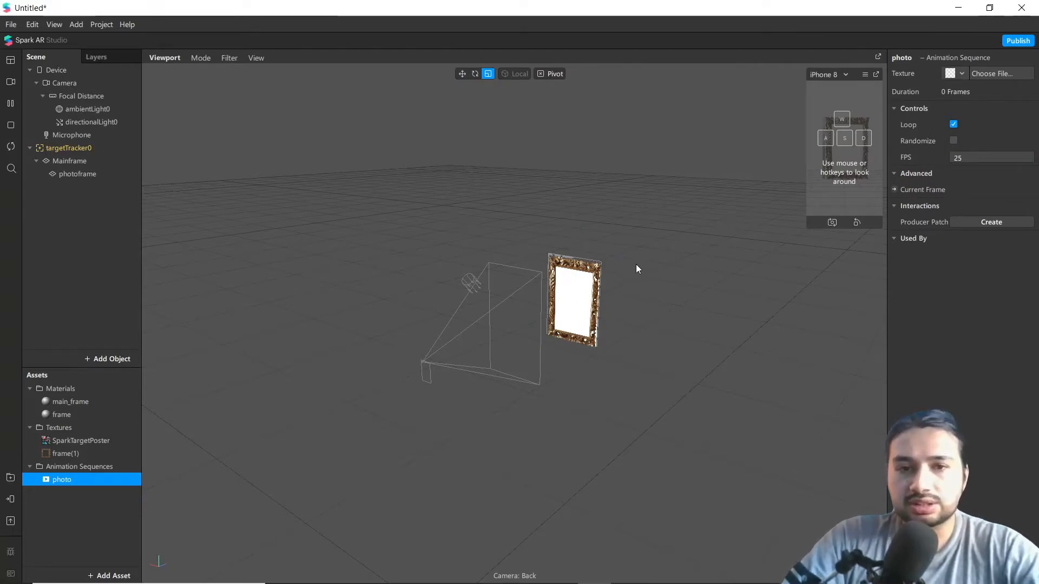
{"action": "mouse_move", "coordinate": [889, 32]}
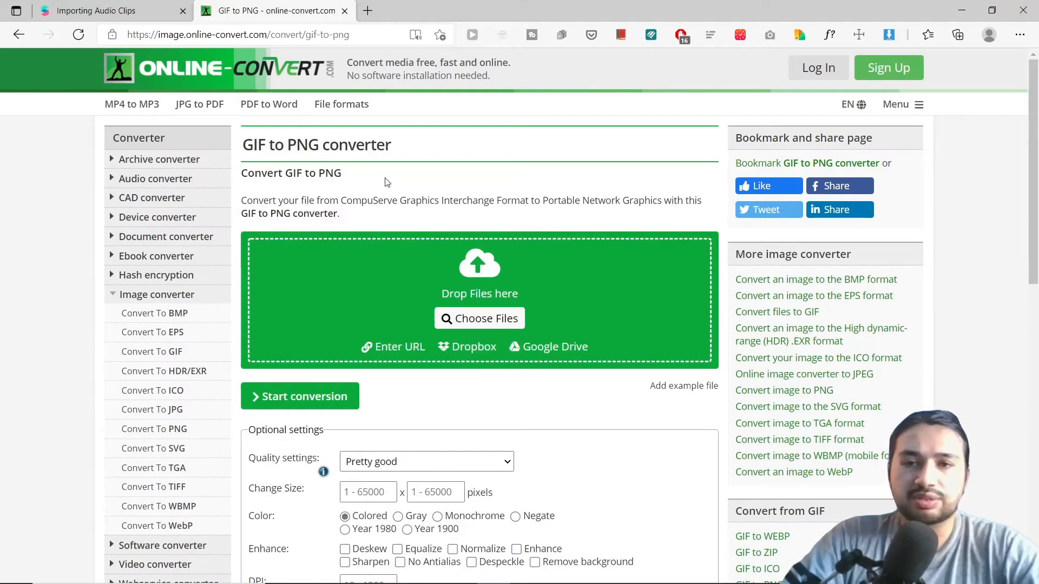
{"action": "mouse_move", "coordinate": [397, 189]}
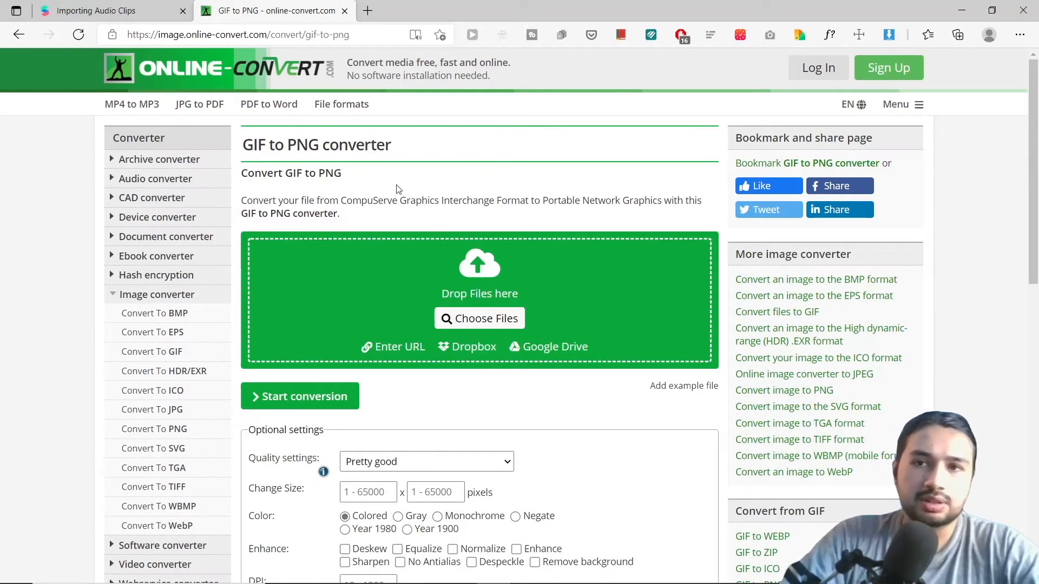
{"action": "mouse_move", "coordinate": [653, 315]}
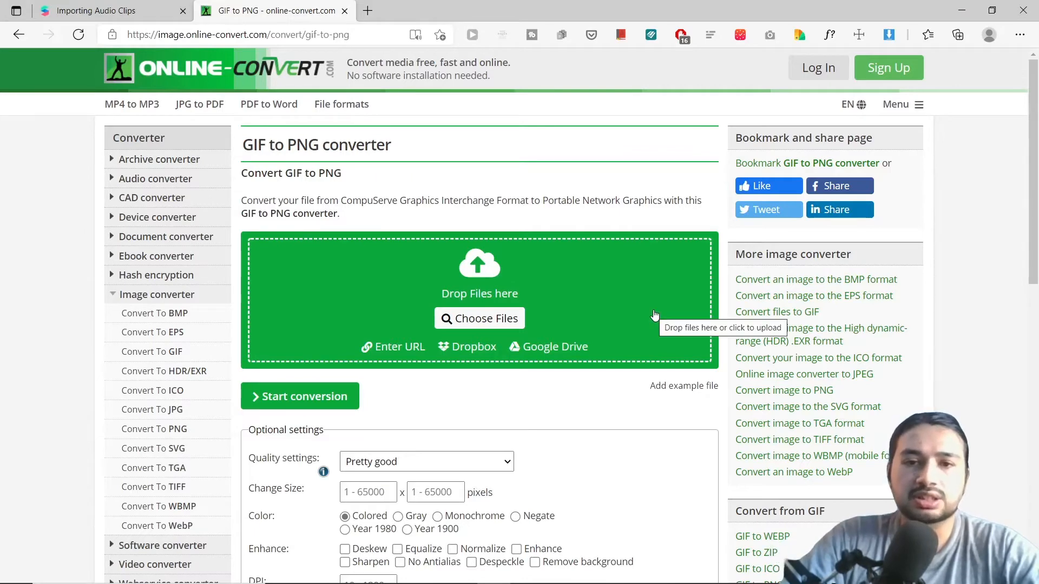
{"action": "mouse_move", "coordinate": [558, 423]}
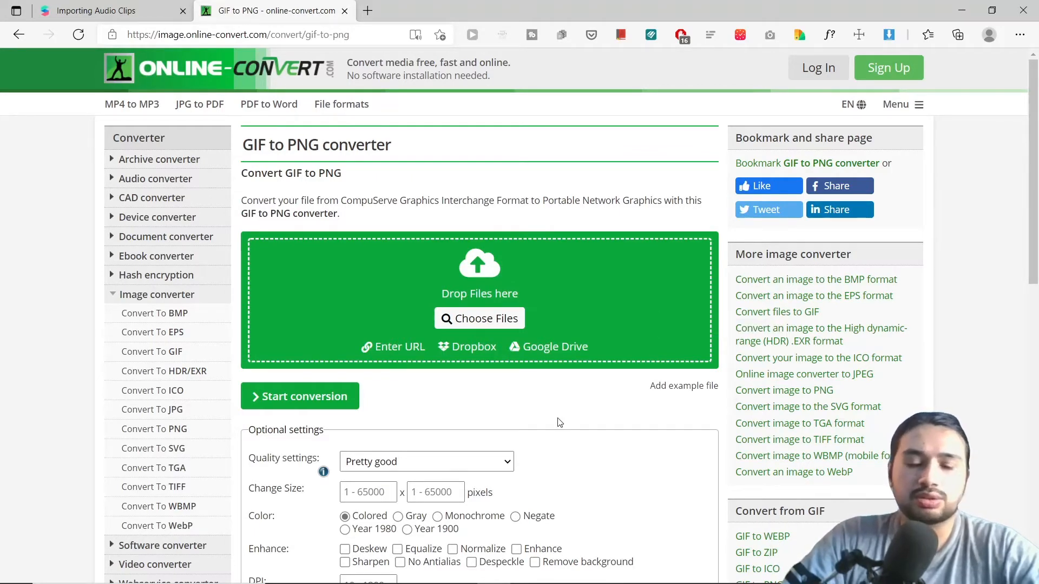
{"action": "mouse_move", "coordinate": [553, 433]}
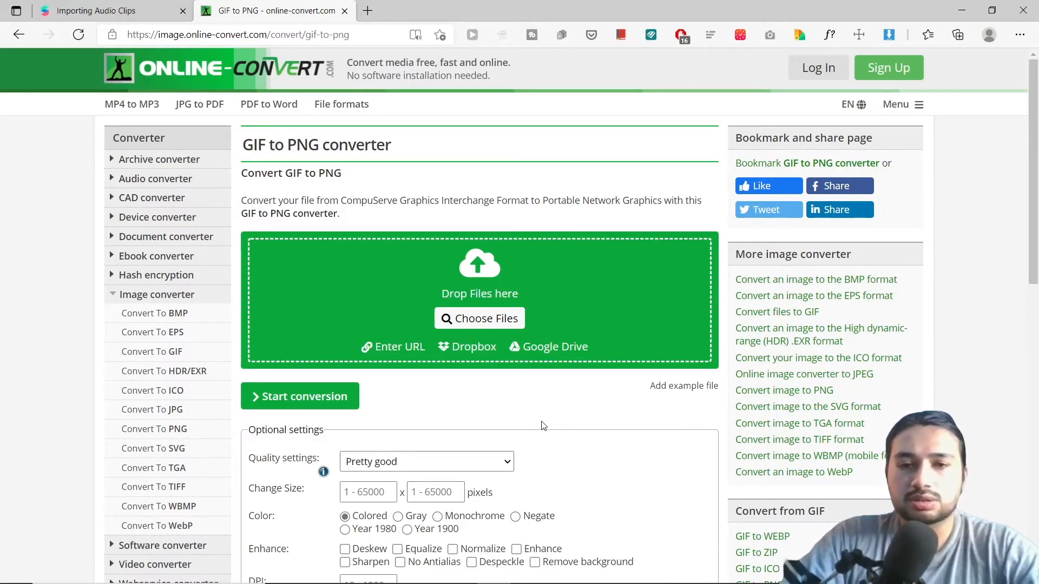
{"action": "mouse_move", "coordinate": [609, 530]}
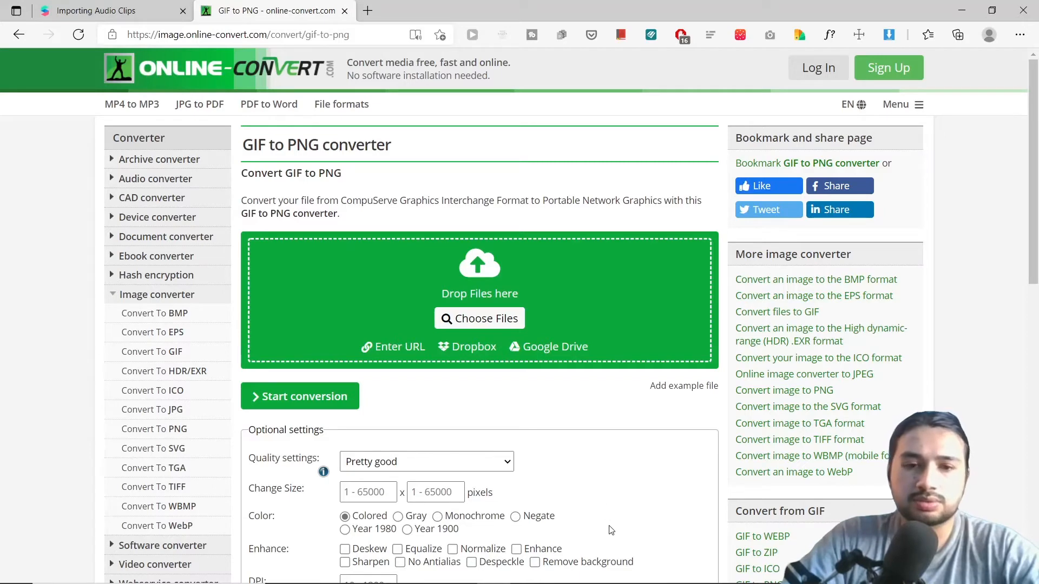
{"action": "mouse_move", "coordinate": [515, 441]}
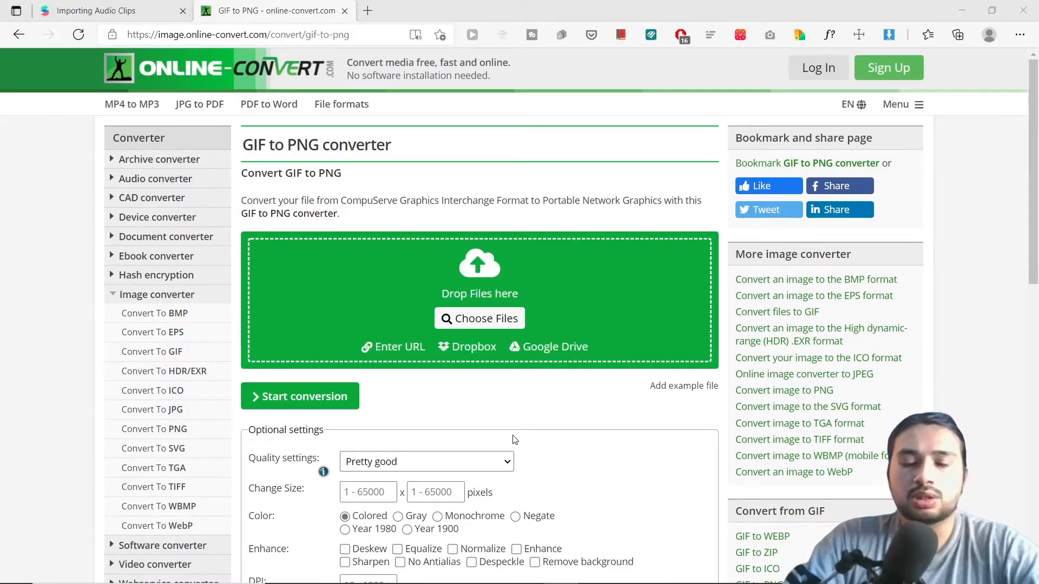
{"action": "mouse_move", "coordinate": [574, 405]}
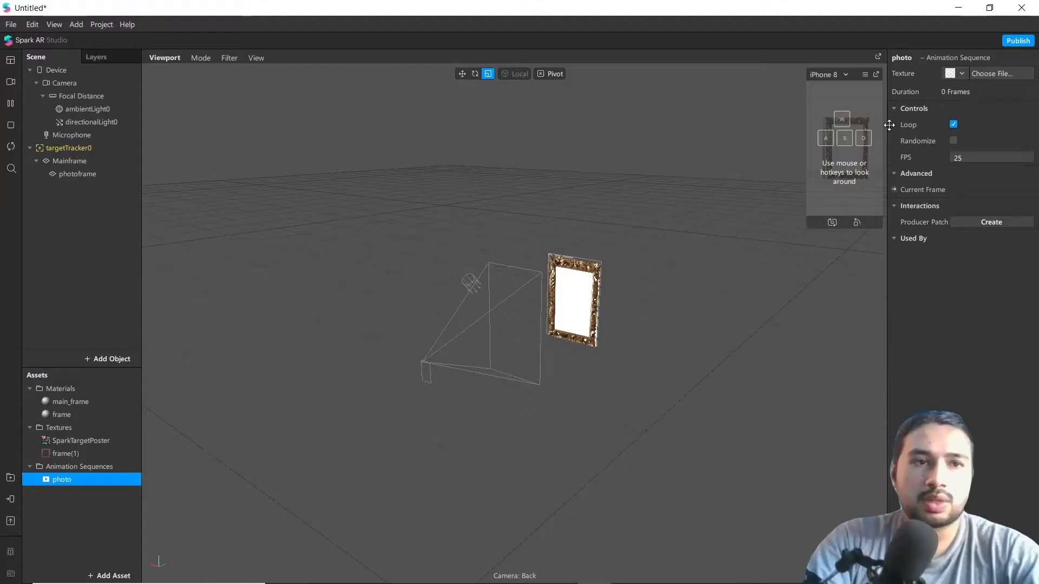
{"action": "mouse_move", "coordinate": [58, 510]}
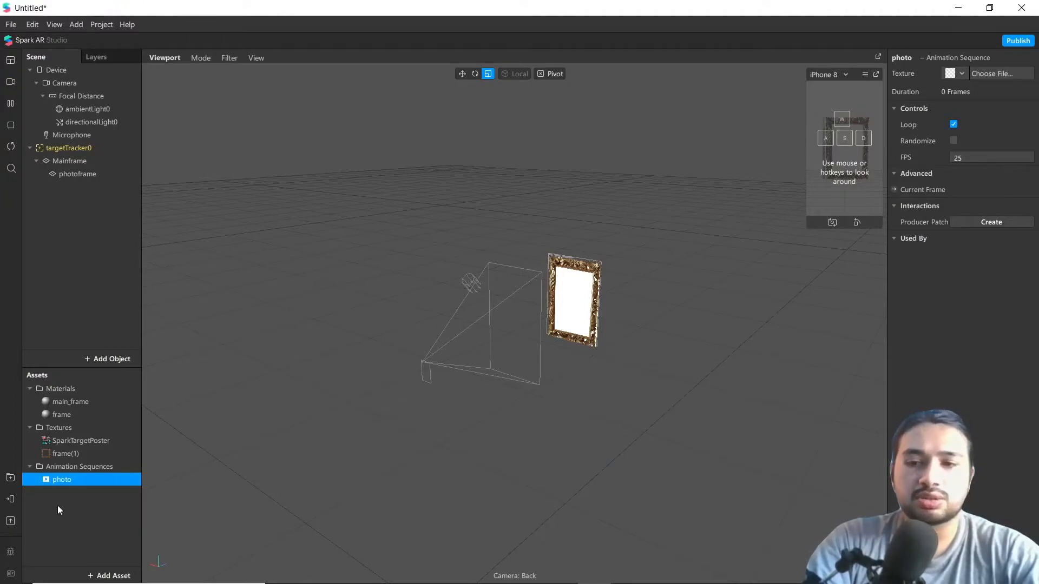
{"action": "mouse_move", "coordinate": [992, 74]}
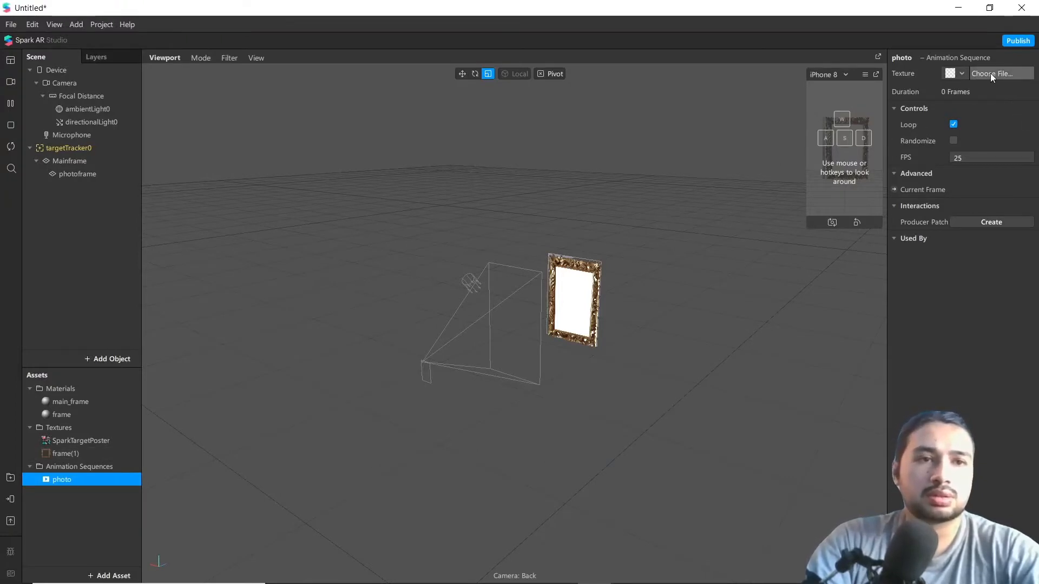
Import the portrait PNG frames from the gif folder into the photo sequence, 60 frames.
{"action": "left_click", "coordinate": [996, 73]}
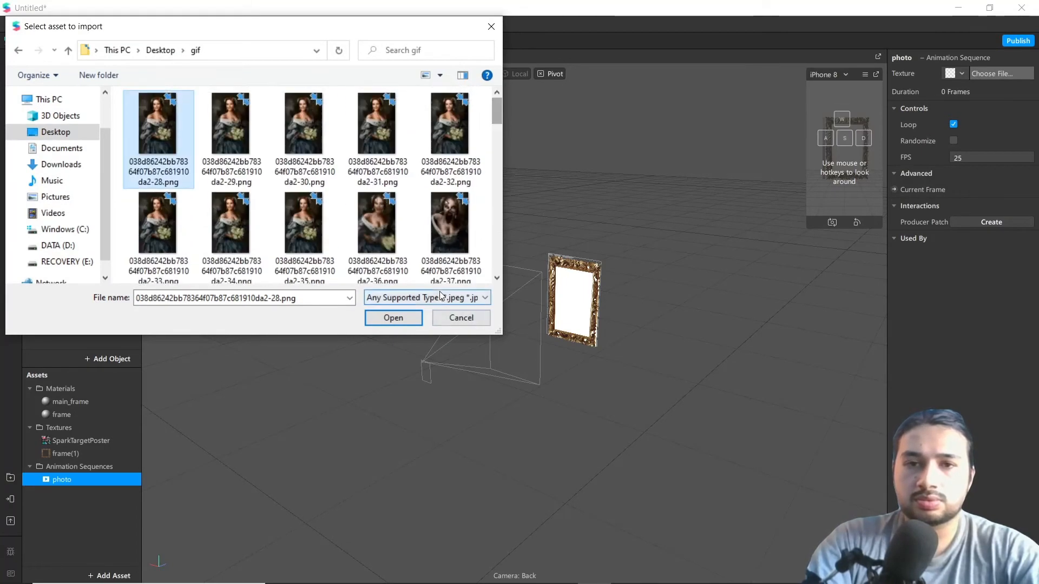
{"action": "scroll", "scroll_direction": "down", "scroll_amount": 3}
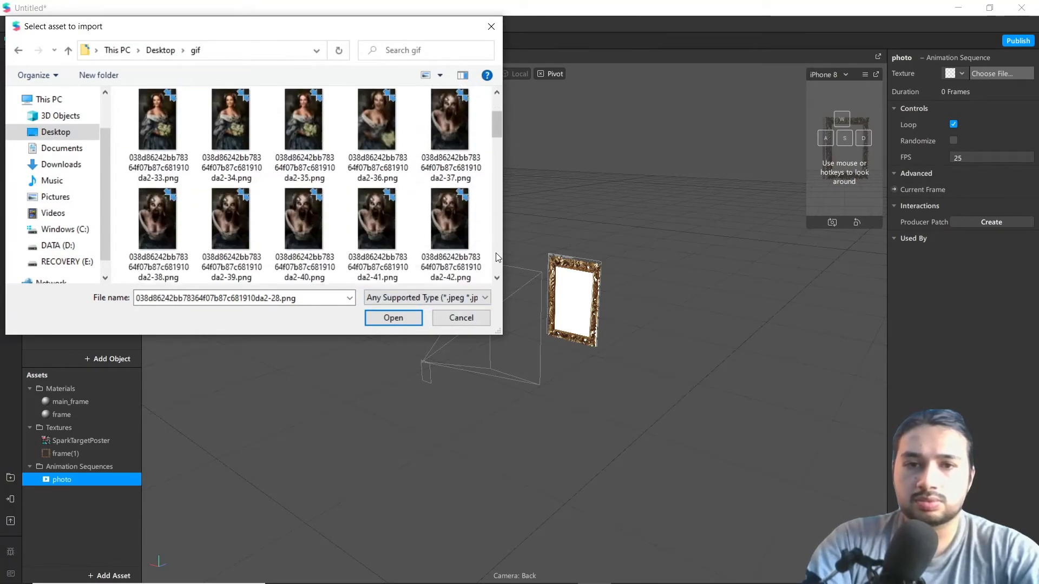
{"action": "scroll", "scroll_direction": "down", "scroll_amount": 3}
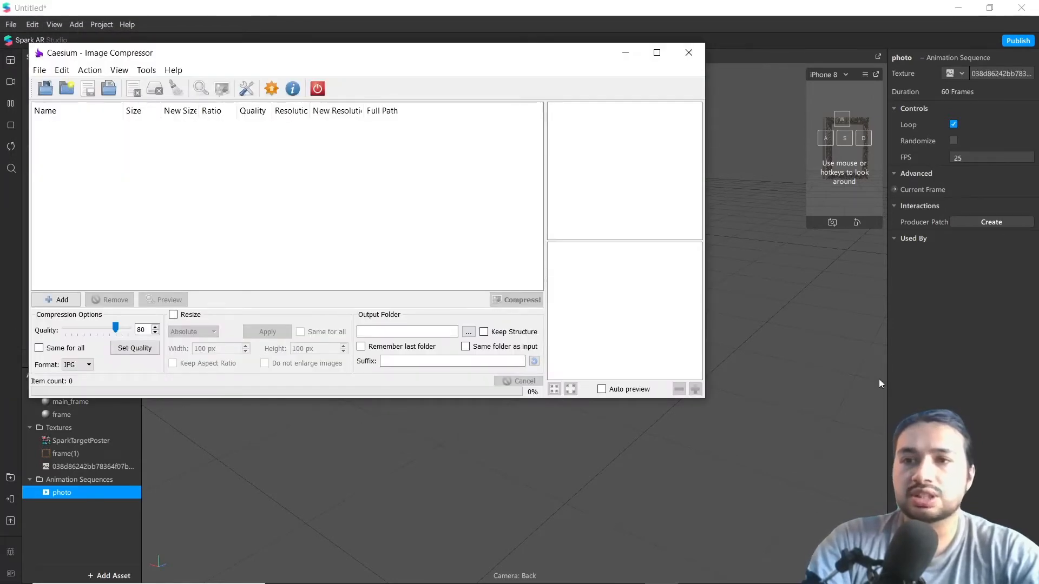
{"action": "mouse_move", "coordinate": [542, 456]}
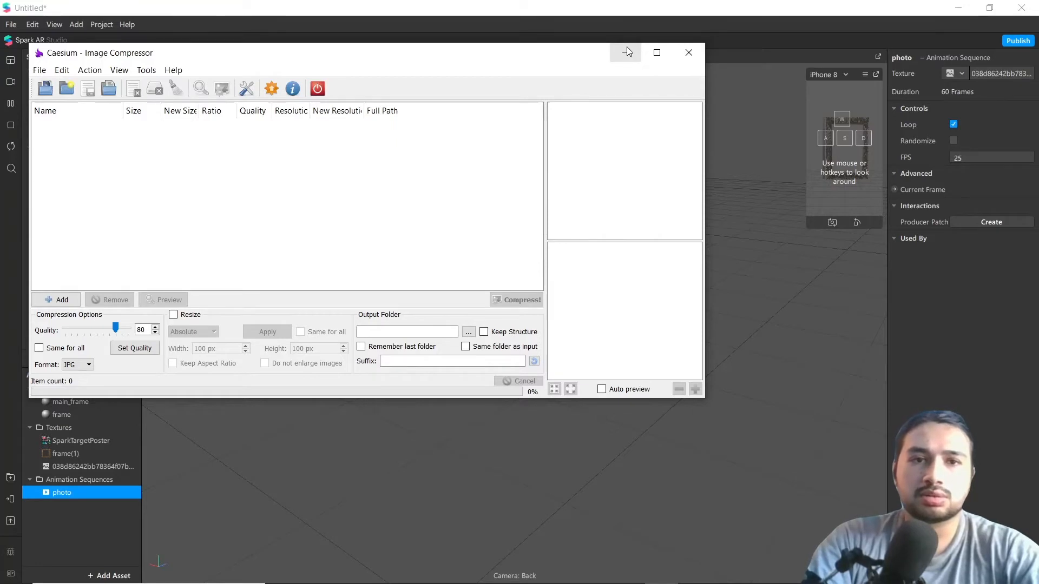
Close Caesium and set the frame material's texture to the photo sequence.
{"action": "left_click", "coordinate": [688, 52]}
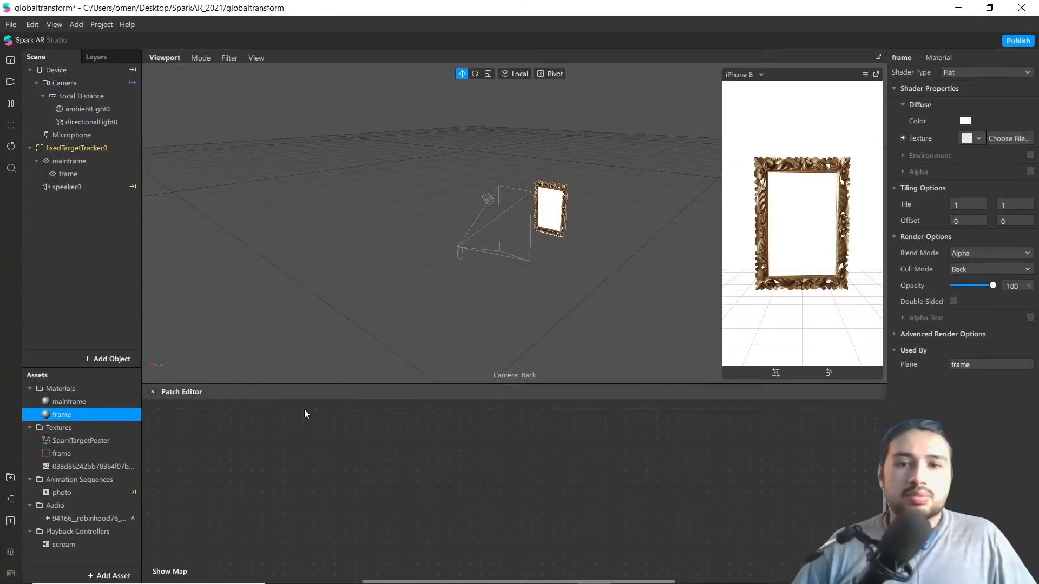
{"action": "mouse_move", "coordinate": [992, 118]}
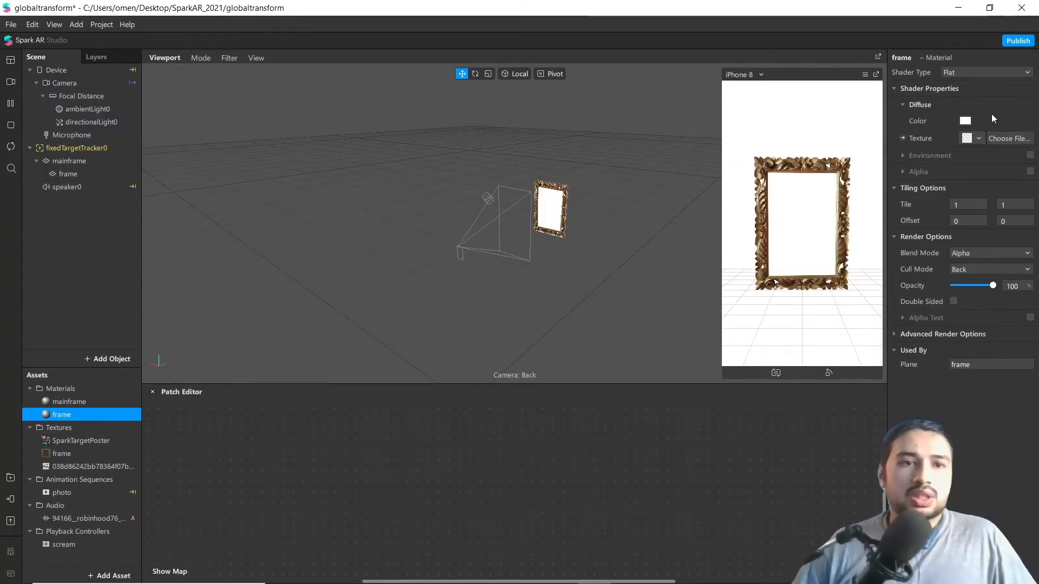
{"action": "left_click", "coordinate": [978, 138]}
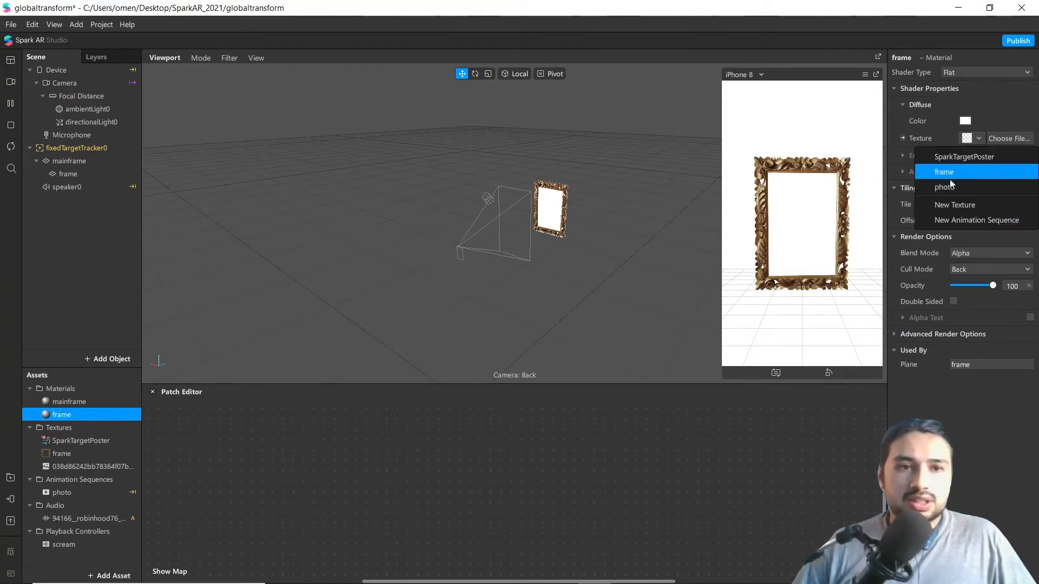
{"action": "left_click", "coordinate": [944, 187]}
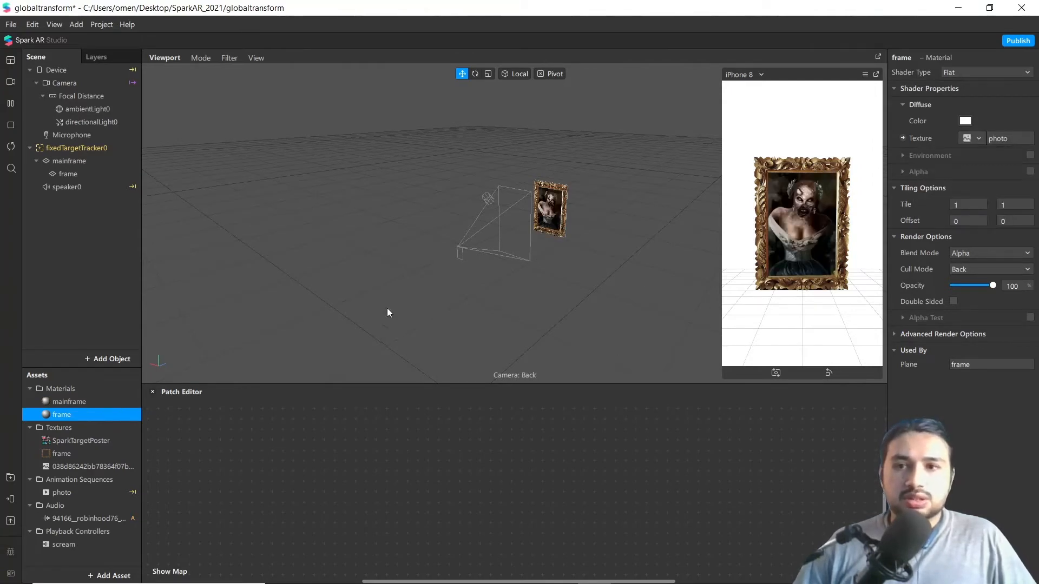
{"action": "left_click", "coordinate": [62, 492]}
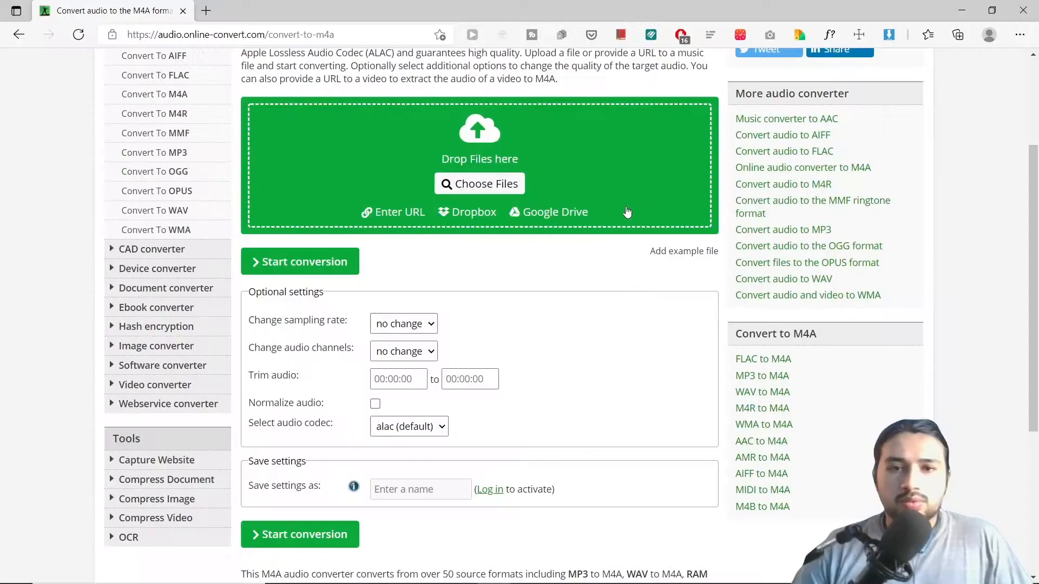
{"action": "mouse_move", "coordinate": [491, 280]}
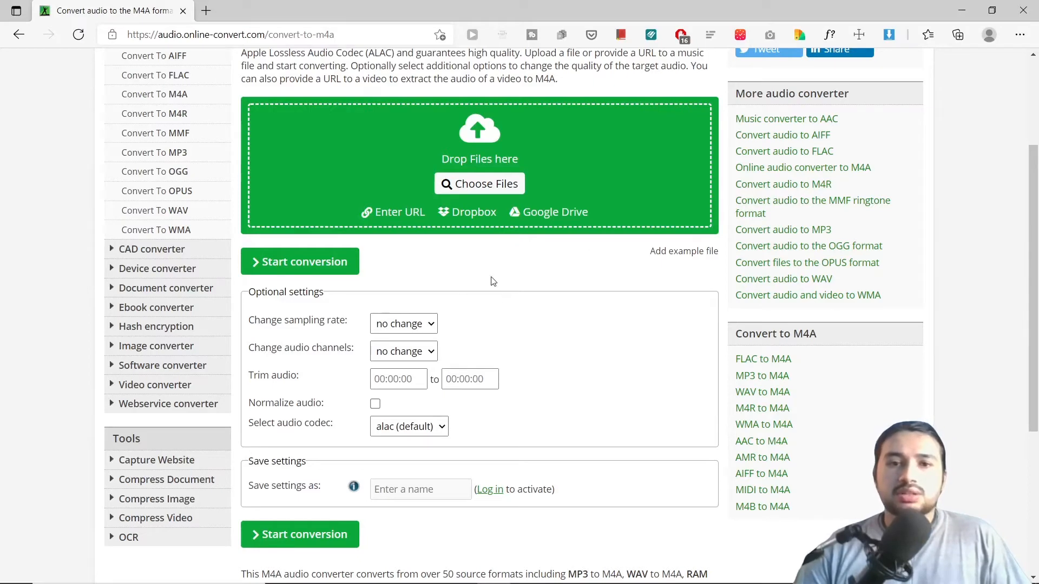
{"action": "mouse_move", "coordinate": [488, 290]}
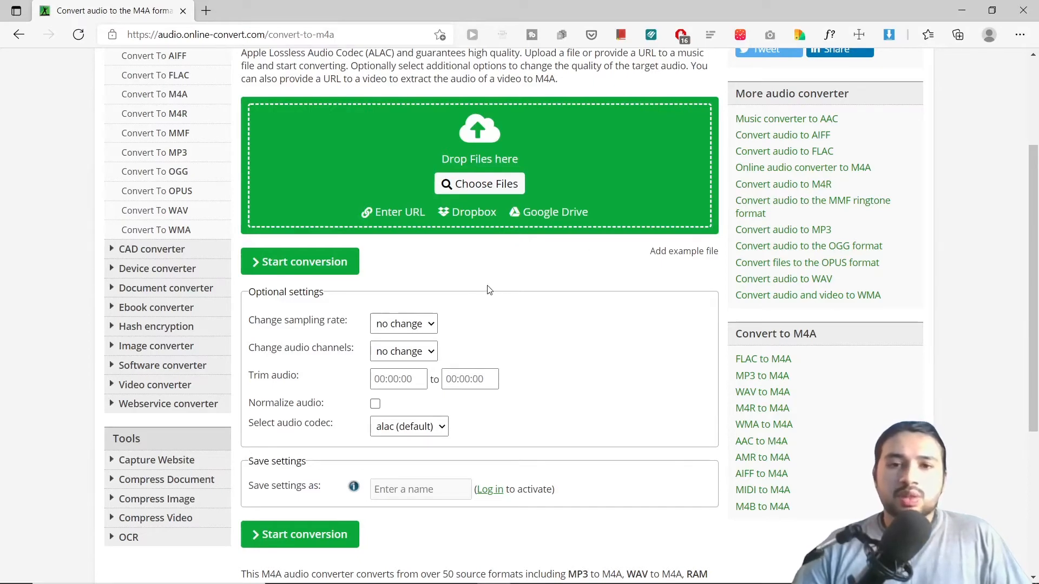
{"action": "mouse_move", "coordinate": [496, 293]}
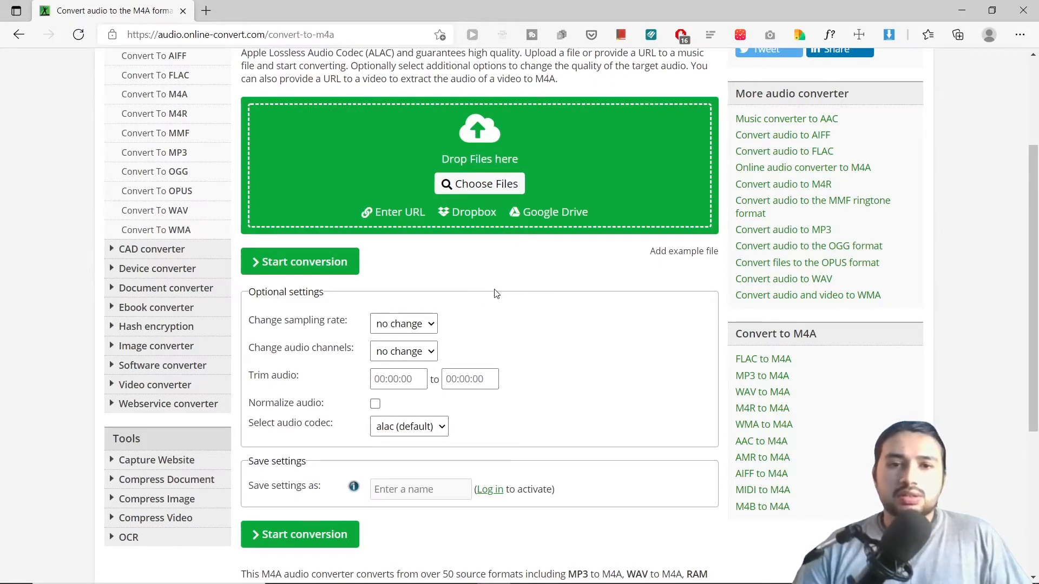
{"action": "mouse_move", "coordinate": [546, 295]}
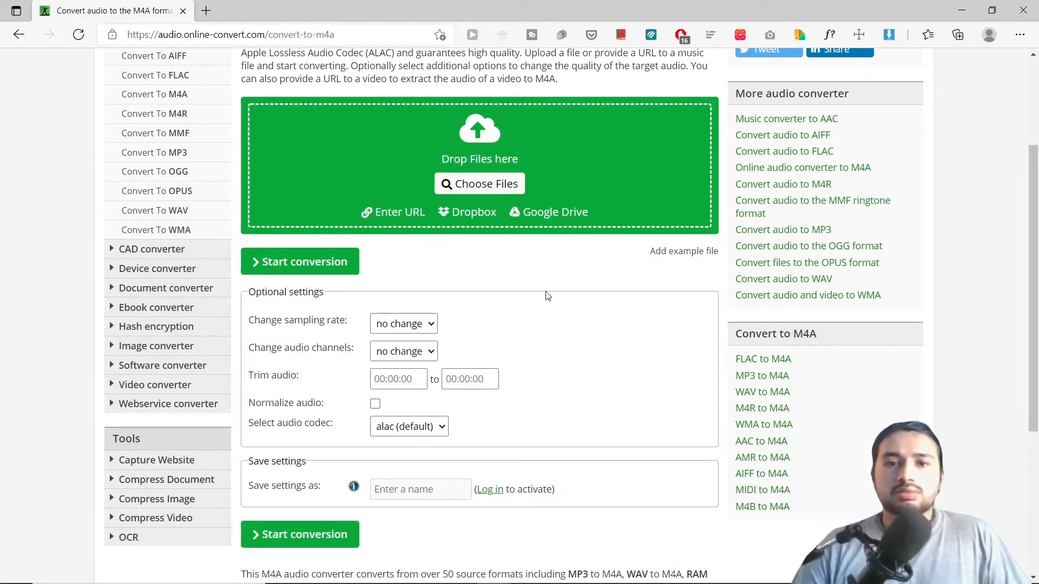
{"action": "mouse_move", "coordinate": [497, 285]}
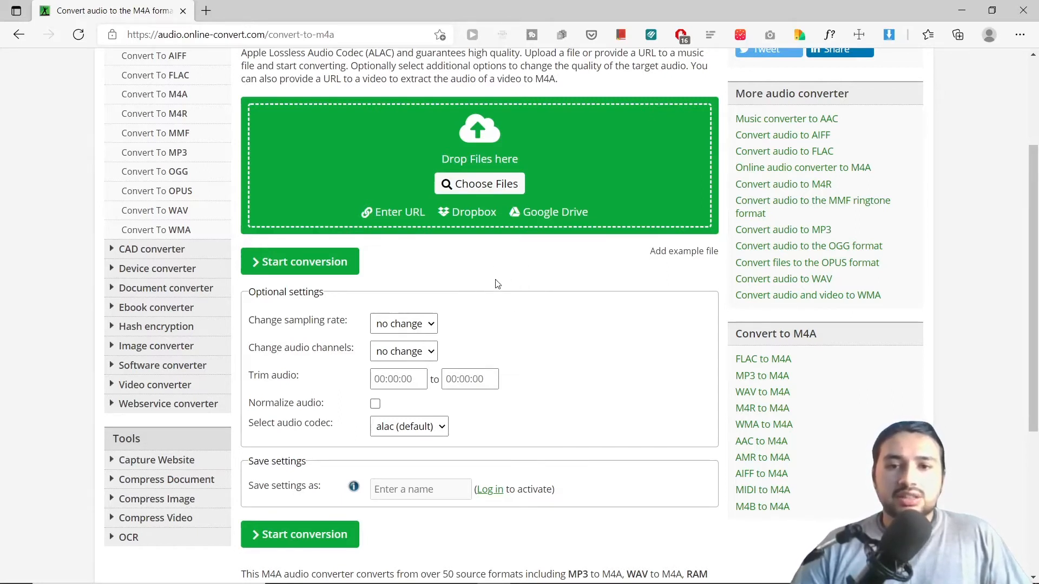
{"action": "mouse_move", "coordinate": [497, 258]}
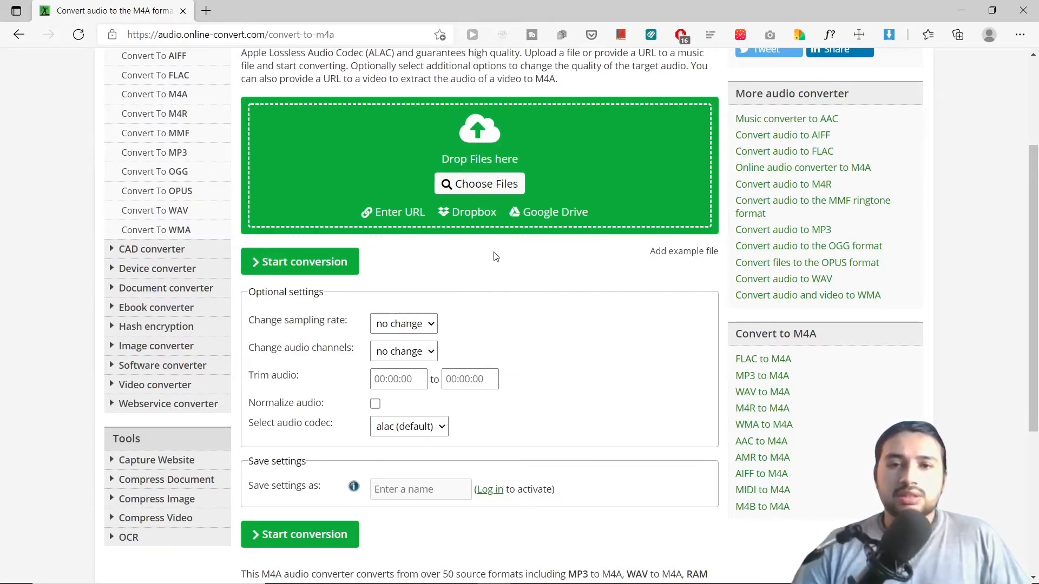
{"action": "mouse_move", "coordinate": [555, 276]}
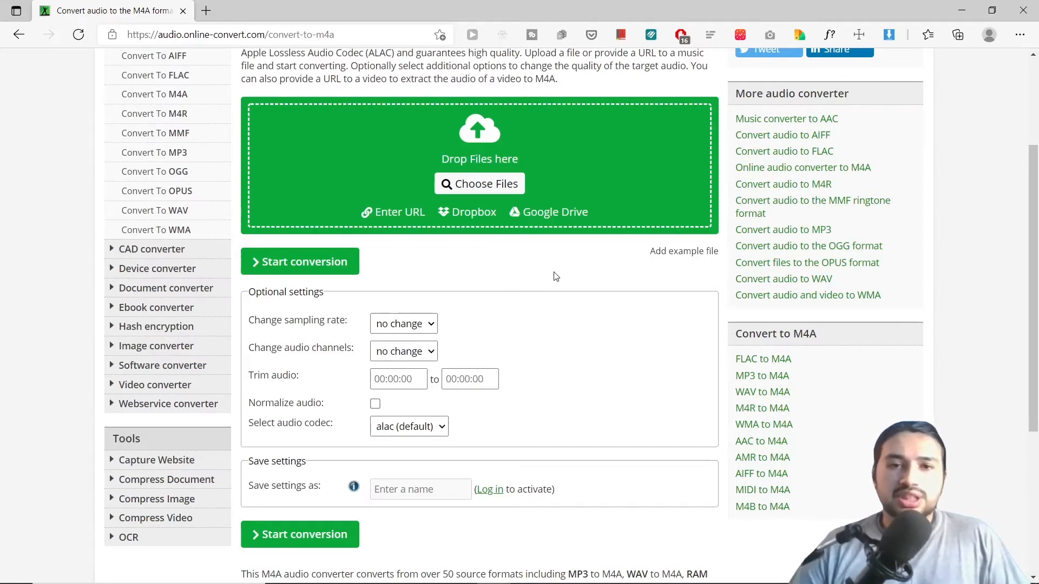
{"action": "mouse_move", "coordinate": [484, 263]}
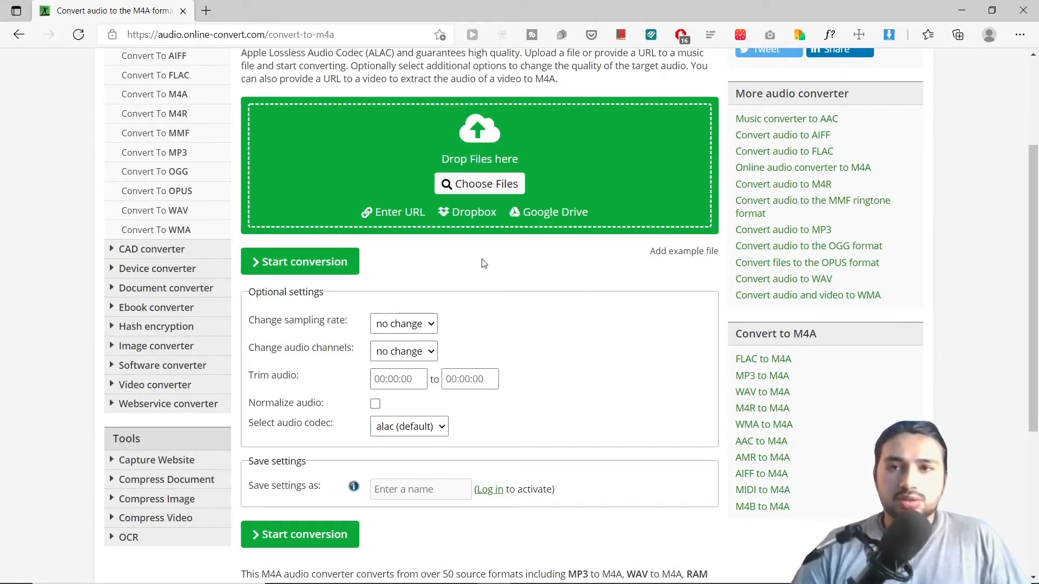
{"action": "mouse_move", "coordinate": [456, 247]}
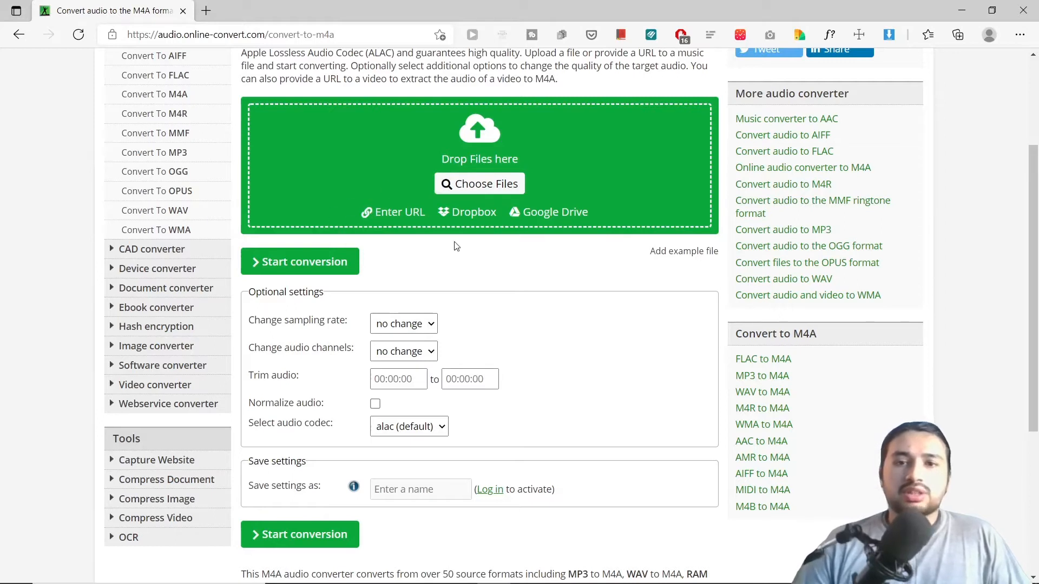
{"action": "mouse_move", "coordinate": [493, 202]}
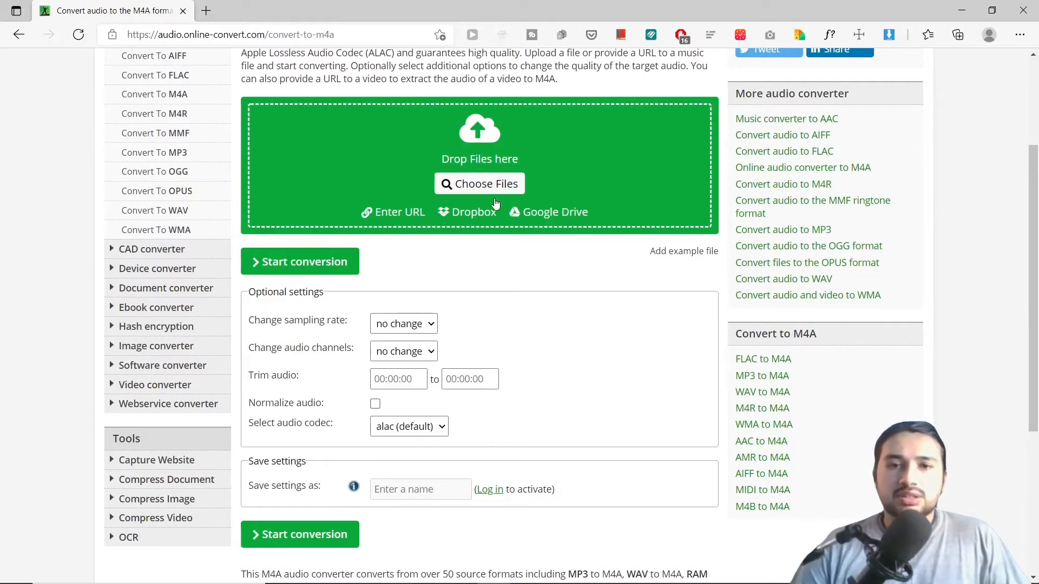
Set the M4A options to 44100 Hz sampling rate, mono channels and the aac codec.
{"action": "left_click", "coordinate": [402, 324]}
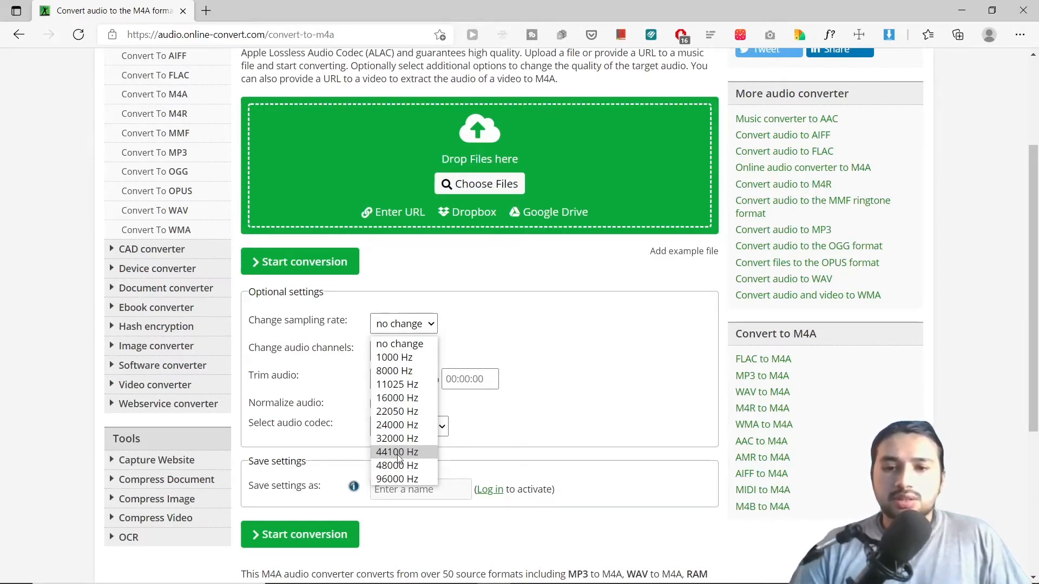
{"action": "left_click", "coordinate": [396, 451]}
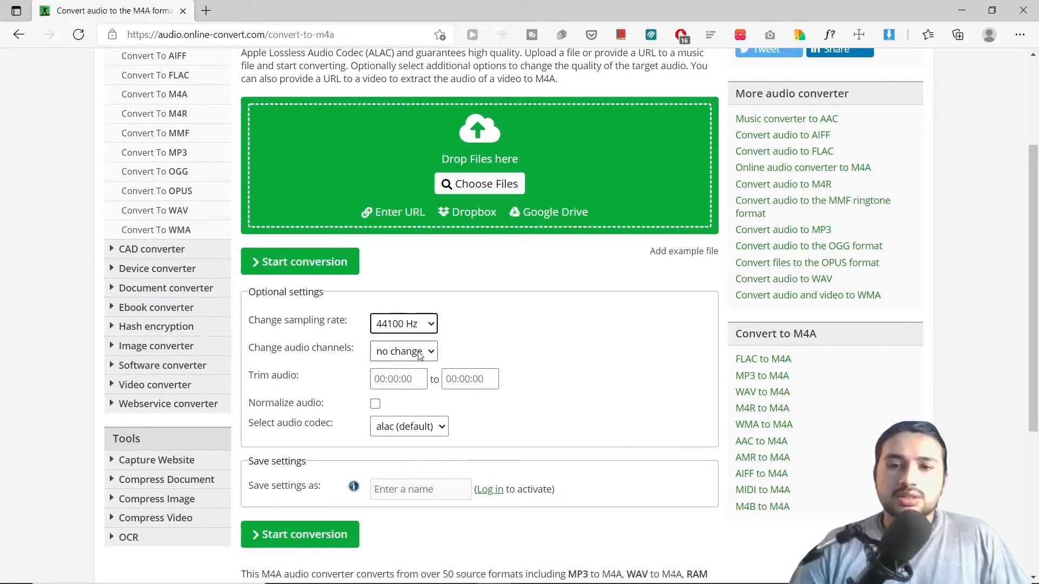
{"action": "left_click", "coordinate": [402, 350]}
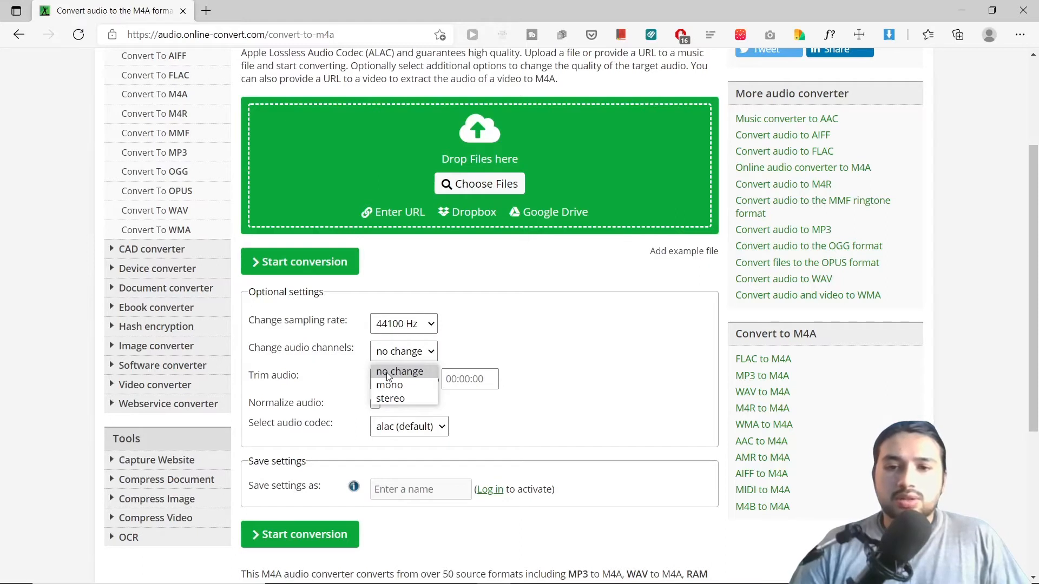
{"action": "left_click", "coordinate": [389, 385]}
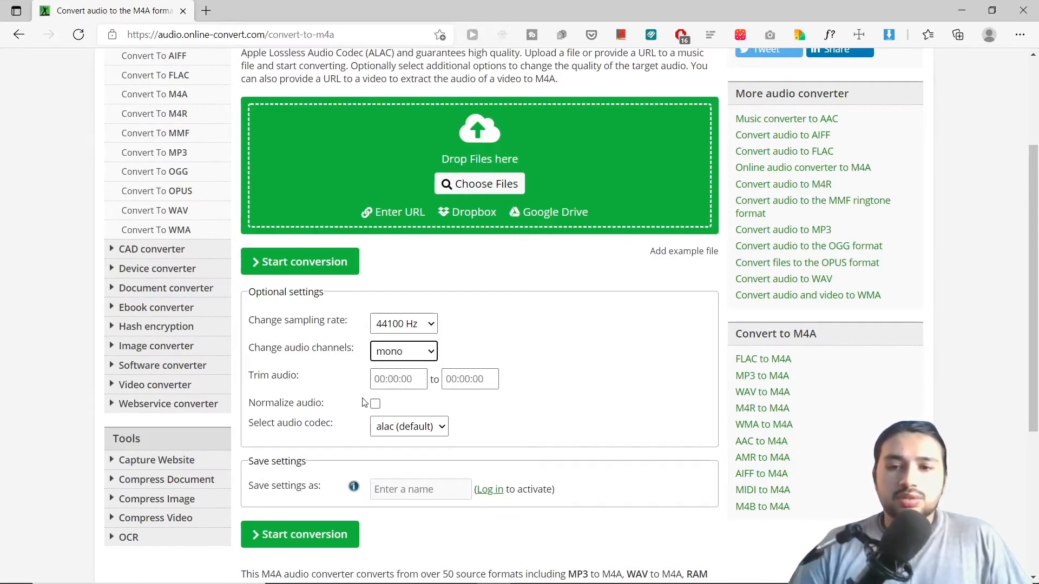
{"action": "mouse_move", "coordinate": [408, 431]}
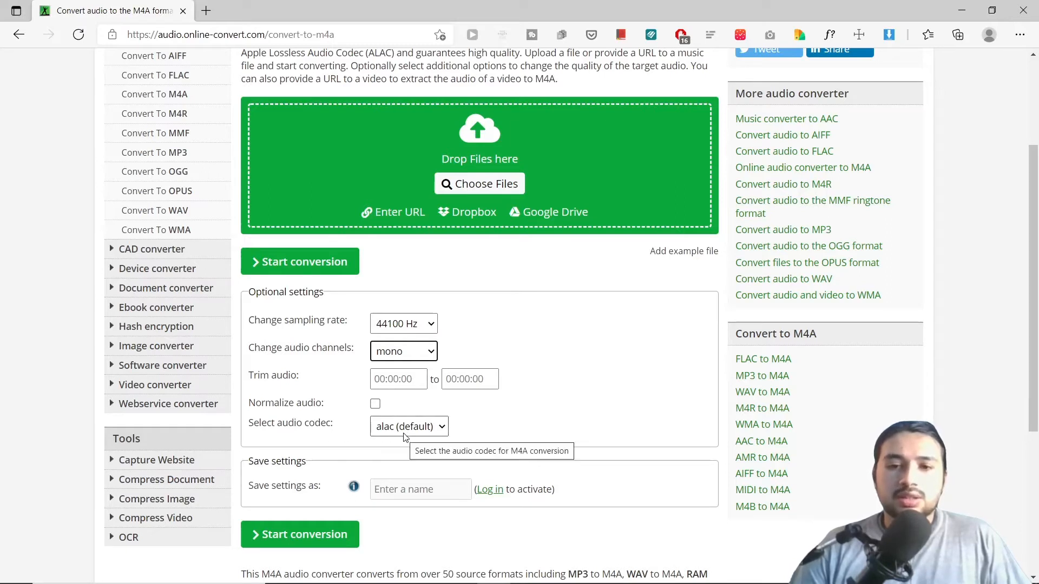
{"action": "left_click", "coordinate": [409, 426]}
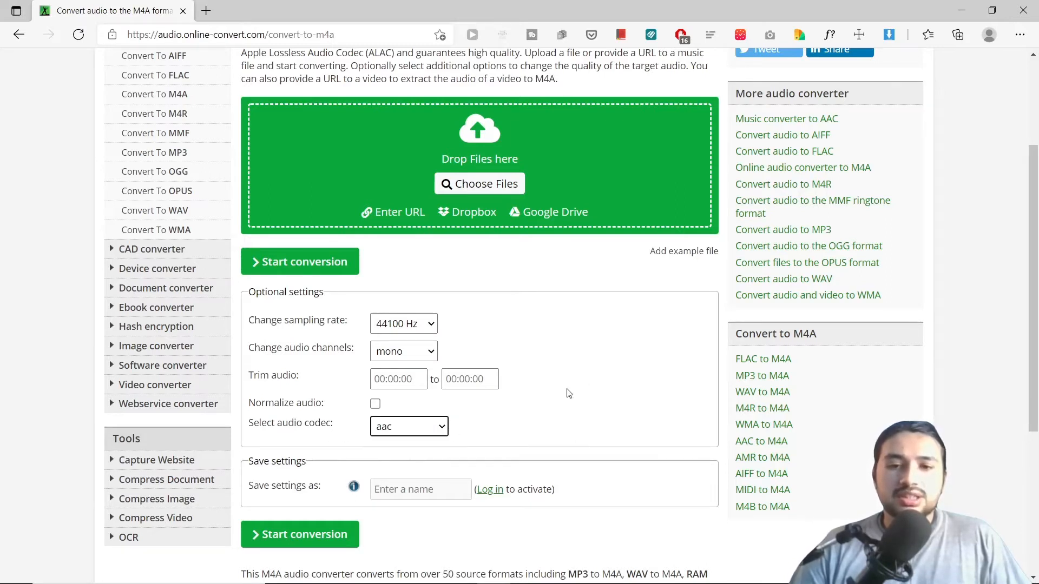
{"action": "mouse_move", "coordinate": [465, 322]}
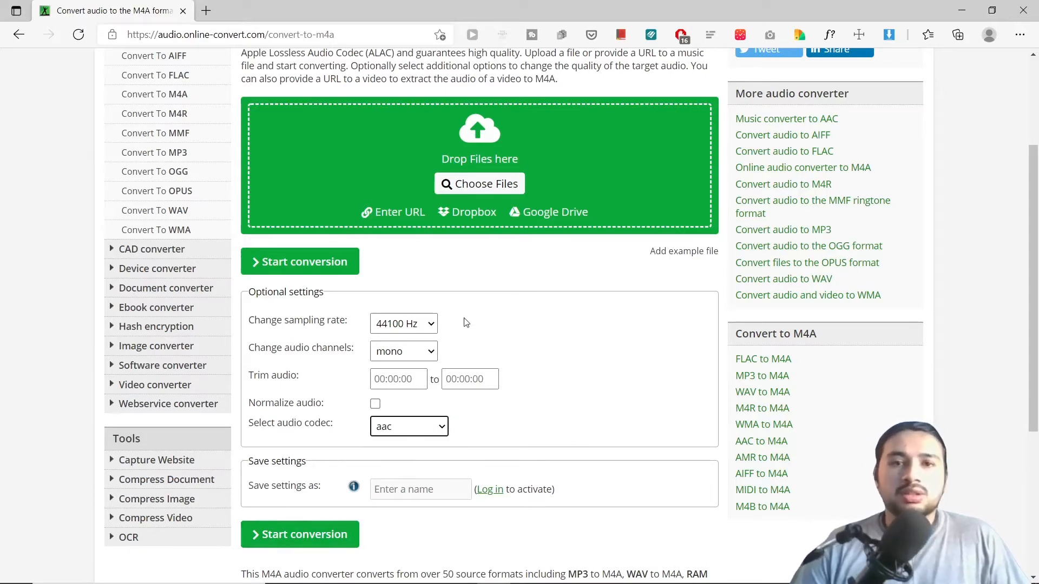
{"action": "mouse_move", "coordinate": [582, 327]}
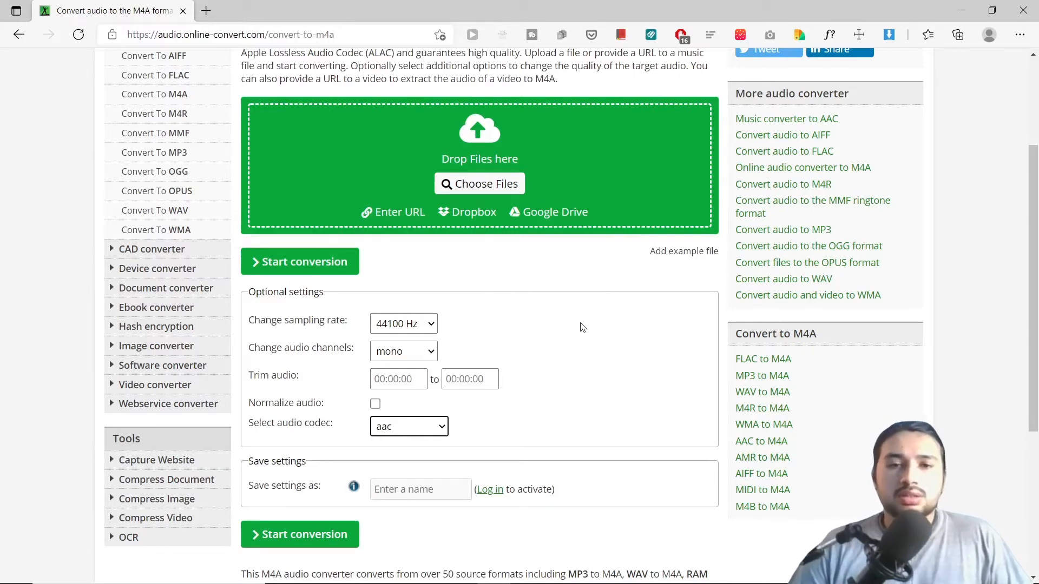
{"action": "mouse_move", "coordinate": [566, 407]}
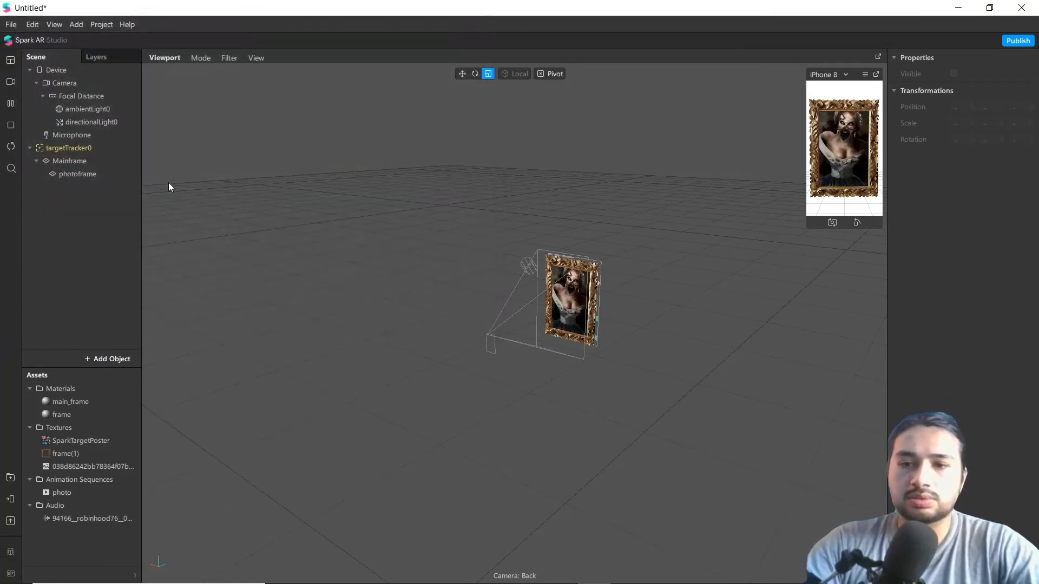
Select the imported audio clip under Assets and play its waveform preview a few times.
{"action": "left_click", "coordinate": [91, 519]}
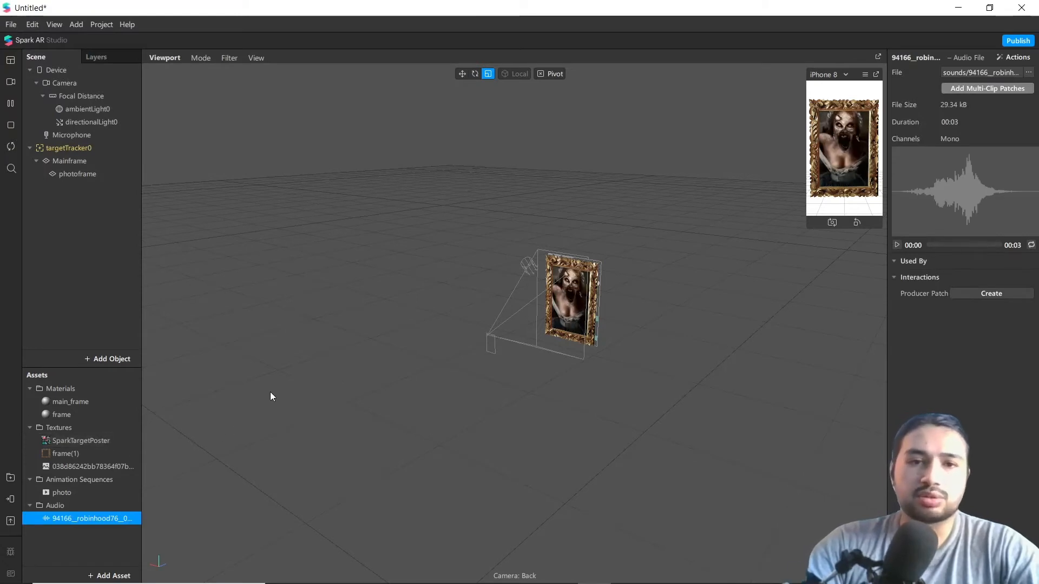
{"action": "left_click", "coordinate": [897, 246]}
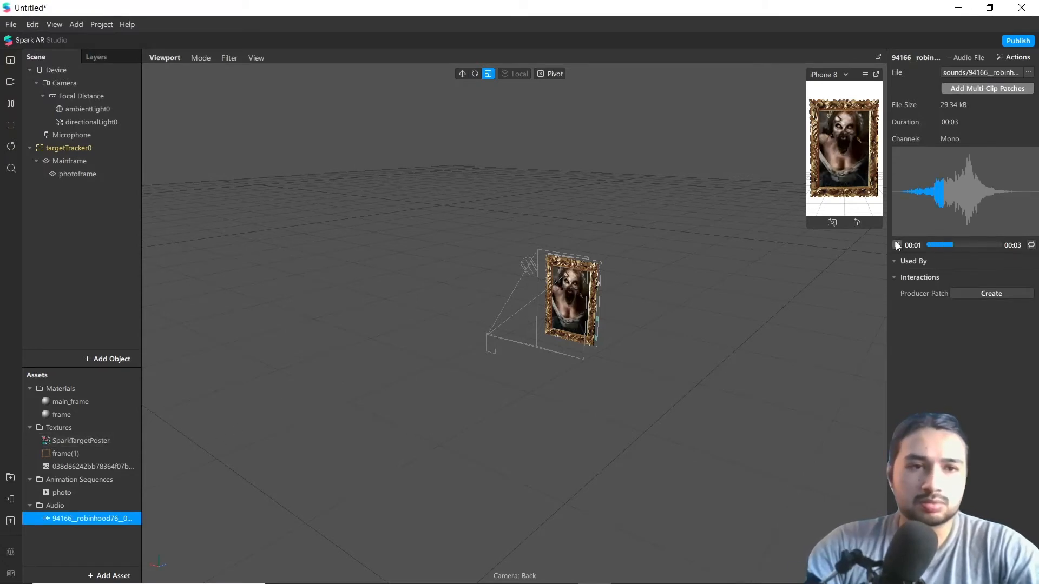
{"action": "left_click", "coordinate": [896, 245]}
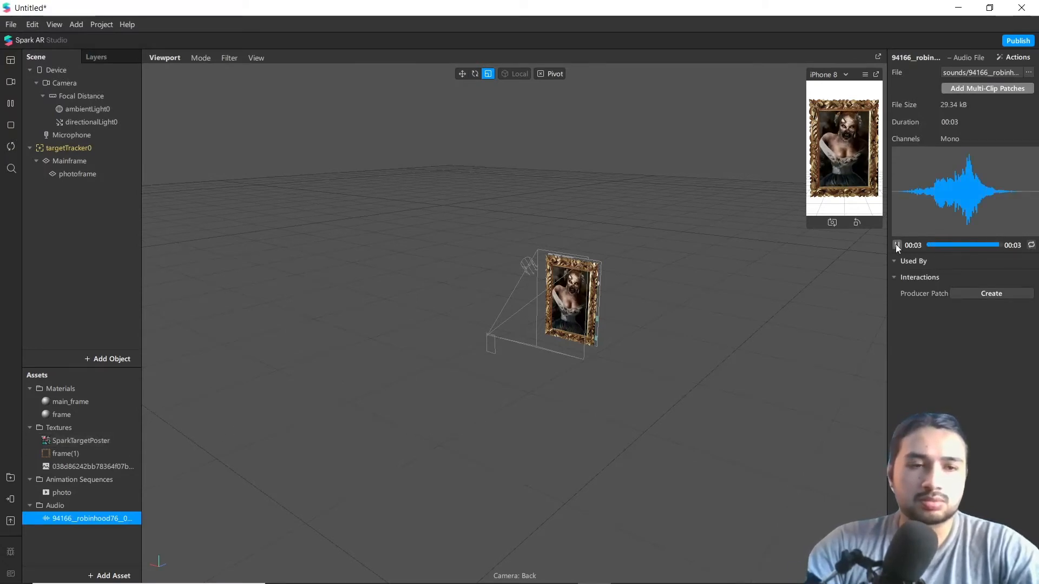
{"action": "left_click", "coordinate": [896, 245]}
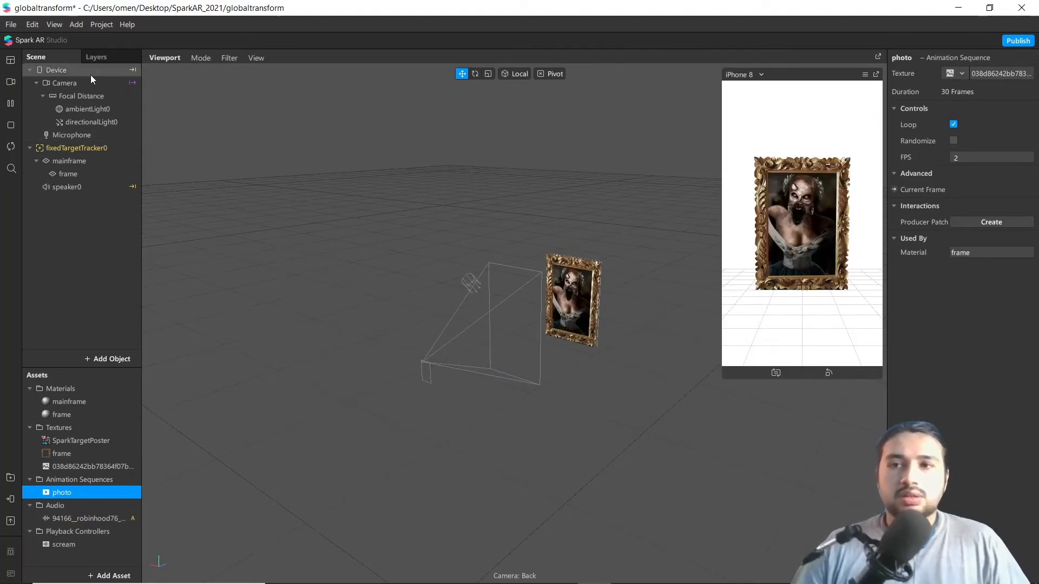
Show the Patch Editor and create a producer patch for the photoframe scene object.
{"action": "left_click", "coordinate": [55, 25]}
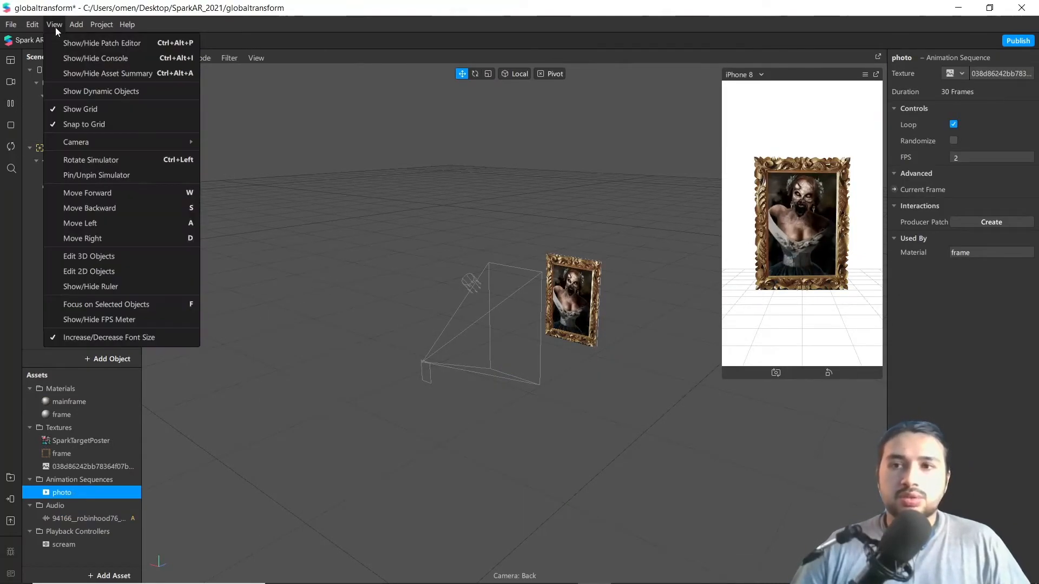
{"action": "left_click", "coordinate": [102, 42]}
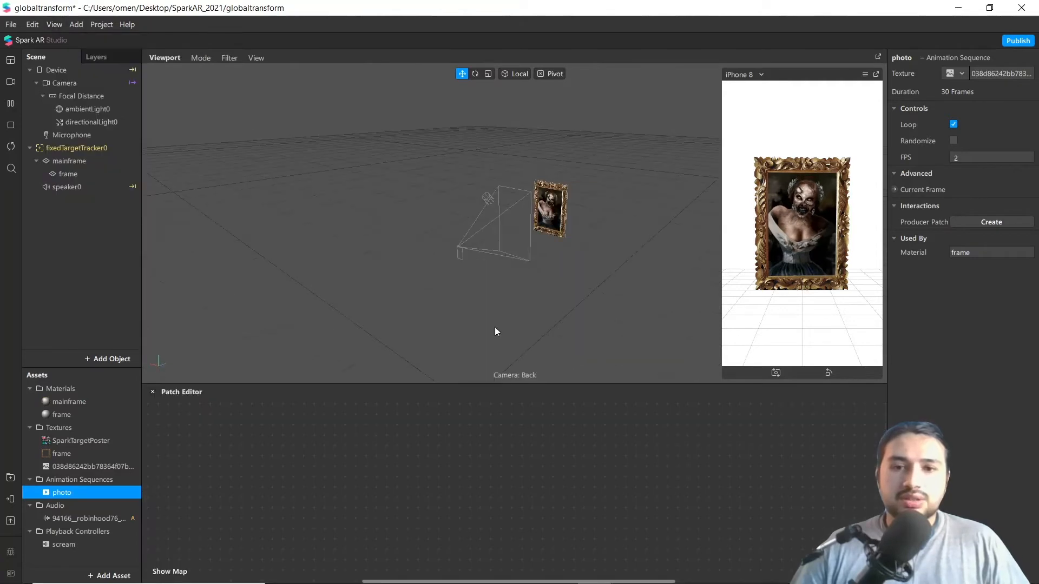
{"action": "left_click", "coordinate": [78, 174]}
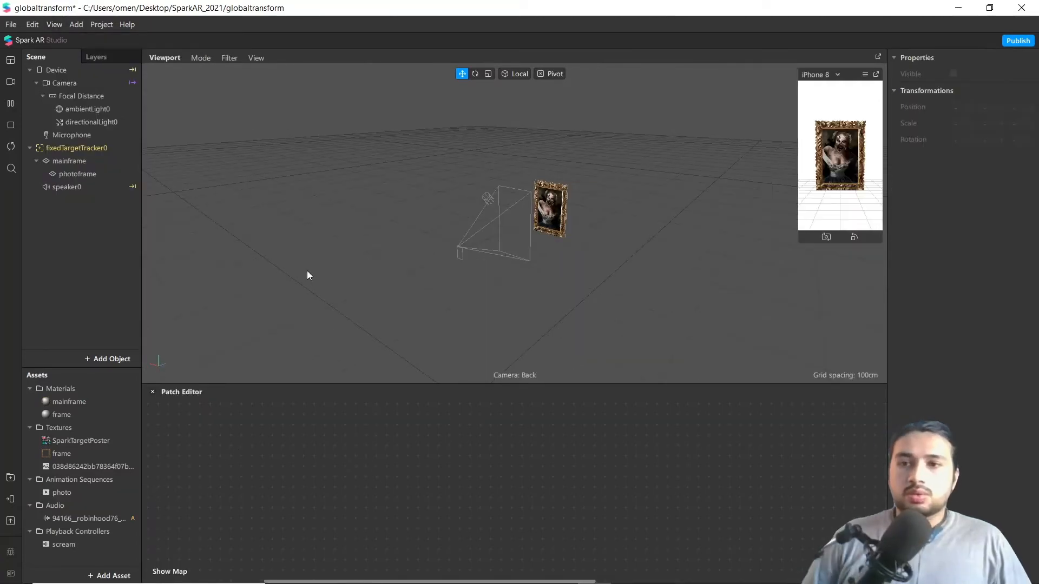
{"action": "left_click", "coordinate": [78, 174]}
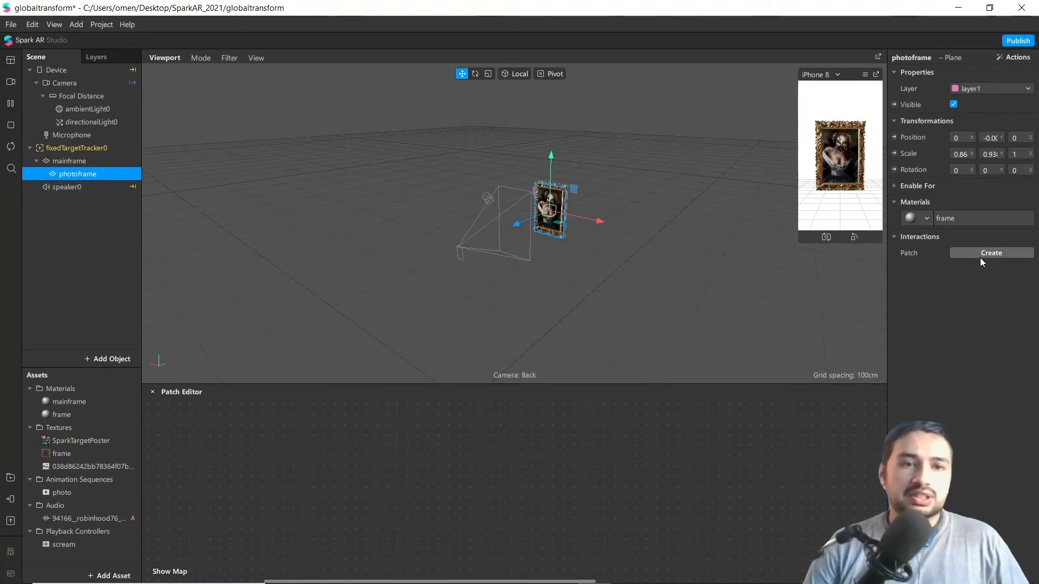
{"action": "left_click", "coordinate": [992, 252]}
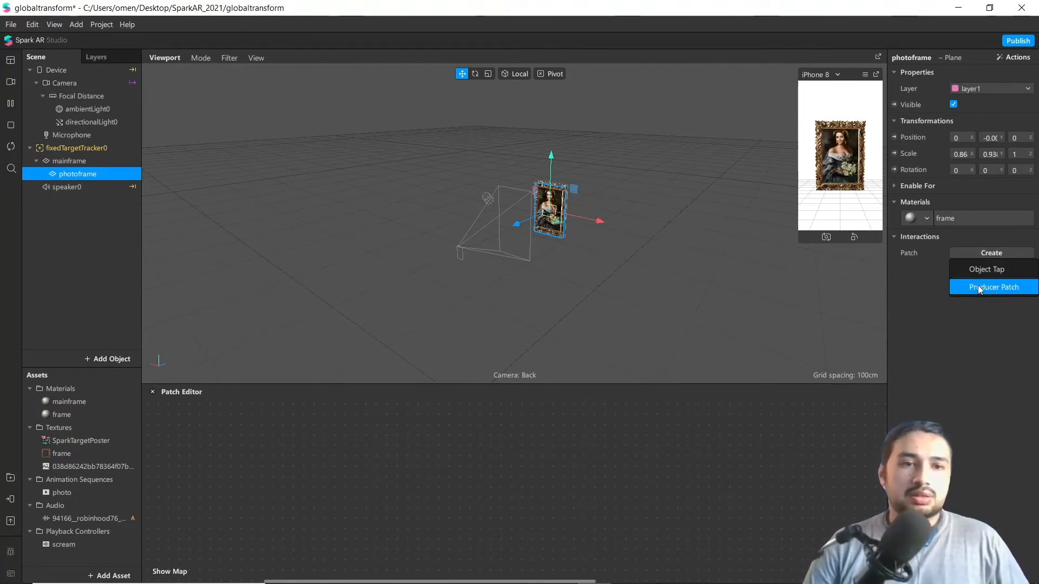
{"action": "left_click", "coordinate": [992, 287]}
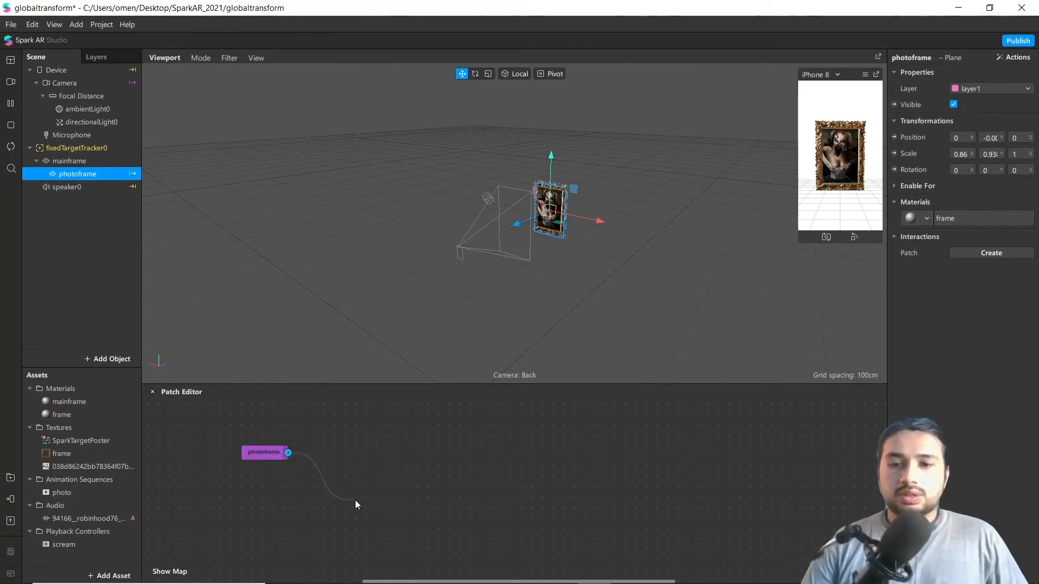
Add a Global Transform patch fed by photoframe and an Unpack patch splitting its transform.
{"action": "type", "text": "gl"}
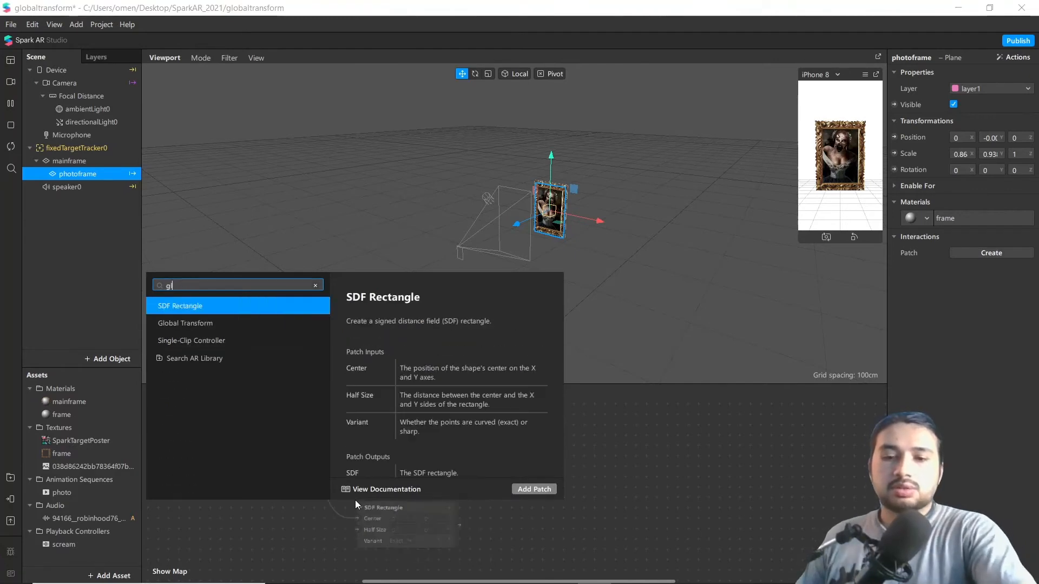
{"action": "left_click", "coordinate": [185, 322]}
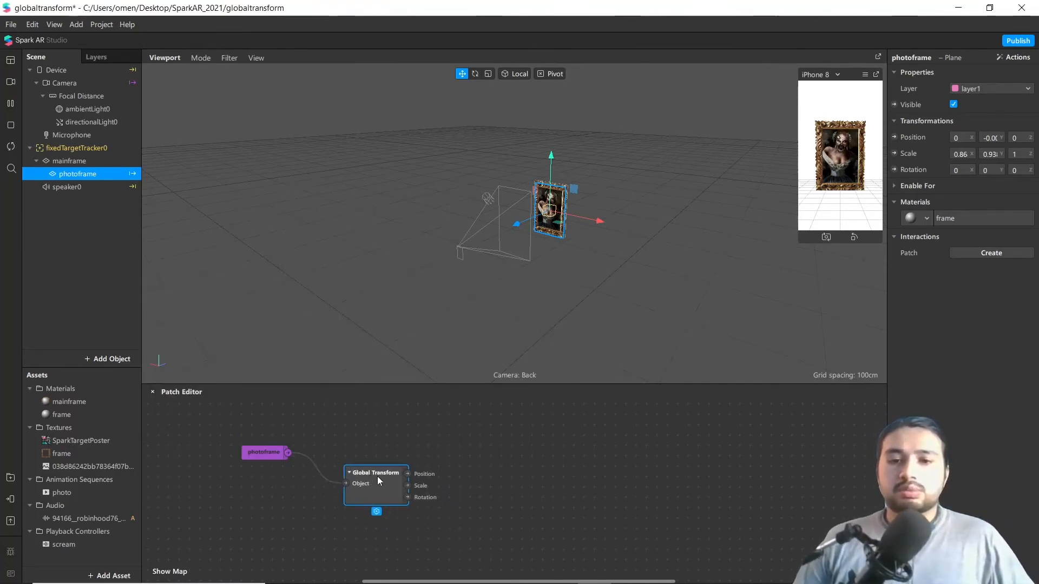
{"action": "mouse_move", "coordinate": [311, 477]}
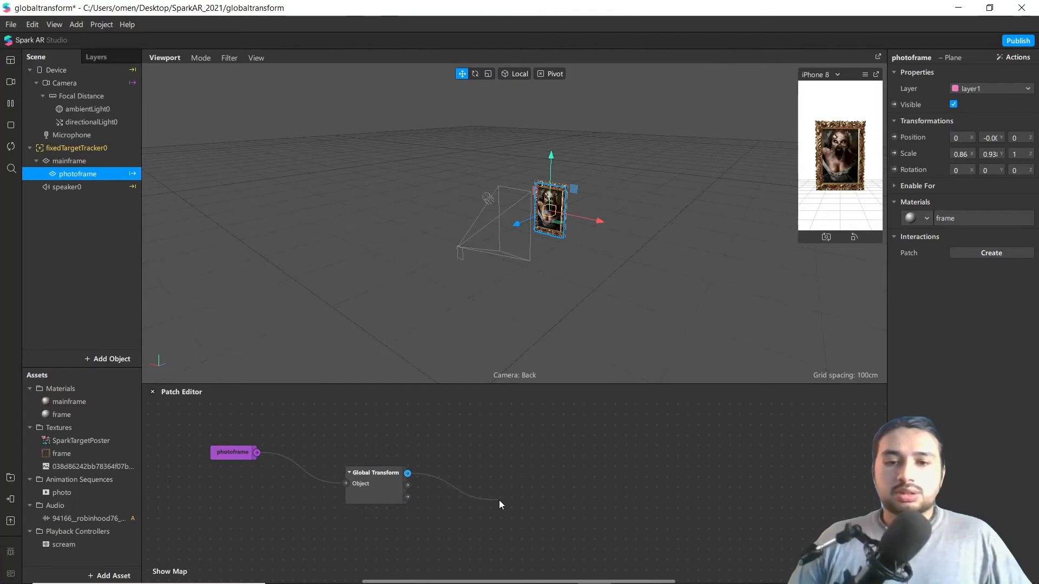
{"action": "type", "text": "un"}
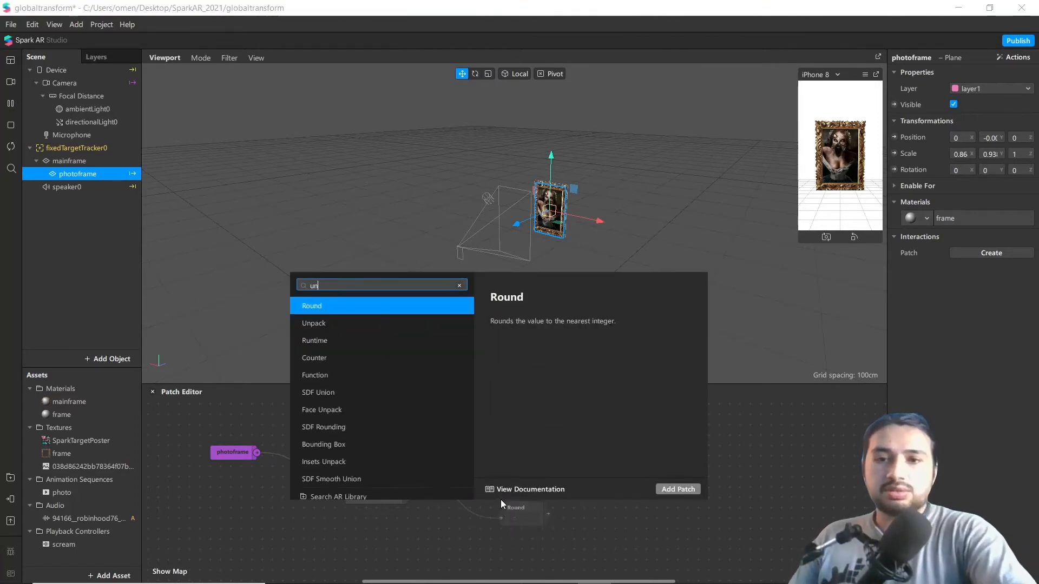
{"action": "left_click", "coordinate": [314, 323]}
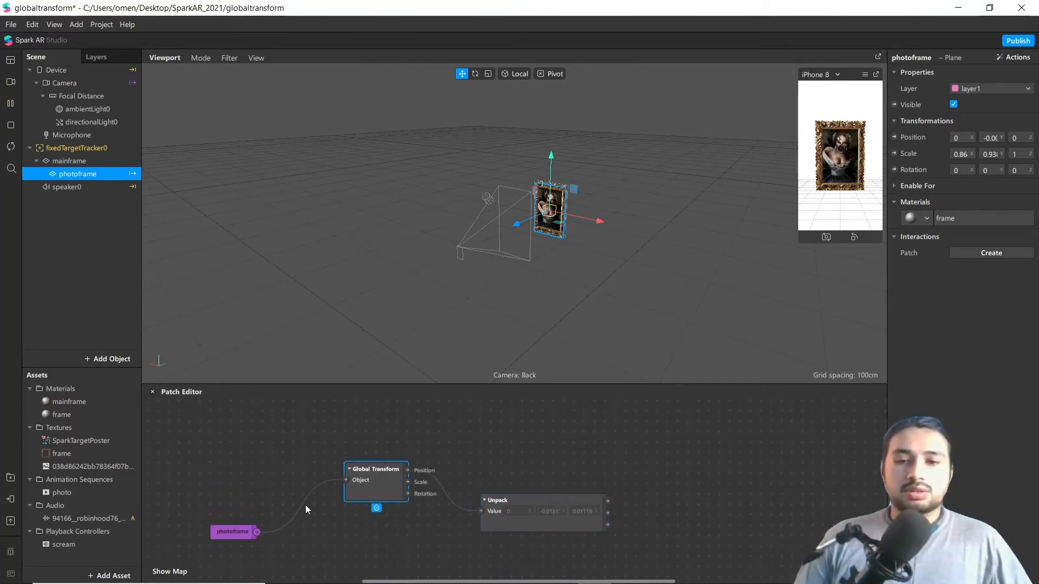
{"action": "left_click", "coordinate": [64, 82]}
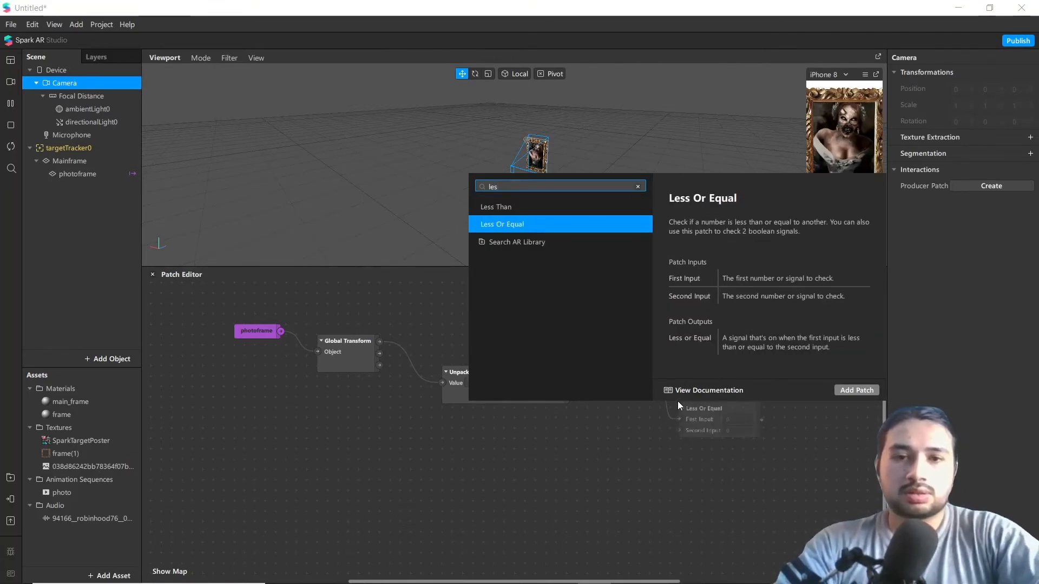
Add a Less Or Equal patch comparing the unpacked value against a -0.45 threshold.
{"action": "left_click", "coordinate": [856, 391]}
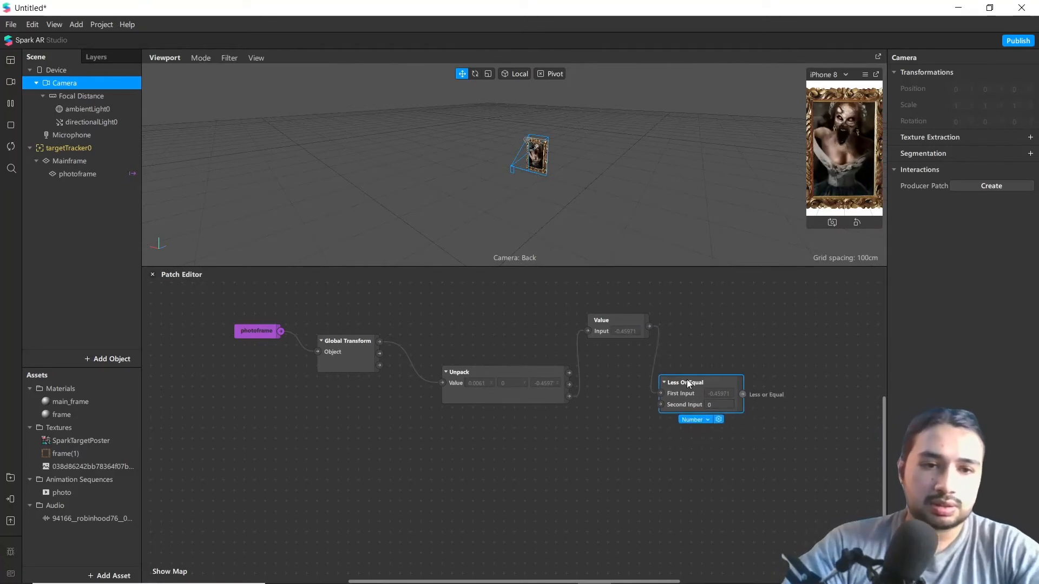
{"action": "left_click", "coordinate": [718, 405]}
{"action": "type", "text": "-"}
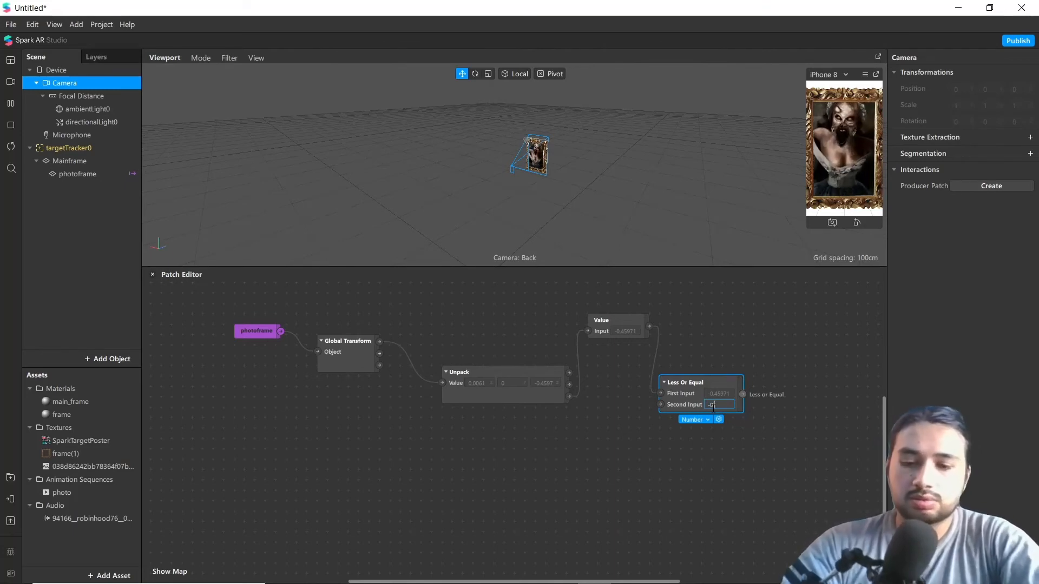
{"action": "type", "text": "0.45"}
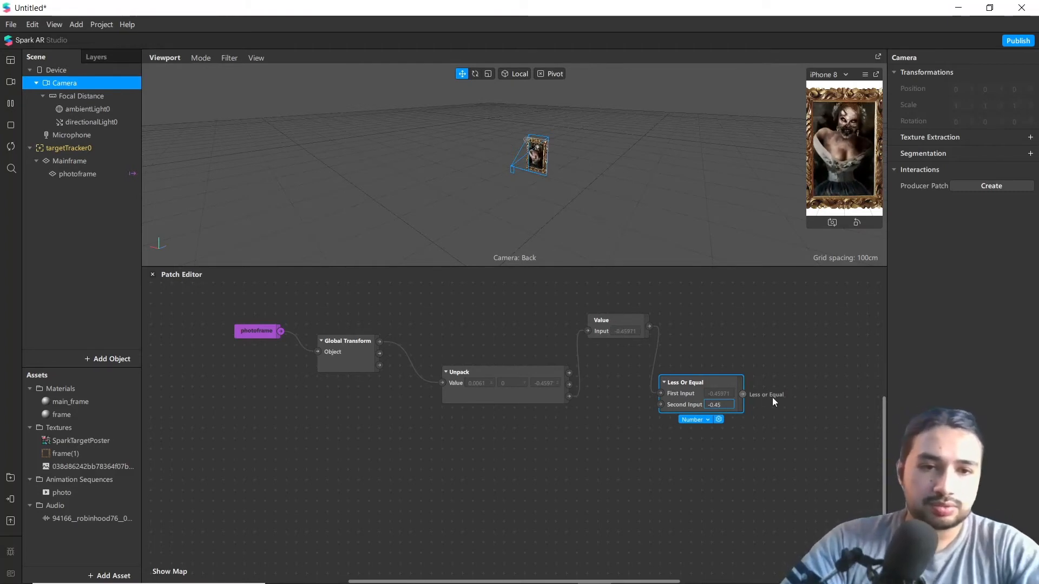
{"action": "left_click", "coordinate": [594, 408]}
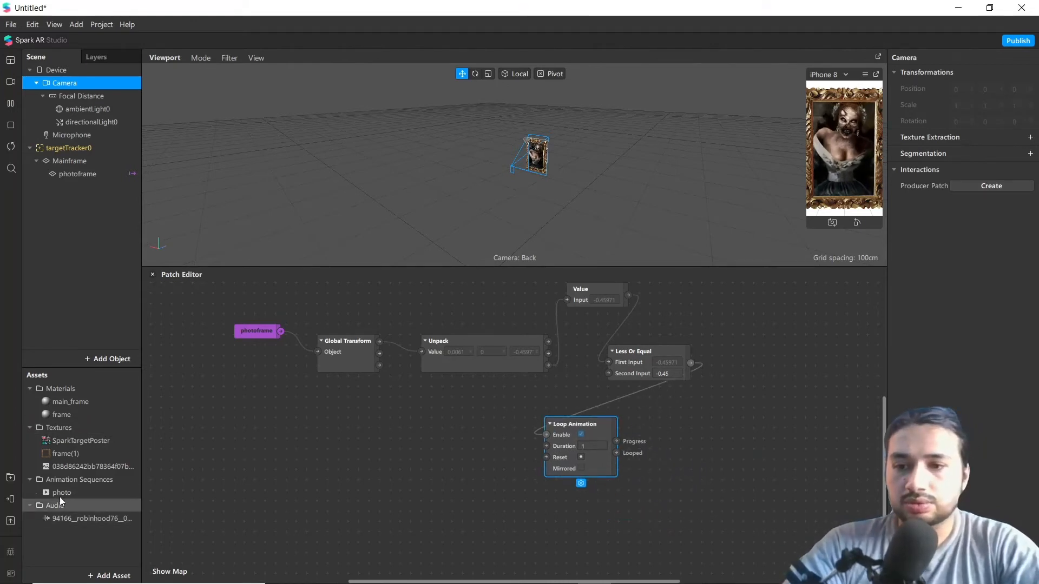
Confirm the photo sequence has 30 frames and drive its current frame from a 30-frame Frame Transition.
{"action": "left_click", "coordinate": [62, 493]}
{"action": "type", "text": "fra"}
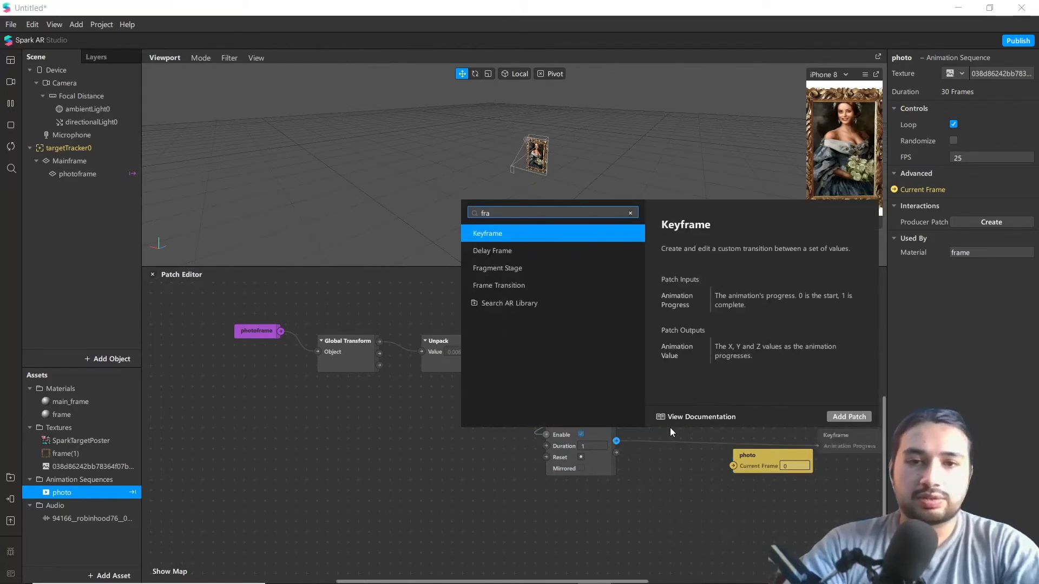
{"action": "left_click", "coordinate": [498, 285]}
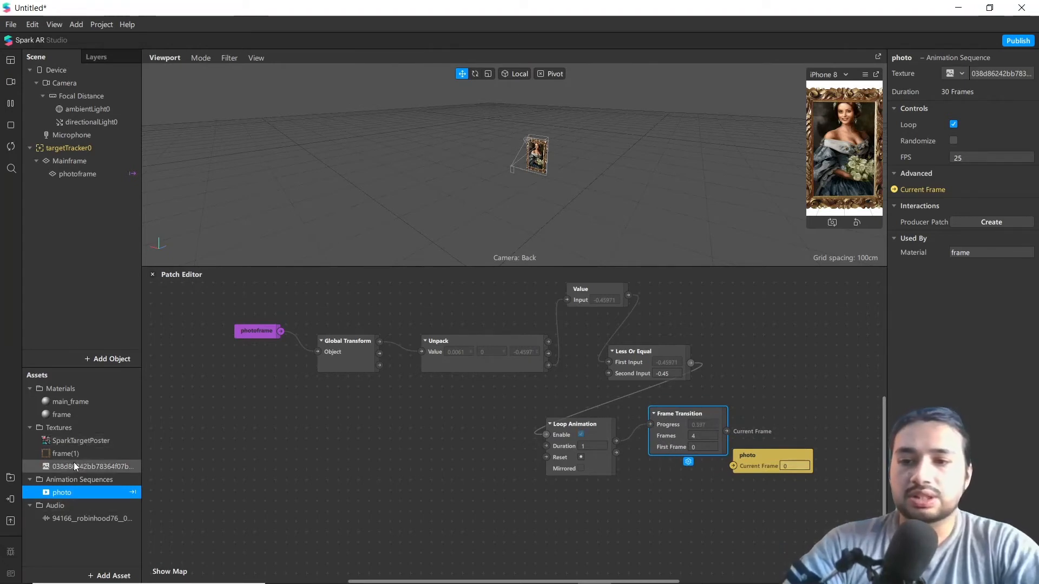
{"action": "left_click", "coordinate": [79, 466]}
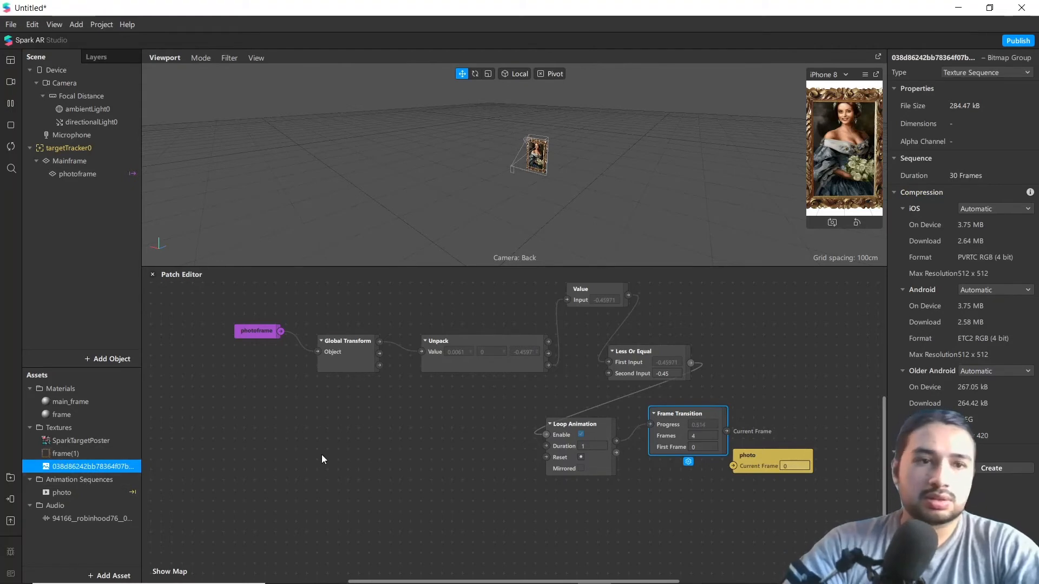
{"action": "mouse_move", "coordinate": [752, 420]}
{"action": "type", "text": "29"}
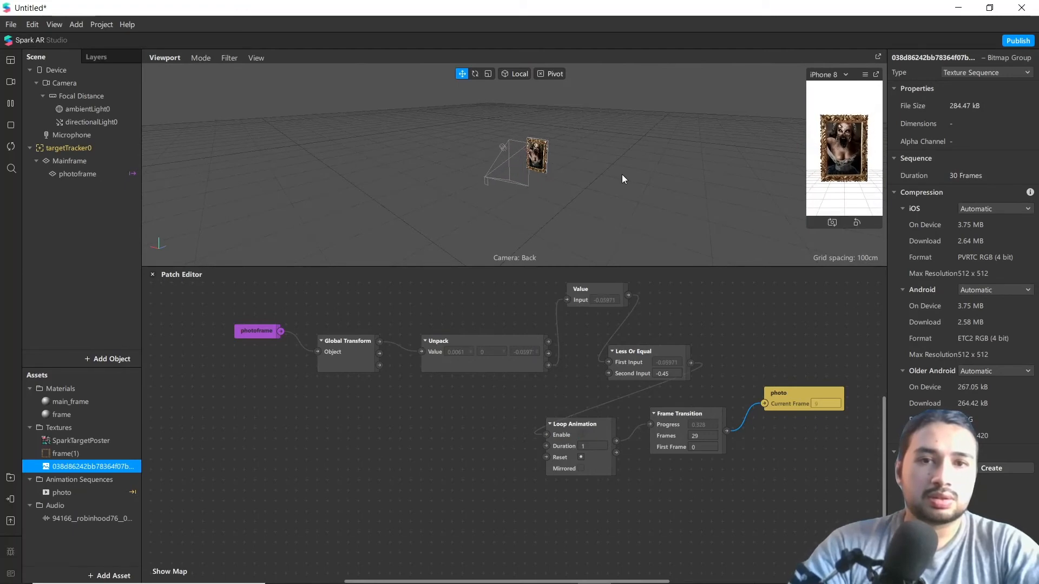
{"action": "left_click", "coordinate": [63, 83]}
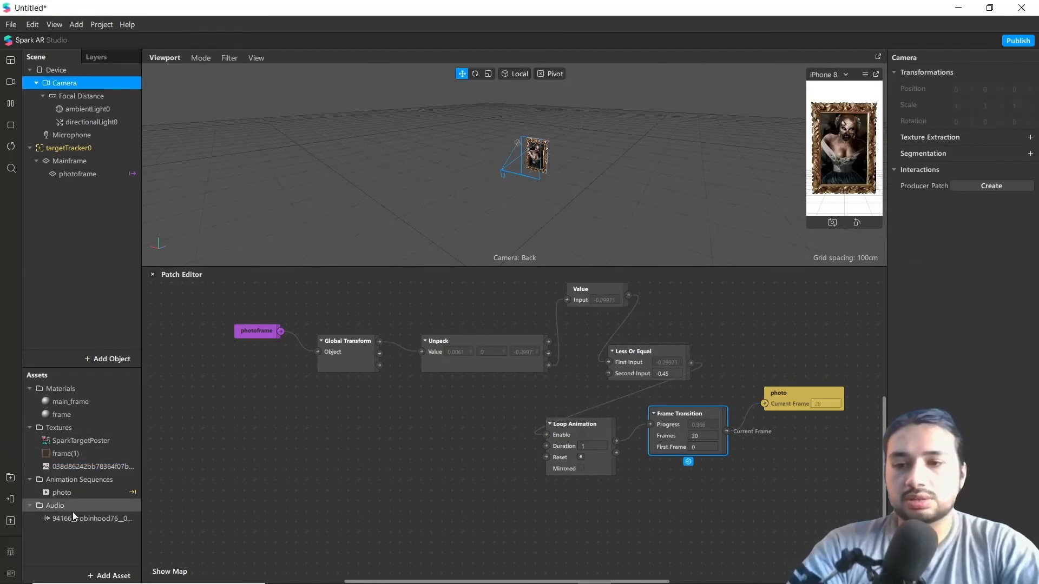
Set the photo sequence to 5 fps and the Loop Animation duration to 2 seconds, restarting the preview.
{"action": "left_click", "coordinate": [61, 492]}
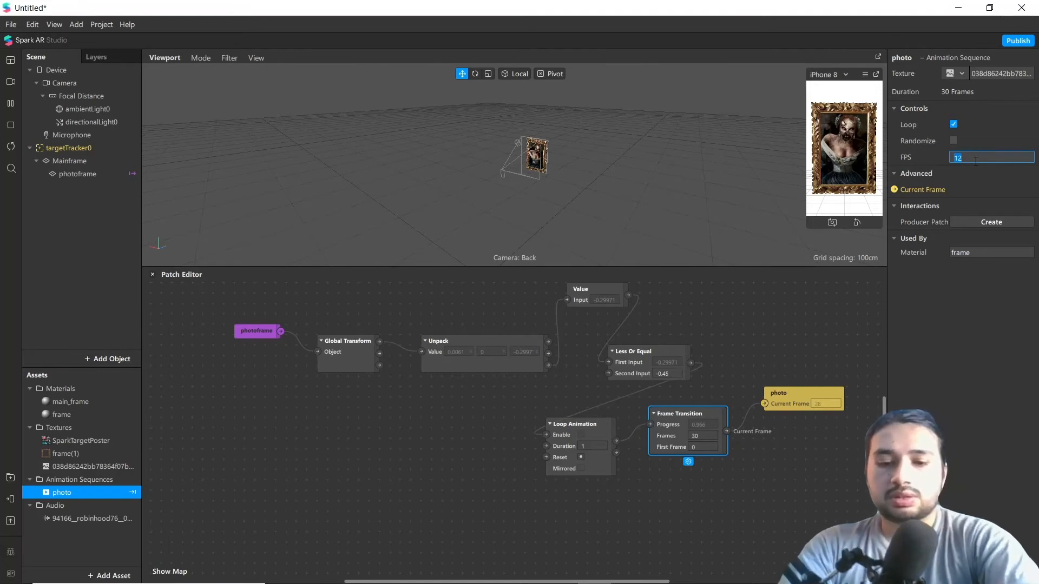
{"action": "type", "text": "5"}
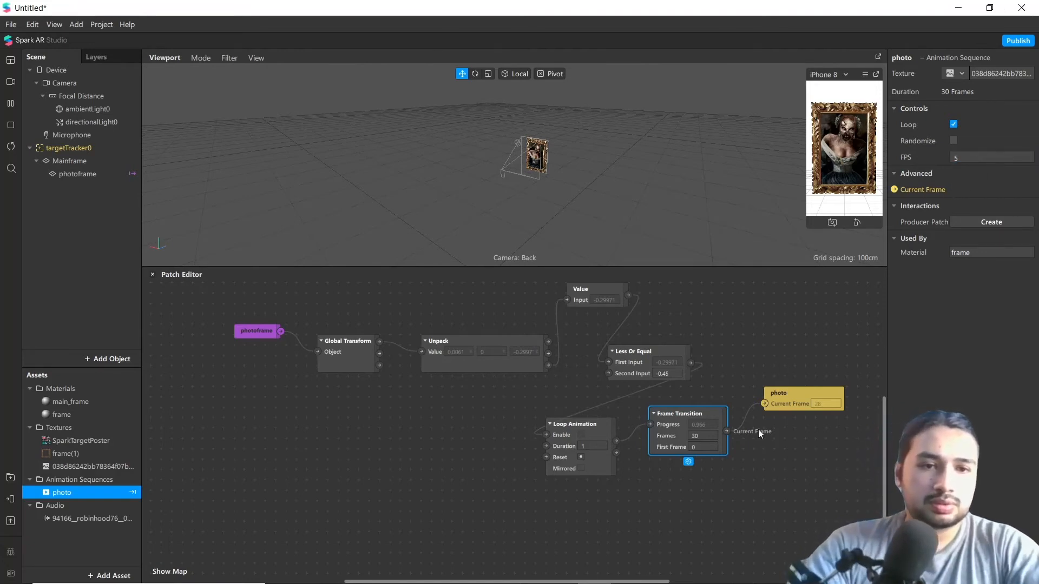
{"action": "mouse_move", "coordinate": [683, 422]}
{"action": "type", "text": "2"}
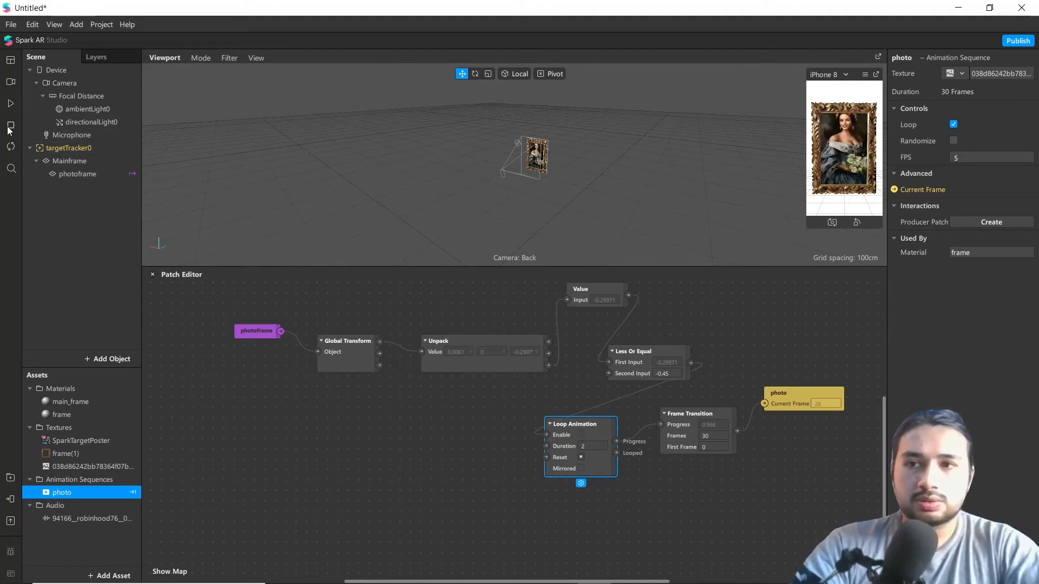
{"action": "mouse_move", "coordinate": [10, 126]}
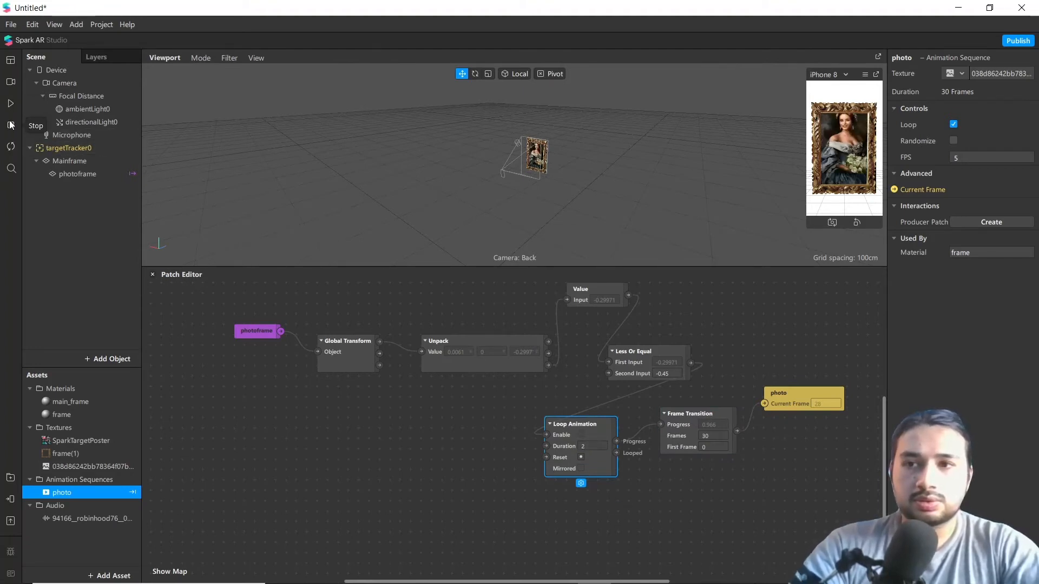
{"action": "left_click", "coordinate": [36, 126]}
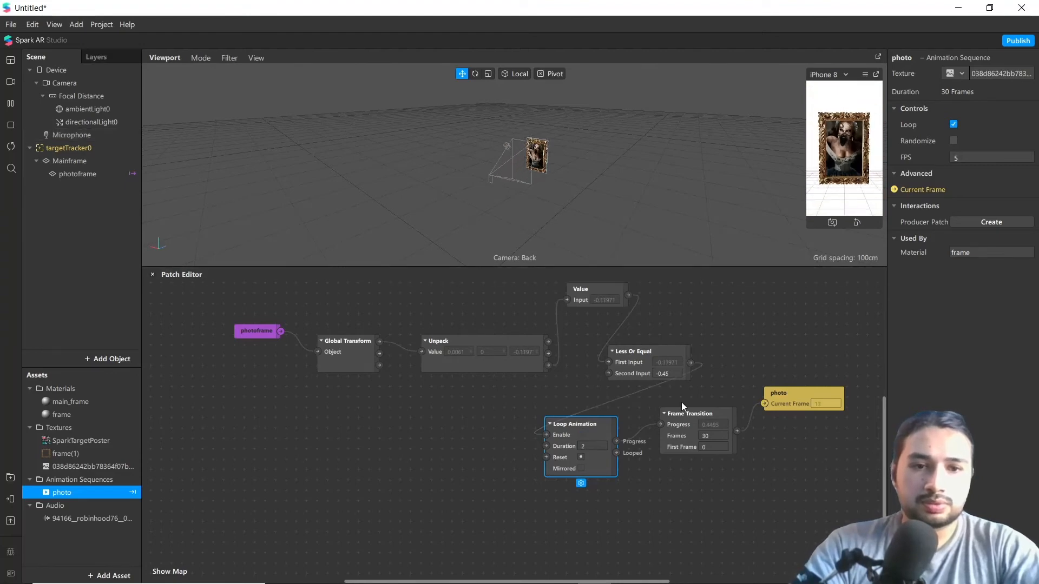
{"action": "left_click", "coordinate": [697, 413]}
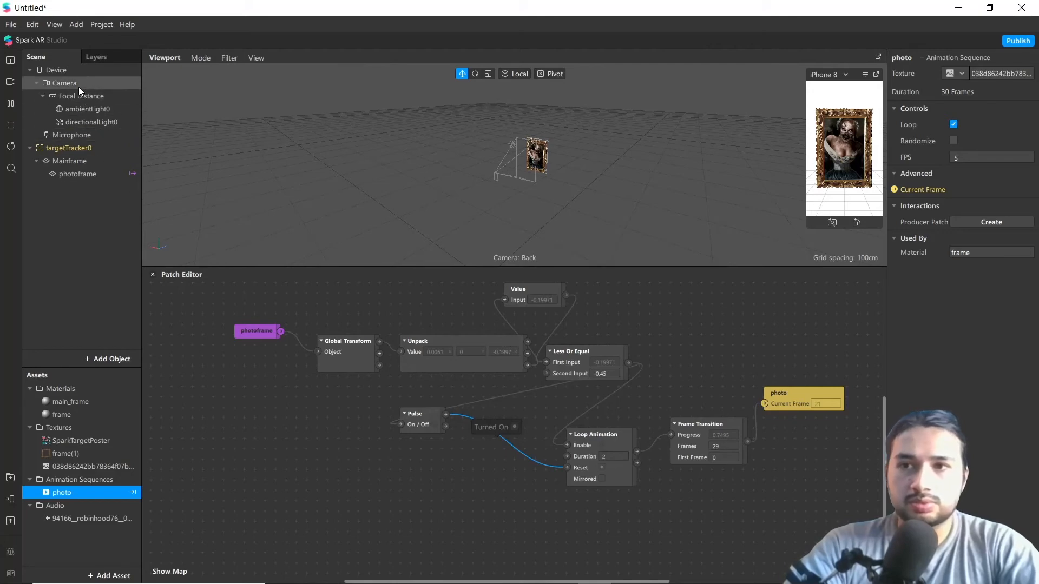
Add a Pulse fed by the Less Or Equal result whose Turned On output resets the Loop Animation.
{"action": "left_click", "coordinate": [65, 83]}
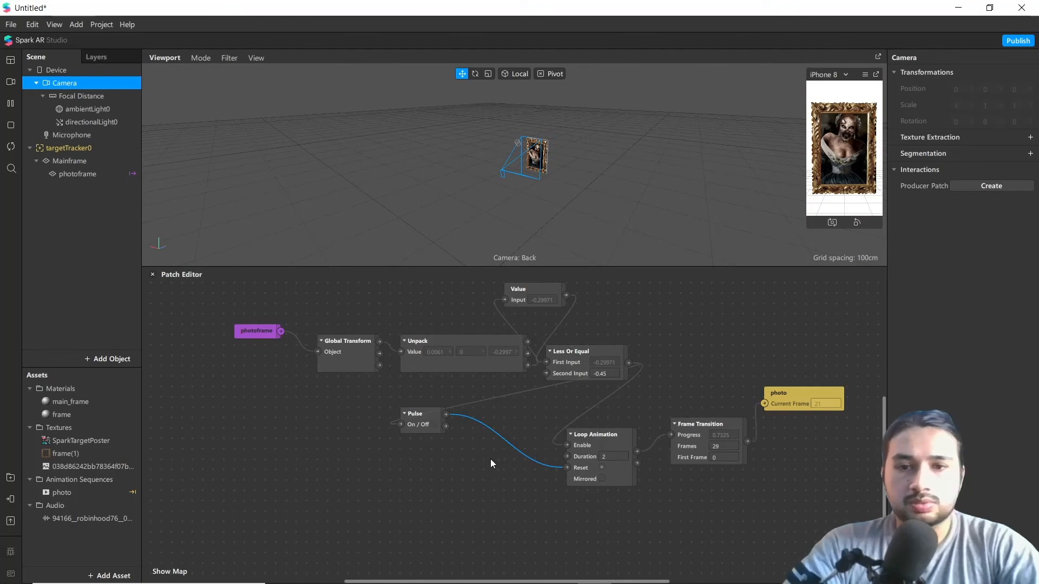
{"action": "left_click", "coordinate": [422, 417]}
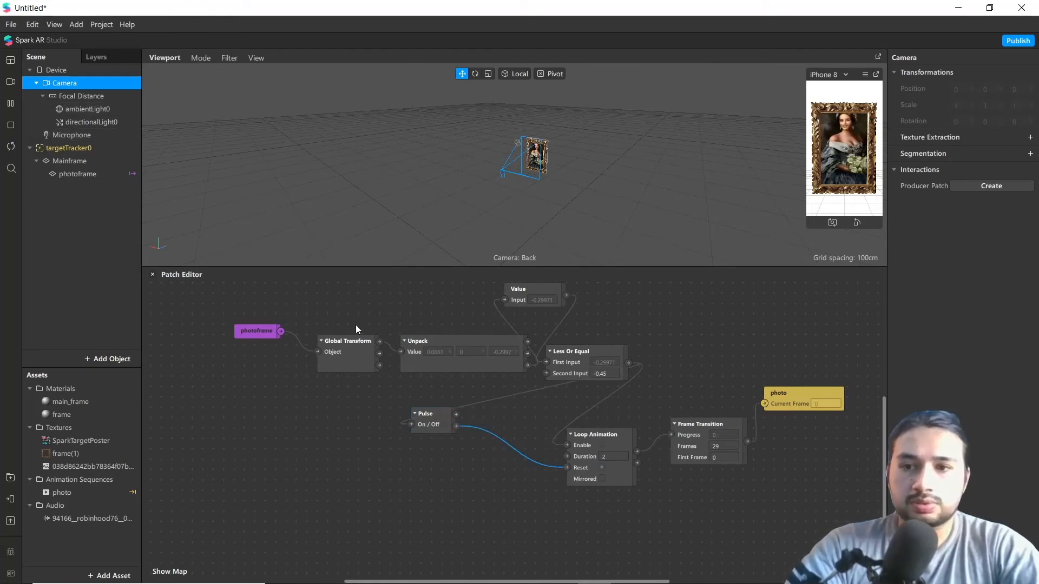
{"action": "left_click", "coordinate": [499, 175]}
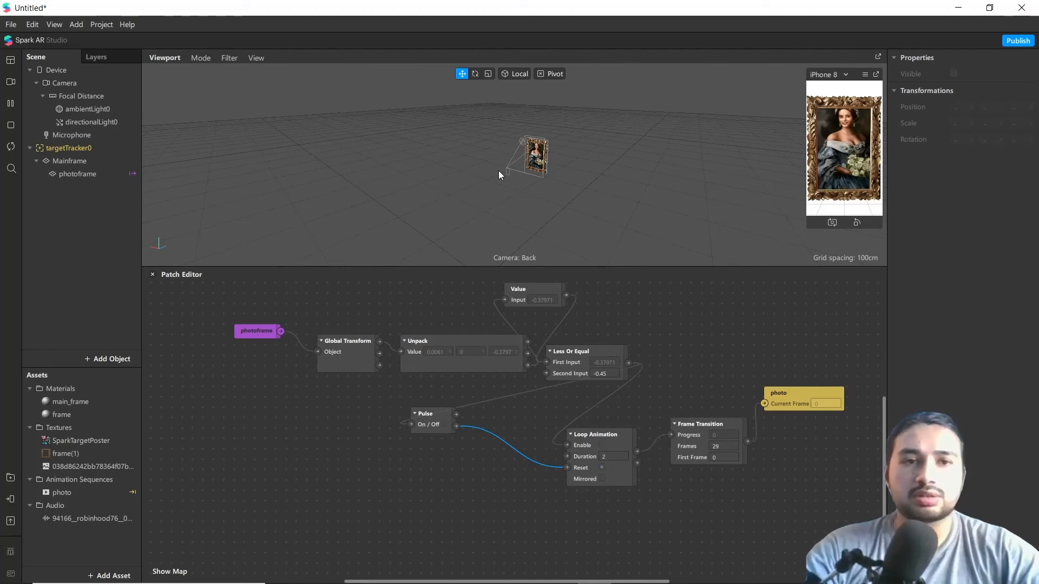
{"action": "mouse_move", "coordinate": [781, 171]}
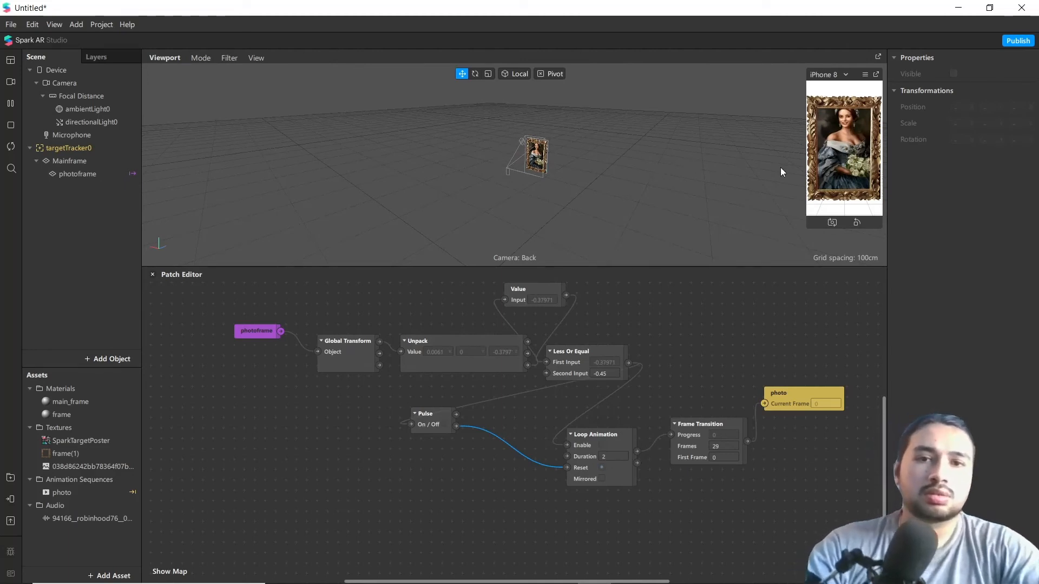
{"action": "mouse_move", "coordinate": [446, 189]}
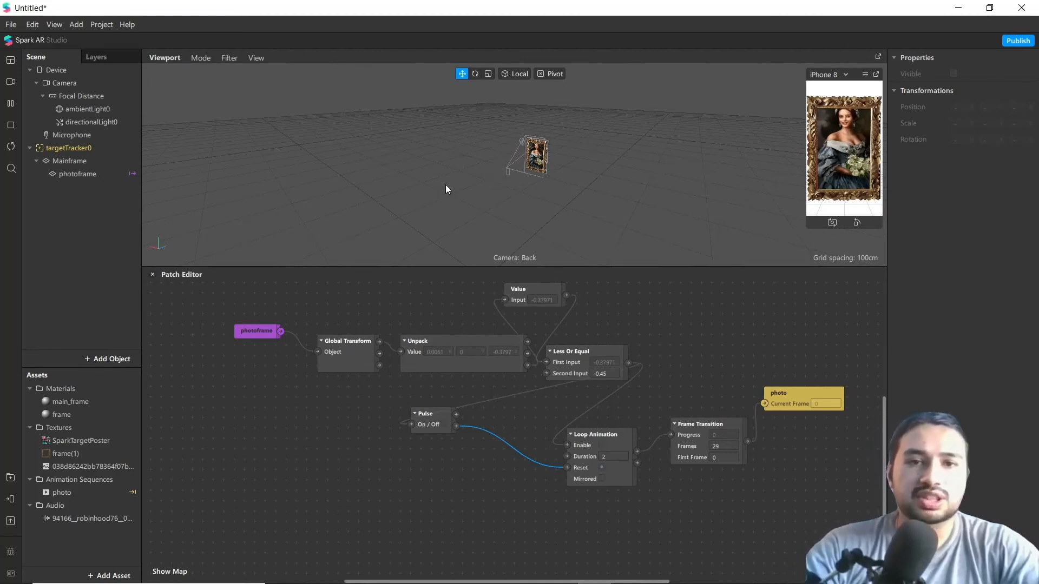
Add a speaker under targetTracker0, disable the microphone and bring the robinhood clip into the graph.
{"action": "left_click", "coordinate": [69, 148]}
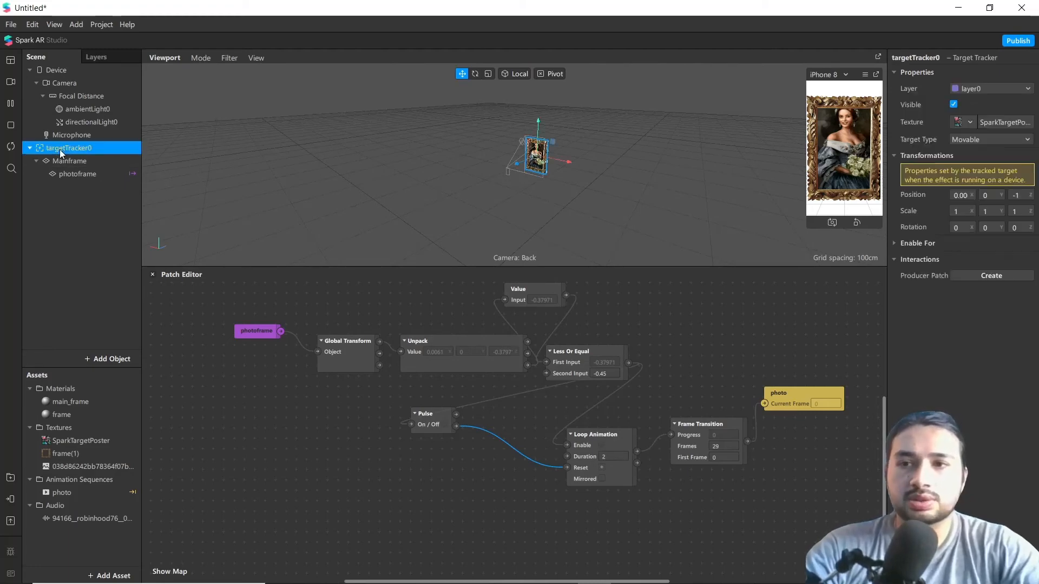
{"action": "right_click", "coordinate": [69, 149]}
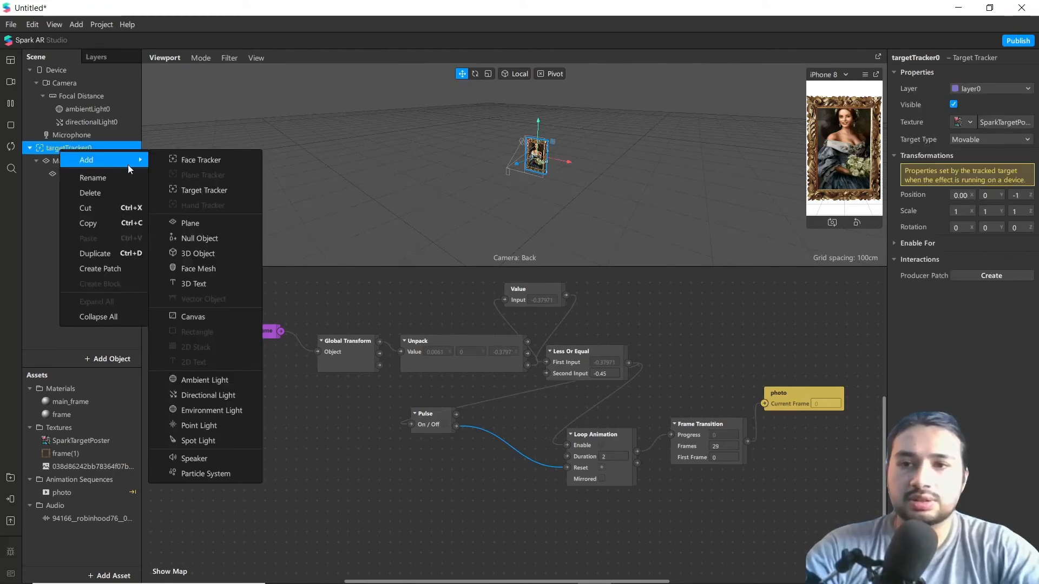
{"action": "mouse_move", "coordinate": [194, 458]}
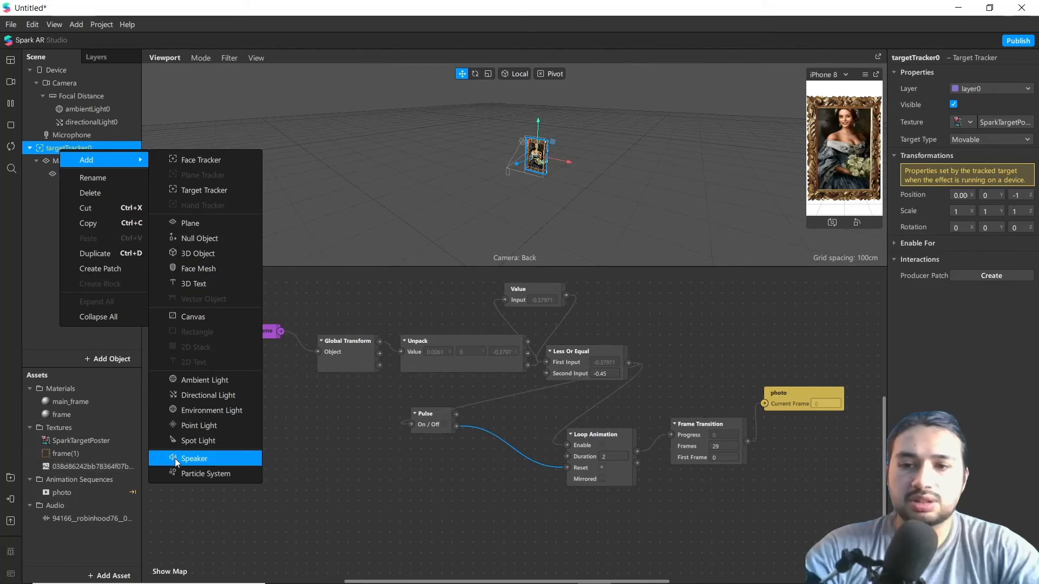
{"action": "left_click", "coordinate": [193, 459]}
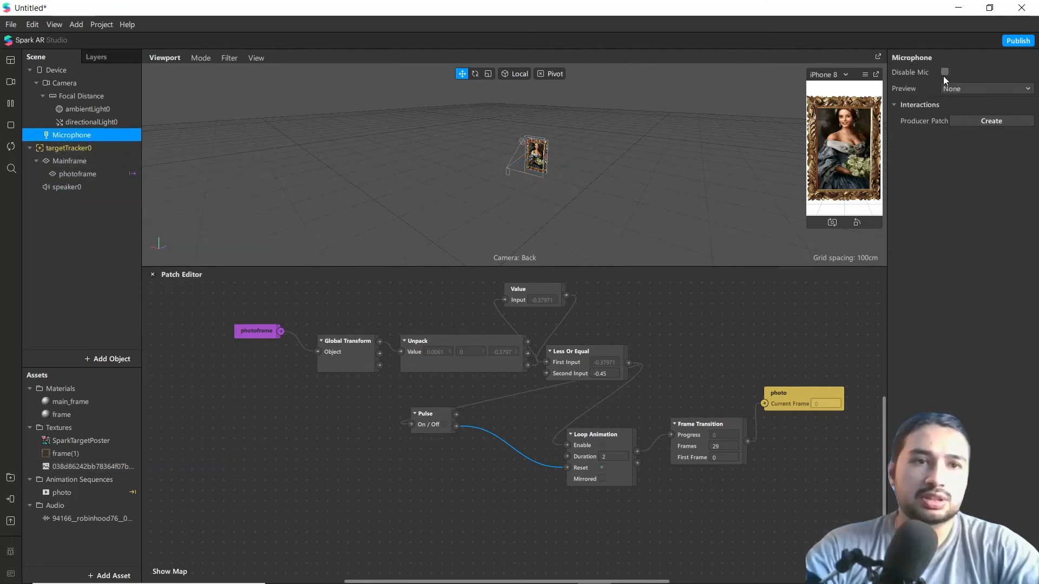
{"action": "left_click", "coordinate": [945, 71]}
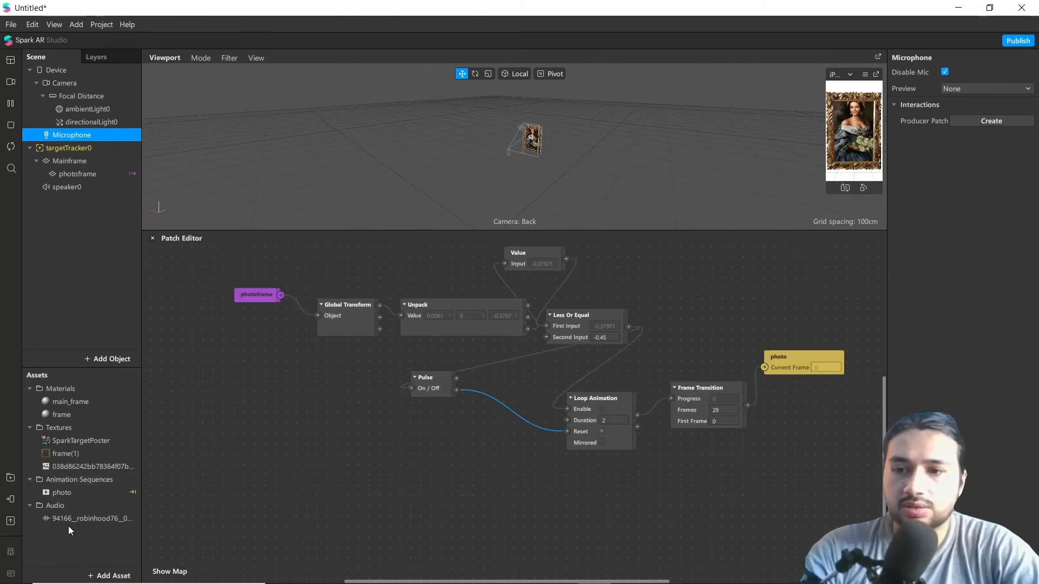
{"action": "left_click", "coordinate": [88, 519]}
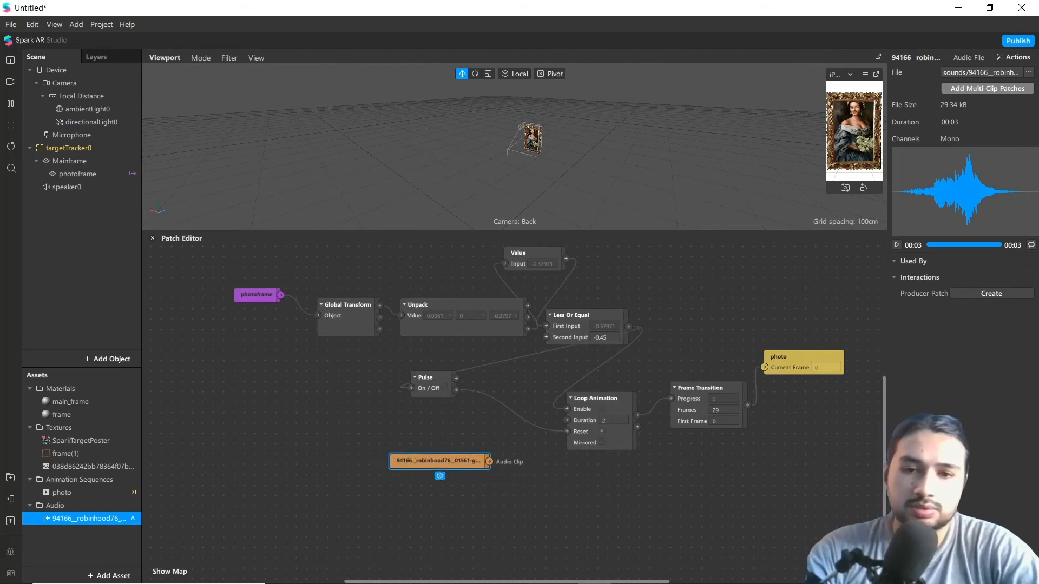
Add Single-Clip Controller, Audio Player and Pulse patches, feeding the audio clip into the Audio Player.
{"action": "type", "text": "singl"}
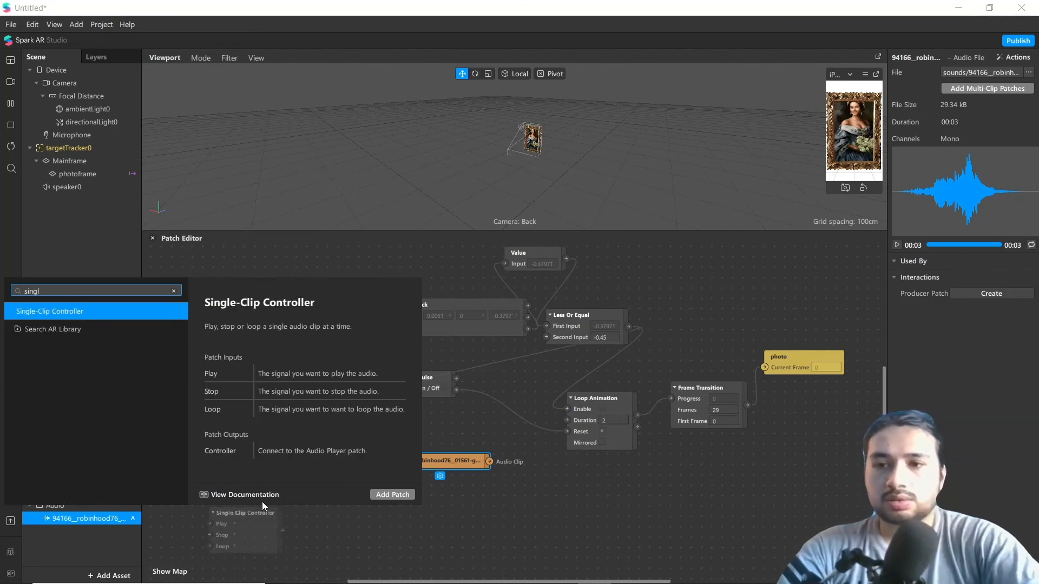
{"action": "key", "text": "Backspace"}
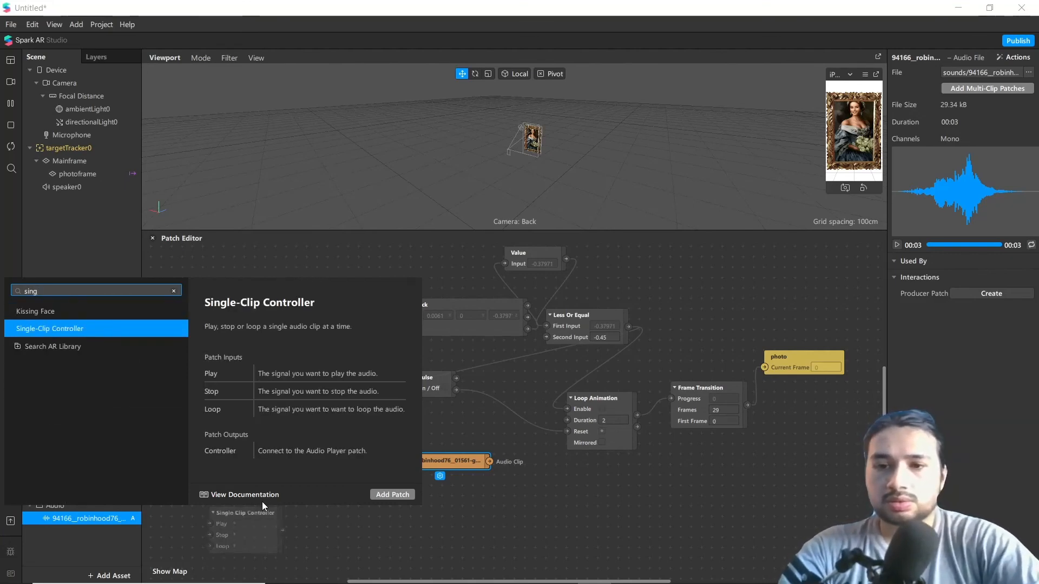
{"action": "left_click", "coordinate": [391, 495]}
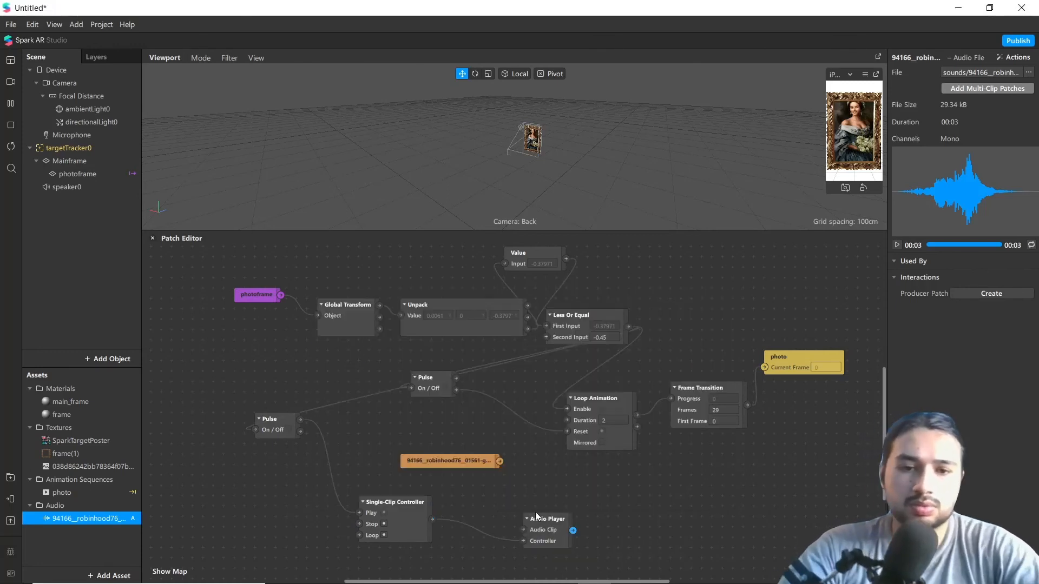
{"action": "left_click", "coordinate": [547, 518]}
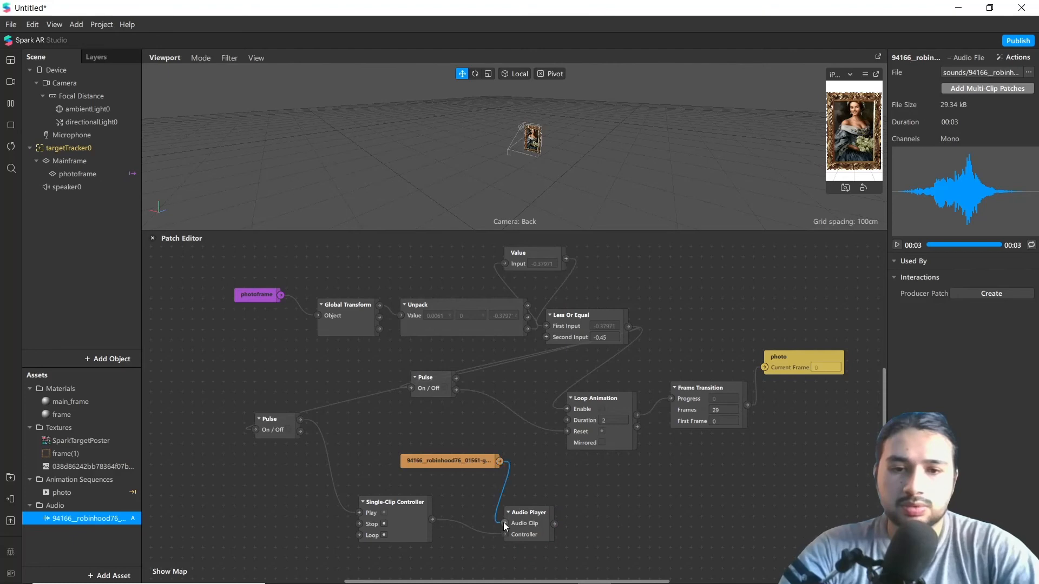
{"action": "mouse_move", "coordinate": [93, 199]}
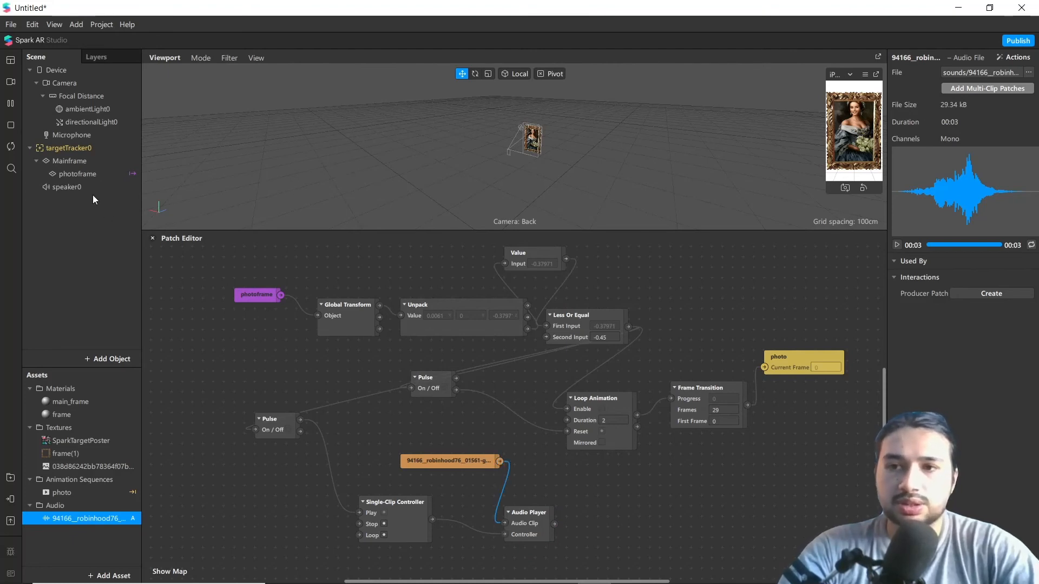
{"action": "left_click", "coordinate": [70, 187]}
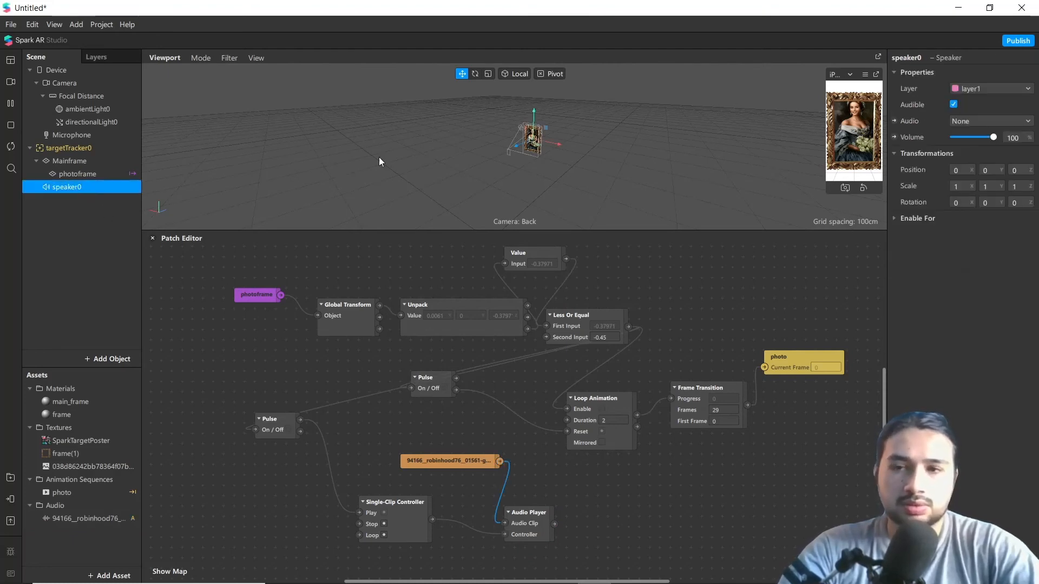
{"action": "mouse_move", "coordinate": [890, 205]}
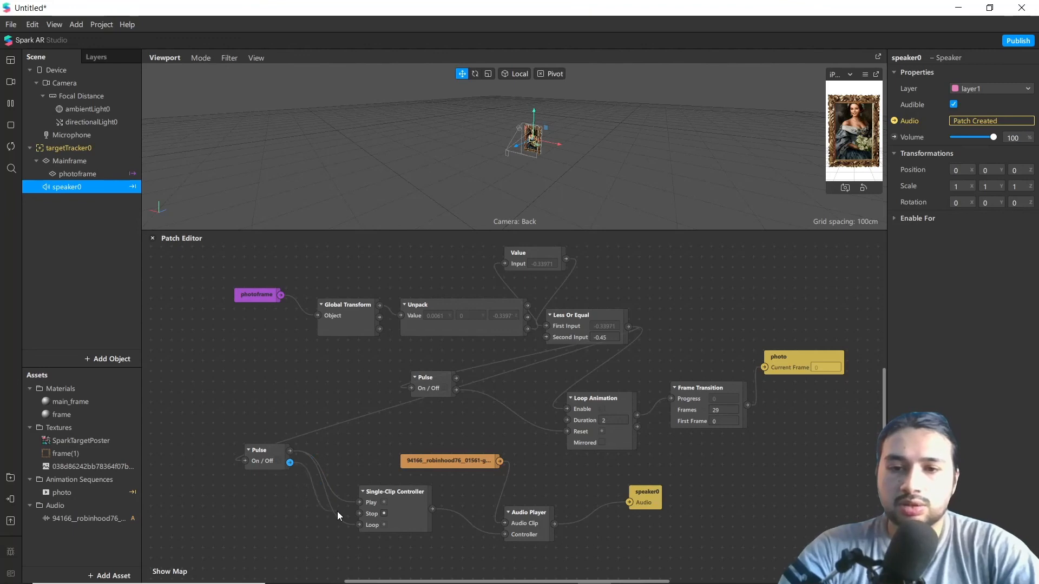
{"action": "mouse_move", "coordinate": [358, 517]}
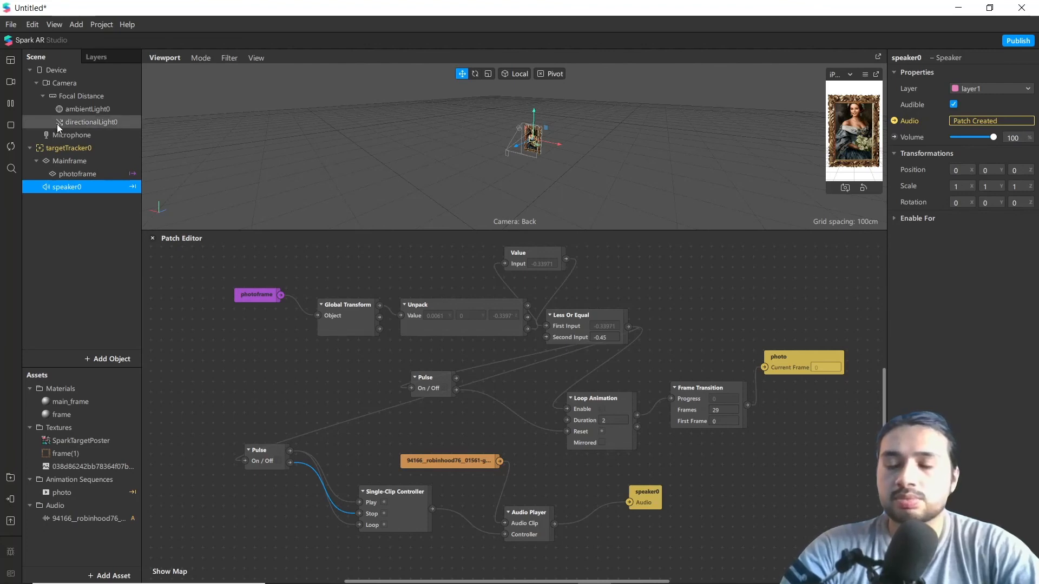
{"action": "left_click", "coordinate": [63, 82]}
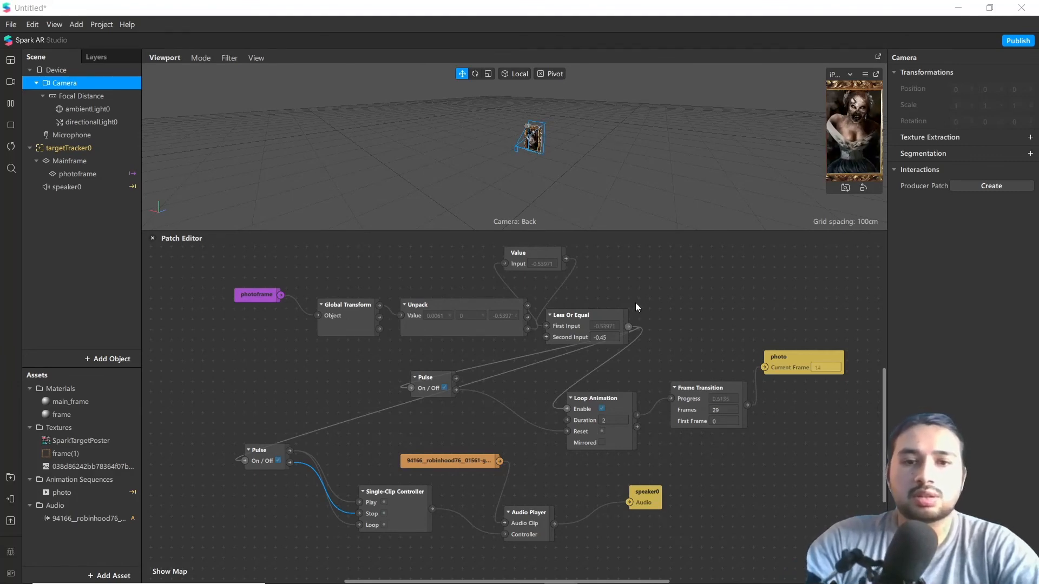
{"action": "mouse_move", "coordinate": [676, 290]}
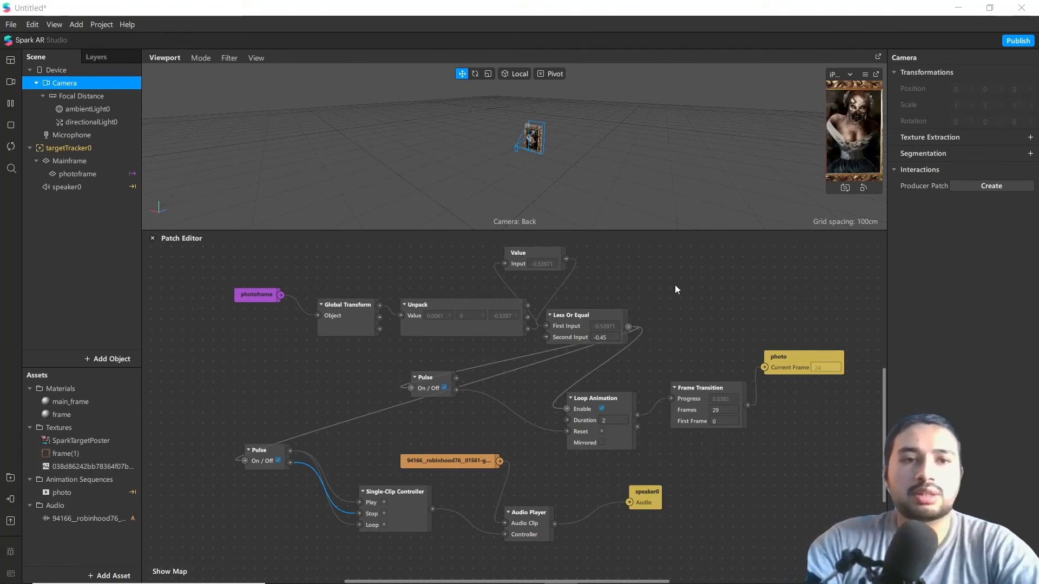